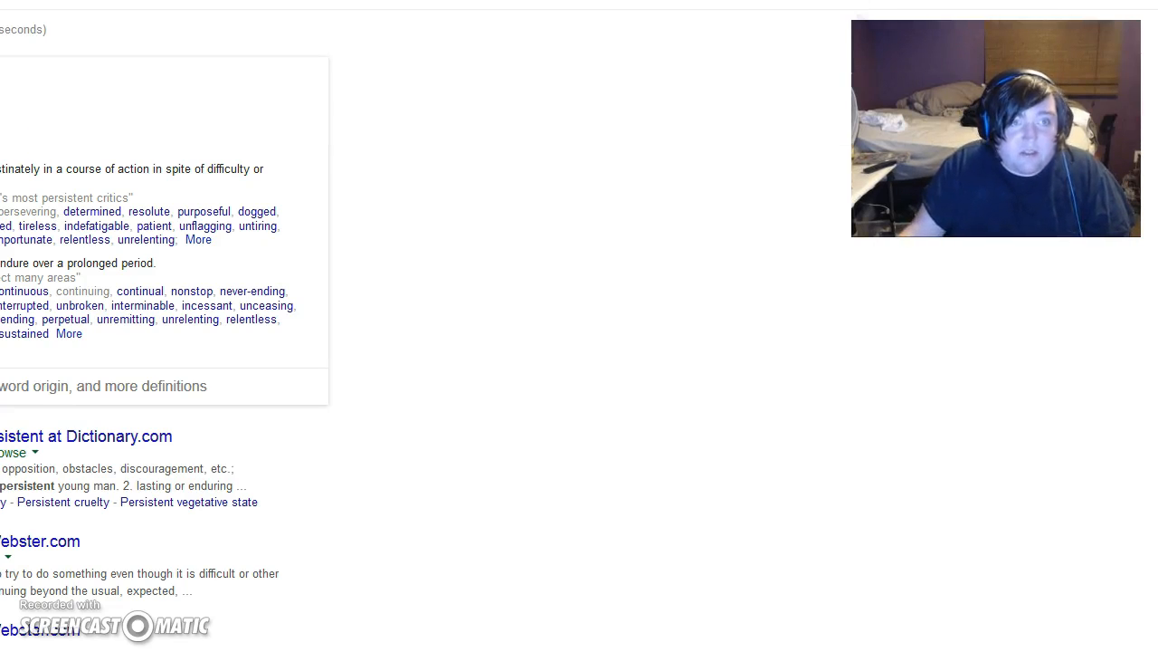
# - Navigate from the Persistent World board into its Mod Development sub-board and browse the topic list
pyautogui.click(327, 160)
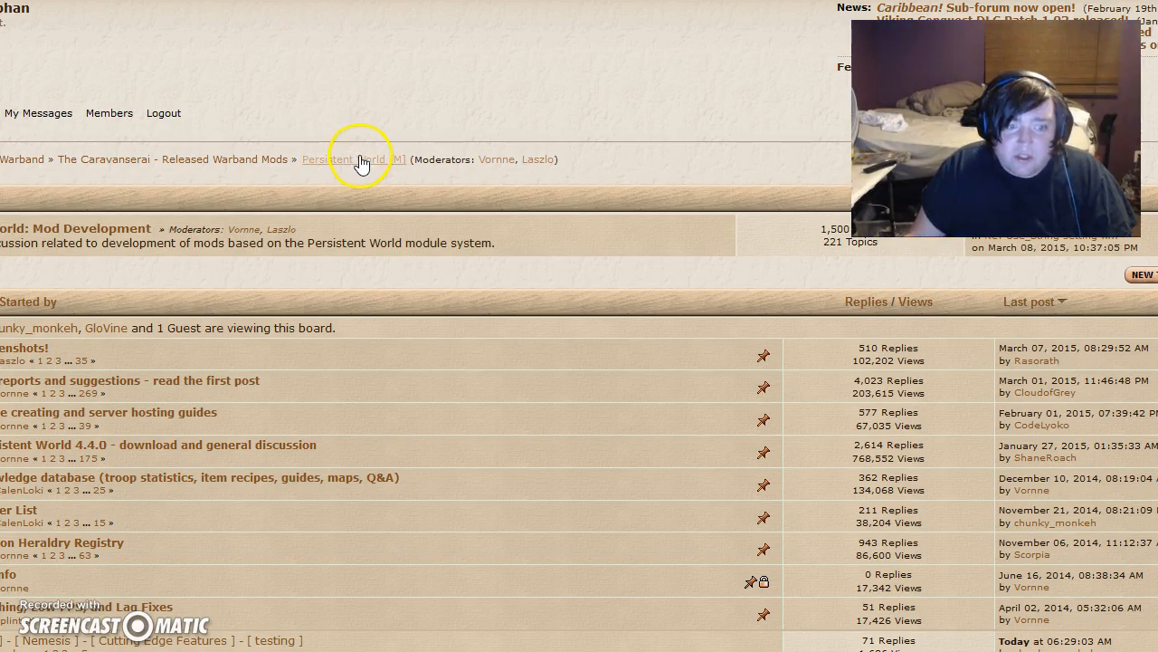
pyautogui.moveTo(161, 187)
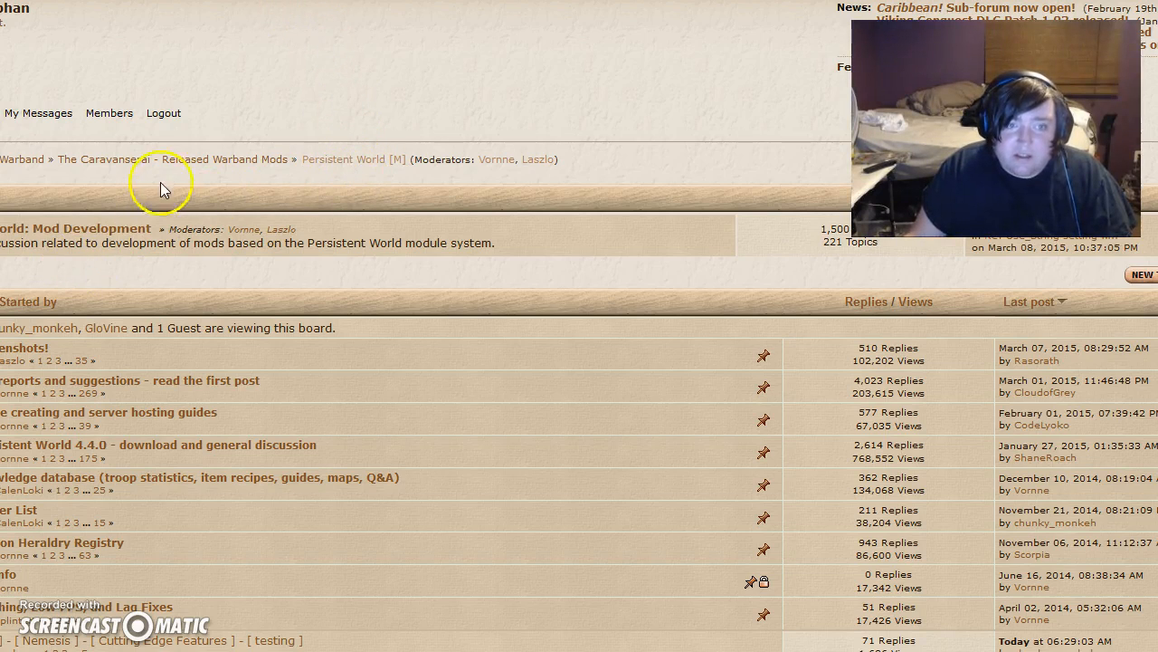
pyautogui.moveTo(969, 268)
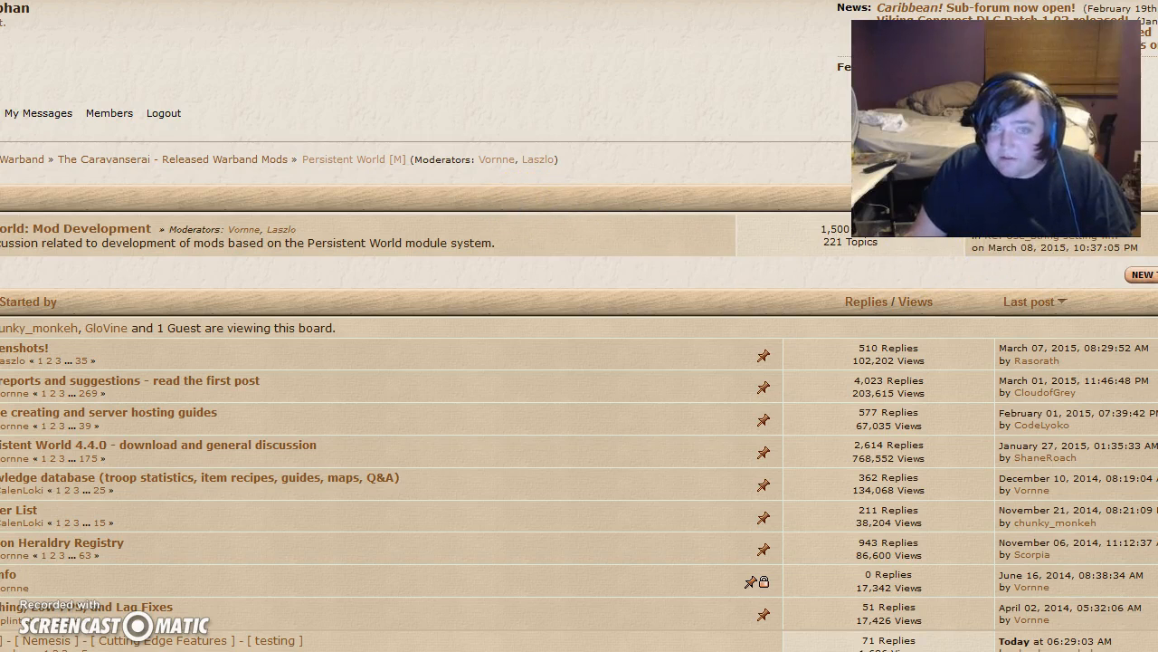
pyautogui.moveTo(73, 228)
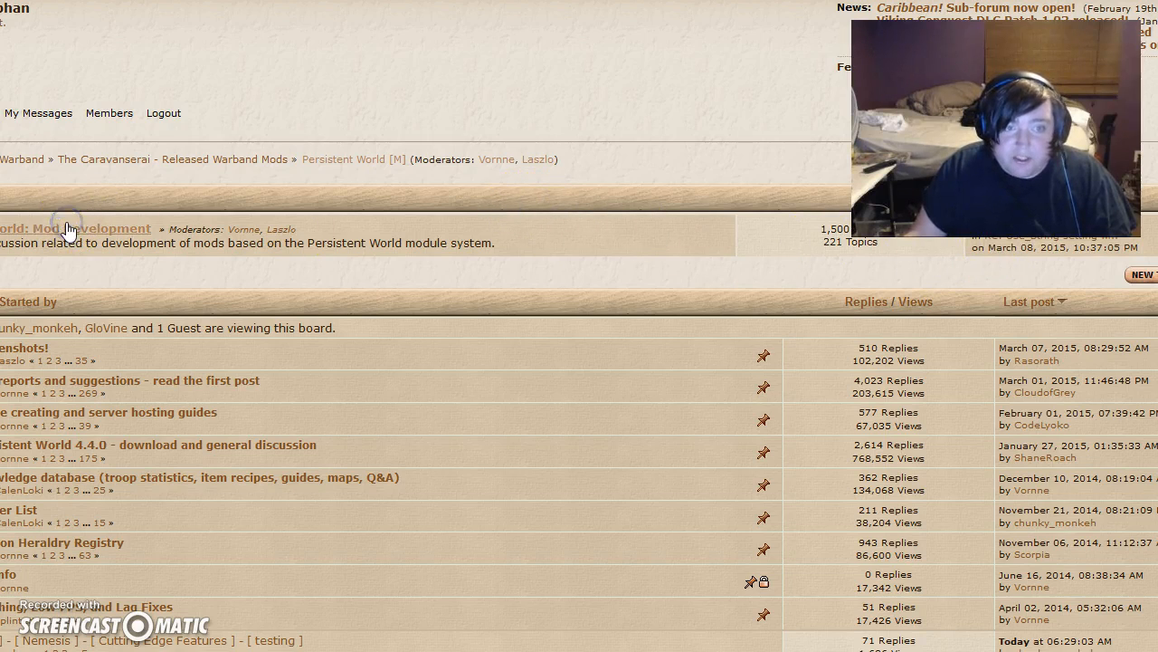
pyautogui.click(76, 228)
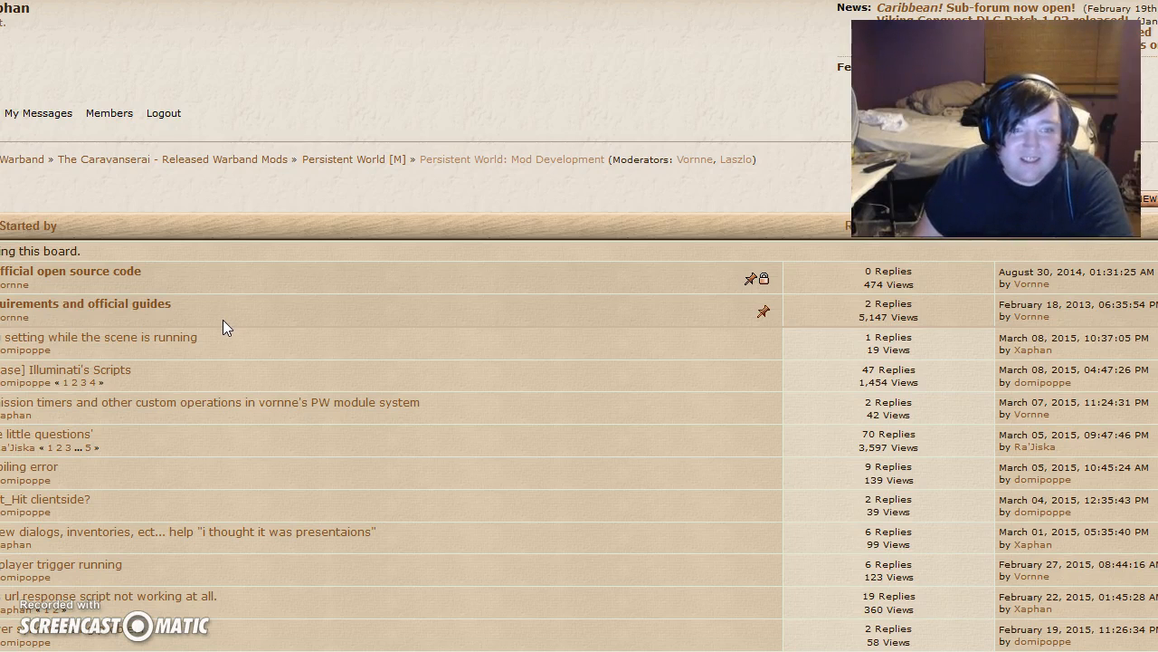
pyautogui.moveTo(226, 362)
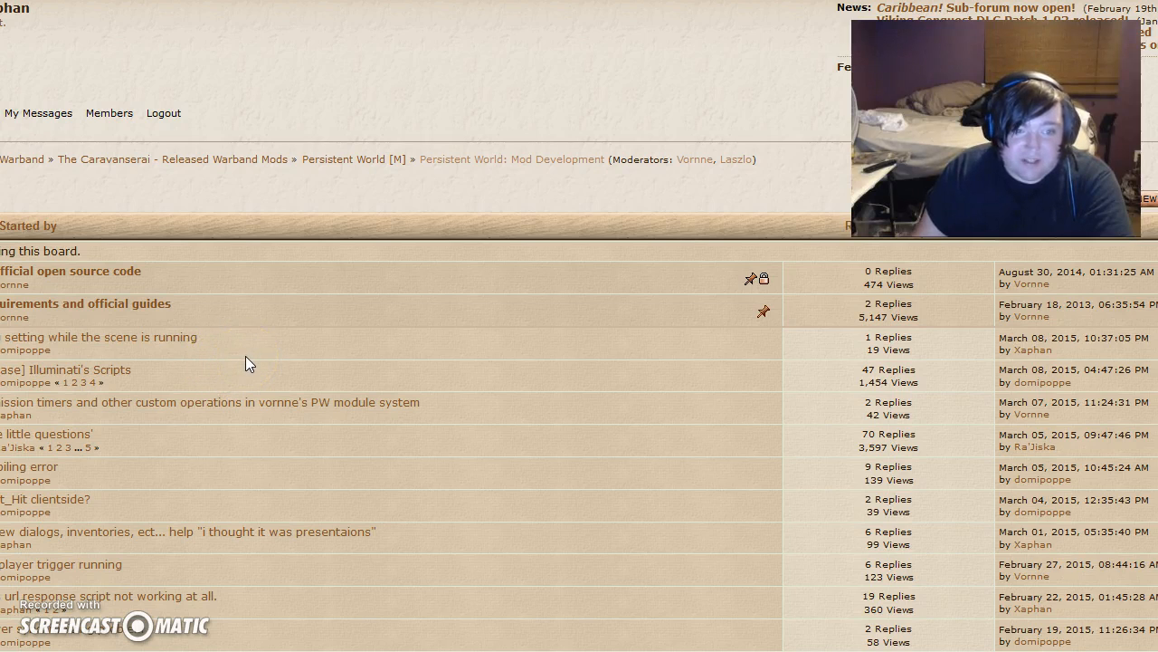
pyautogui.scroll(-3)
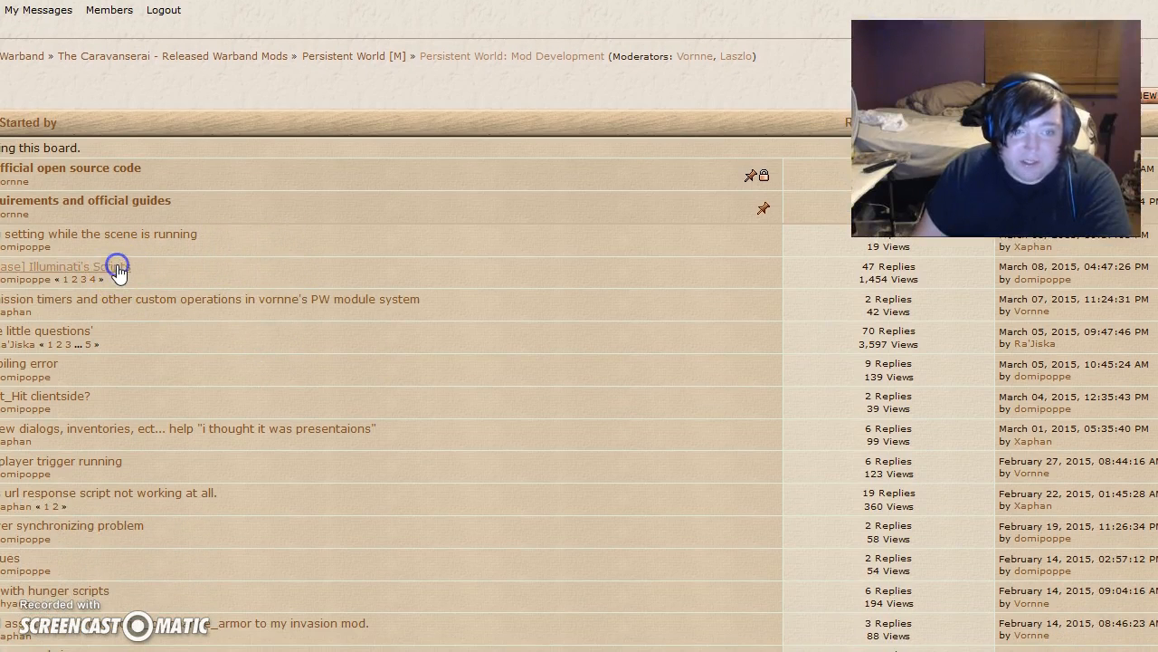
# - In the [Release] Illuminati's Scripts topic, expand the Download spoiler to reveal the links
pyautogui.click(54, 264)
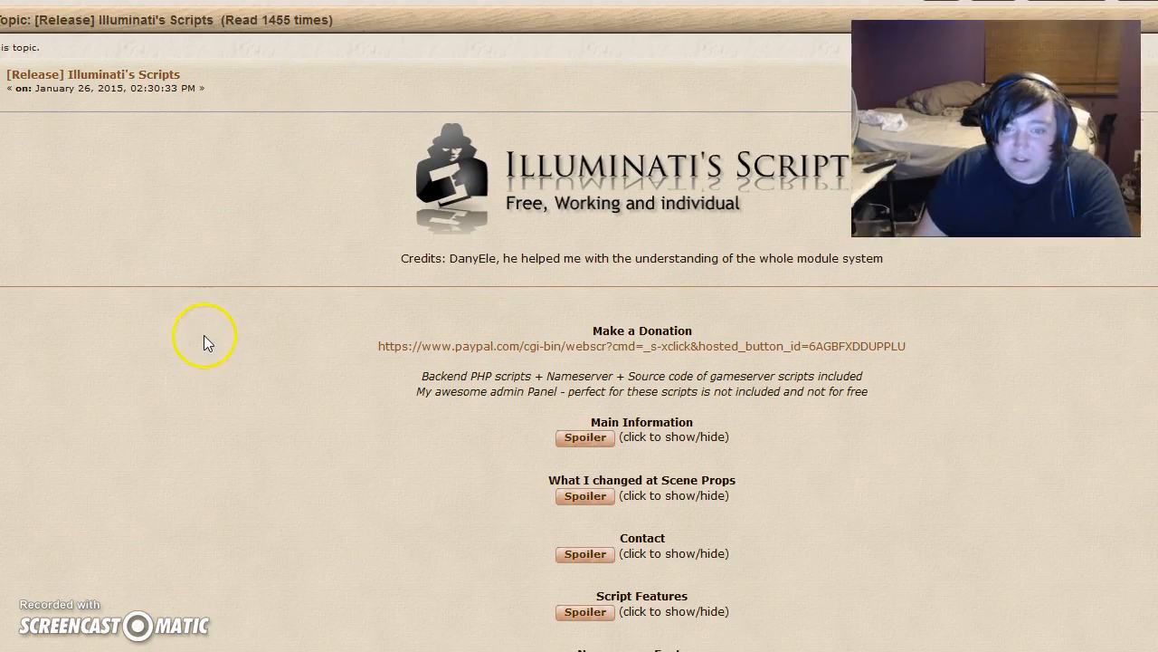
pyautogui.scroll(-3)
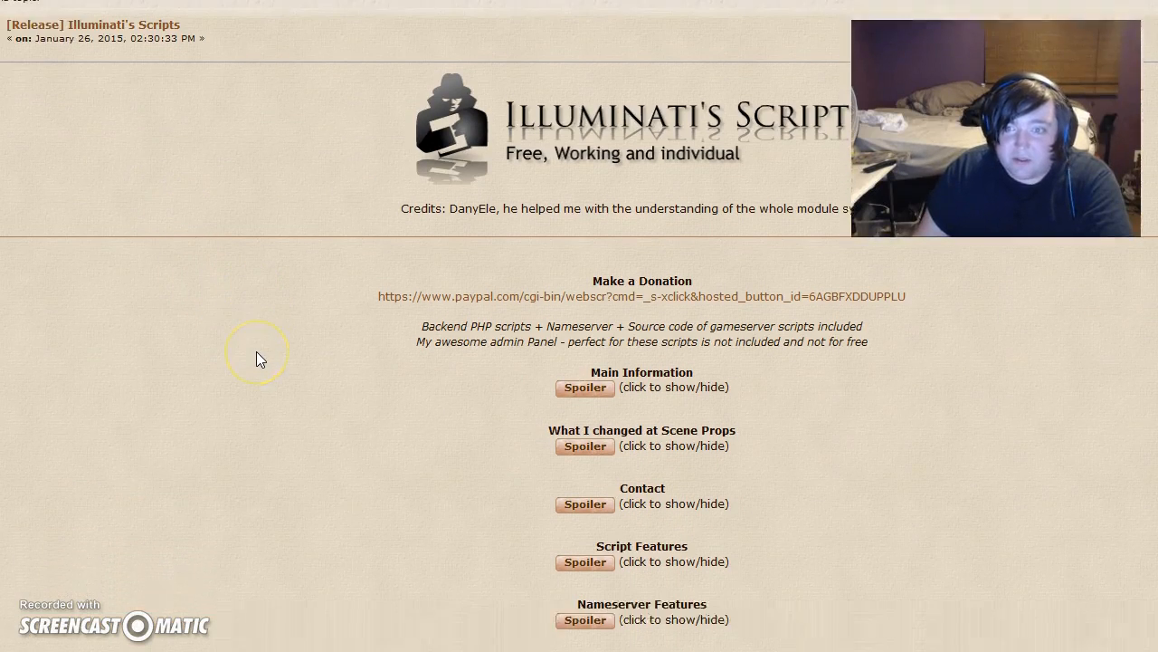
pyautogui.scroll(-3)
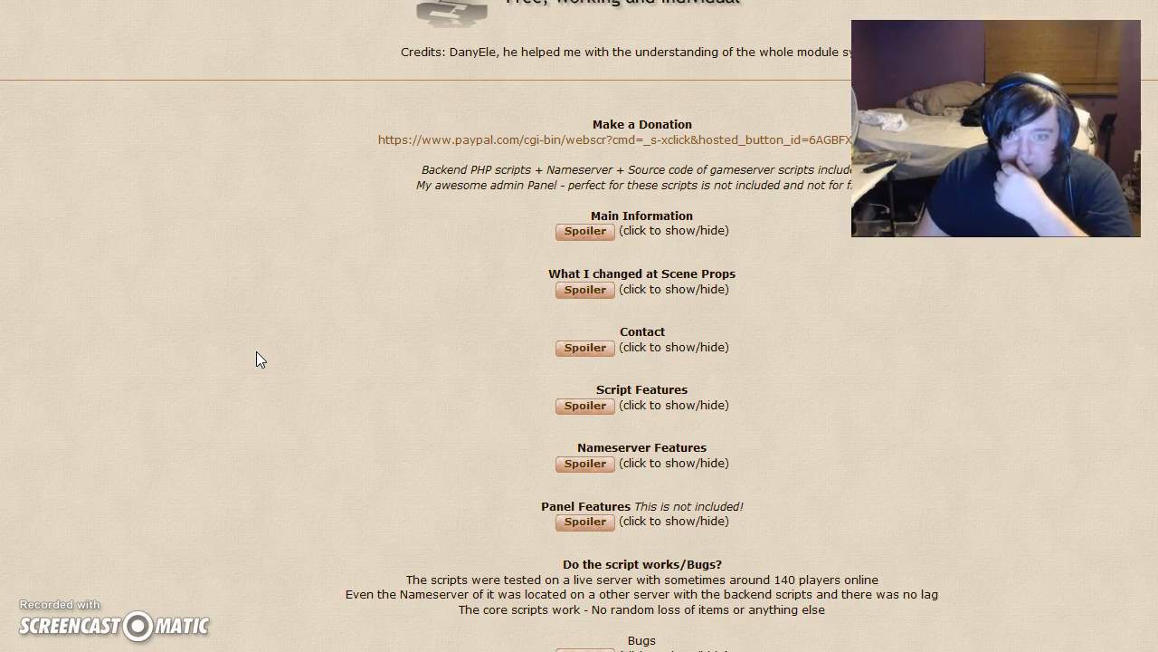
pyautogui.scroll(3)
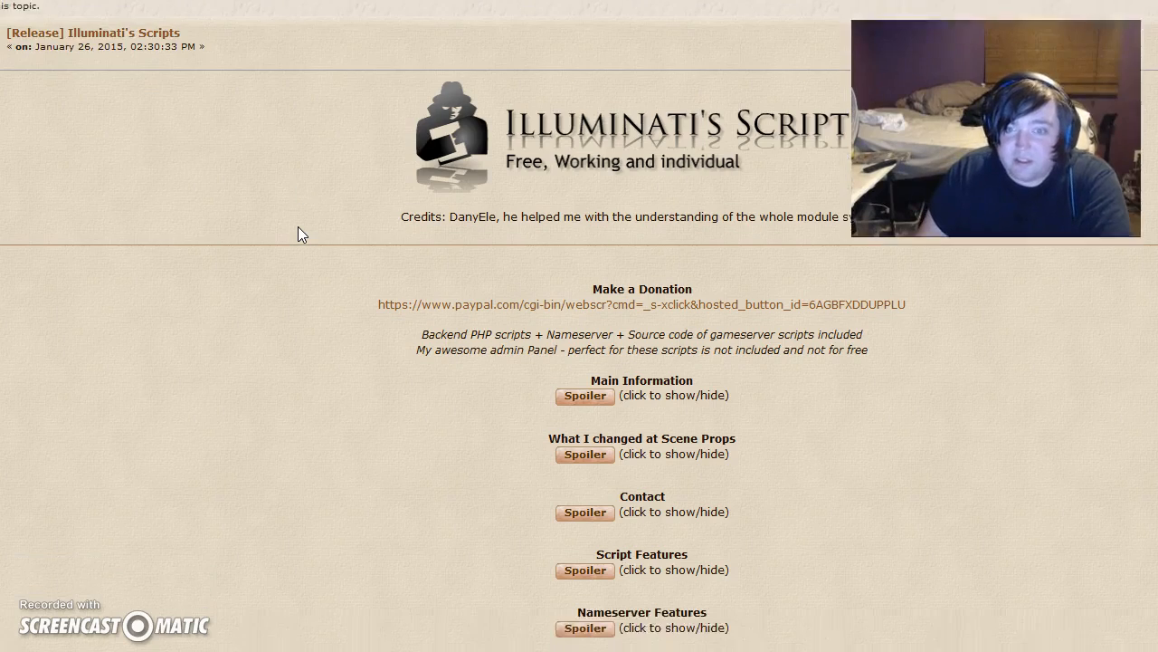
pyautogui.scroll(-3)
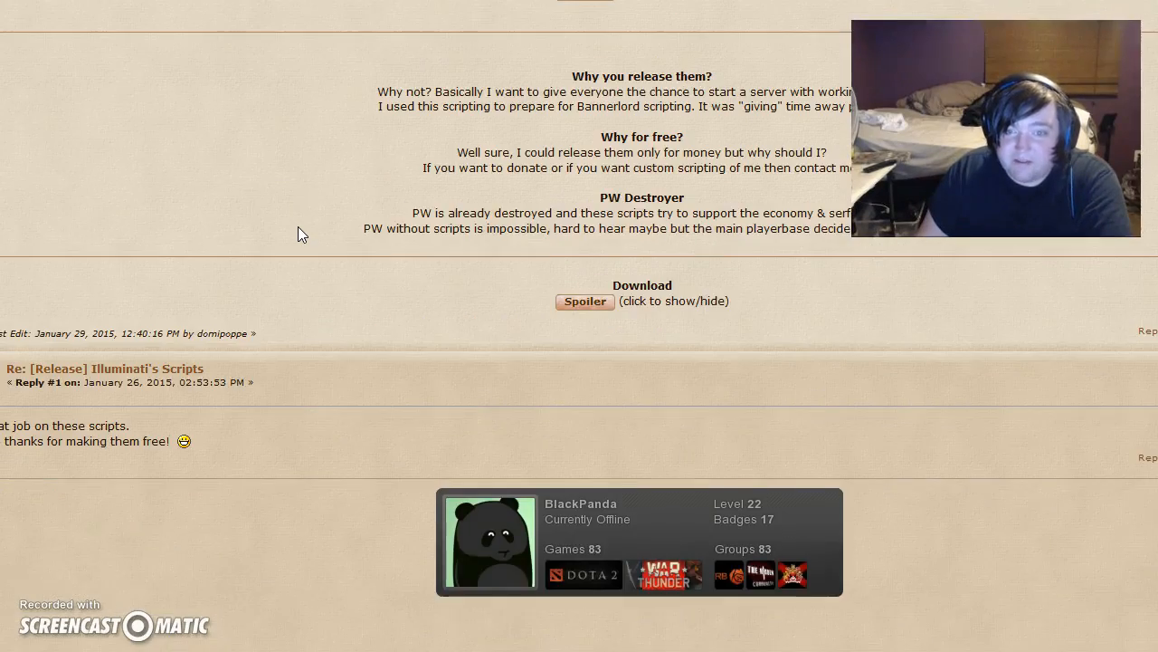
pyautogui.click(584, 301)
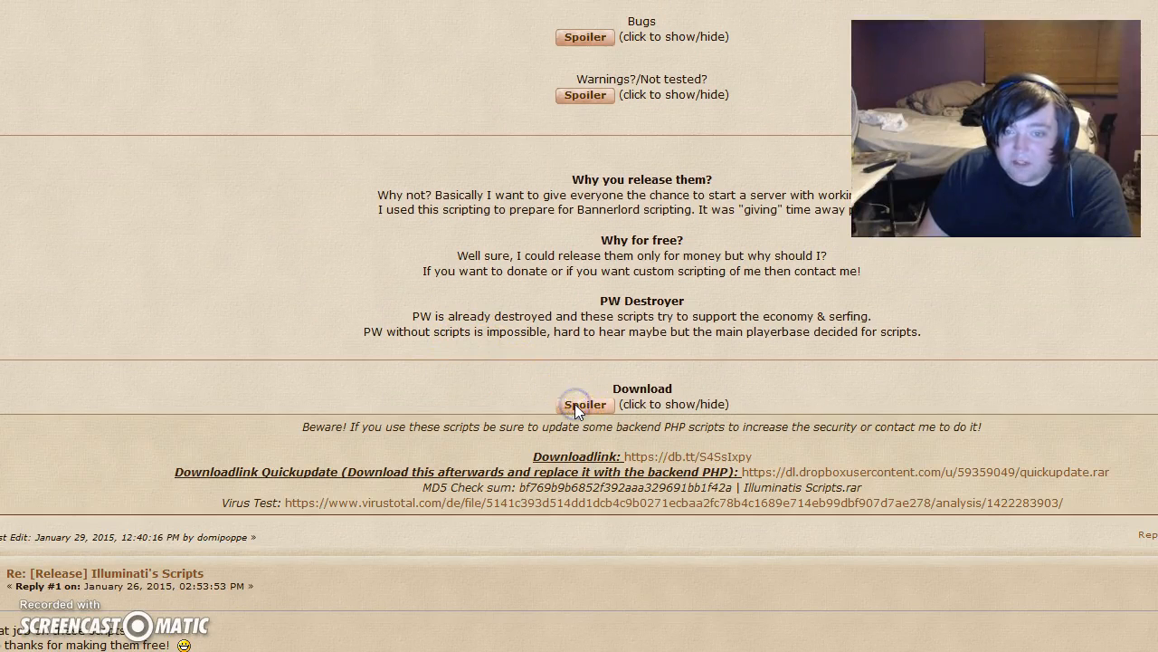
pyautogui.moveTo(724, 449)
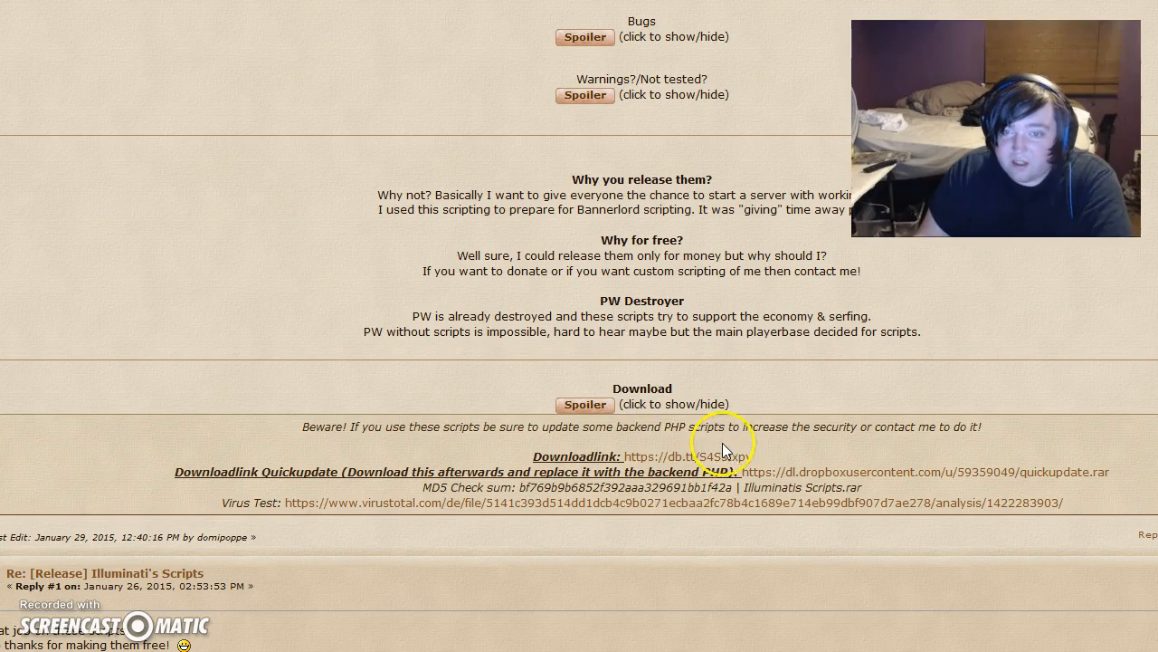
pyautogui.moveTo(796, 467)
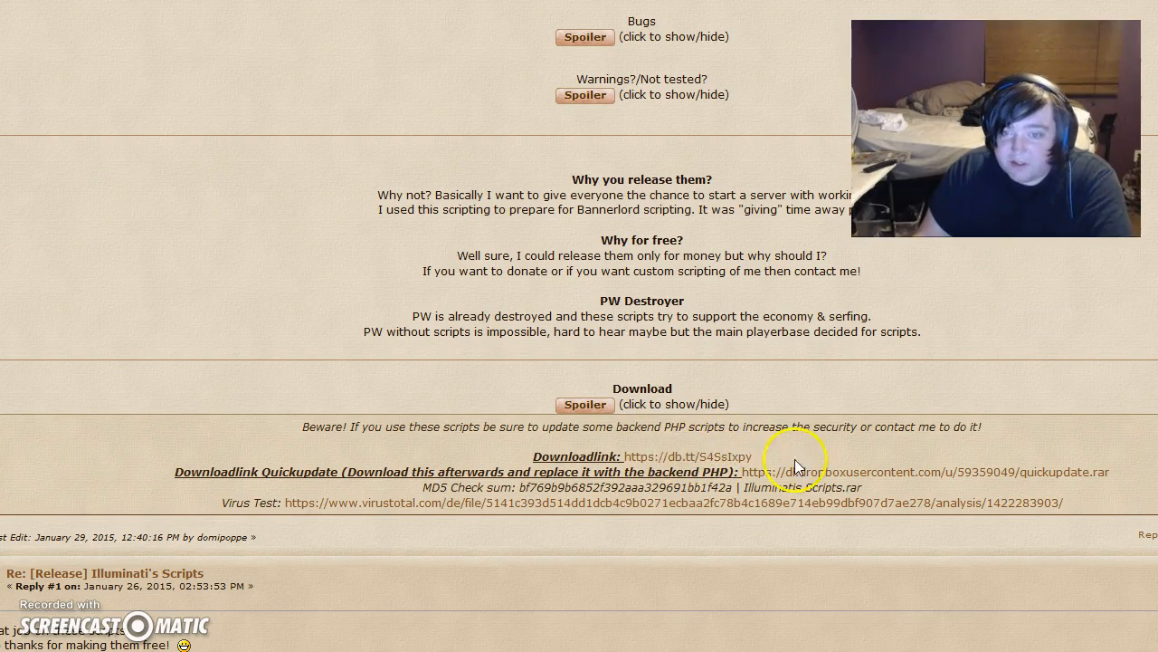
pyautogui.moveTo(860, 478)
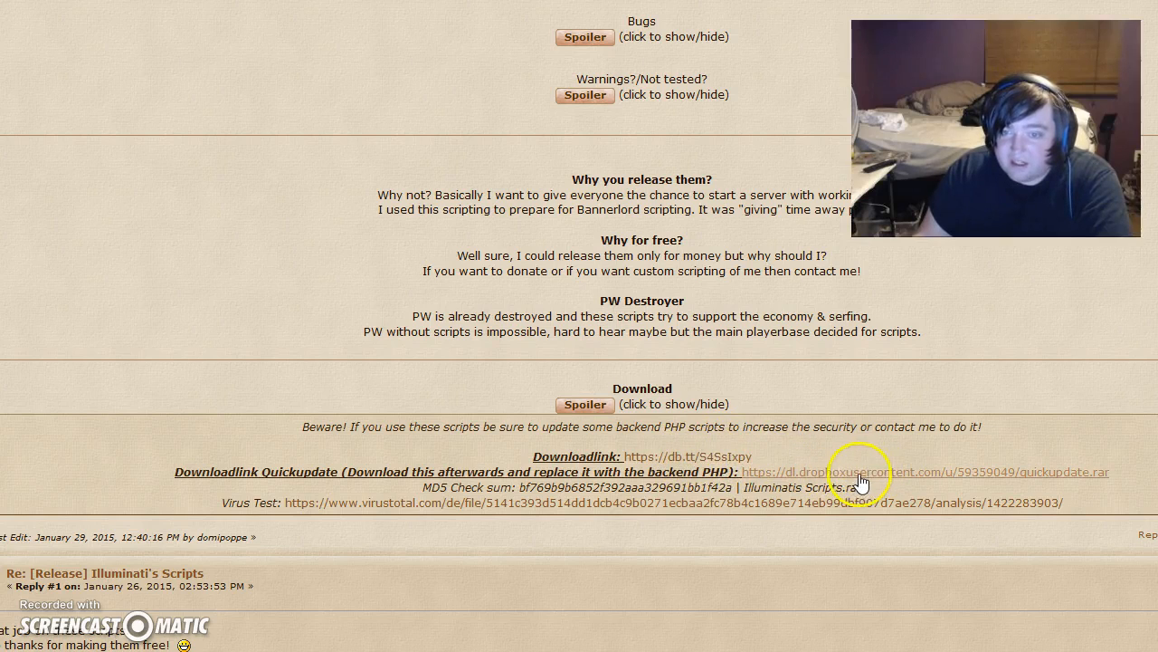
pyautogui.moveTo(832, 478)
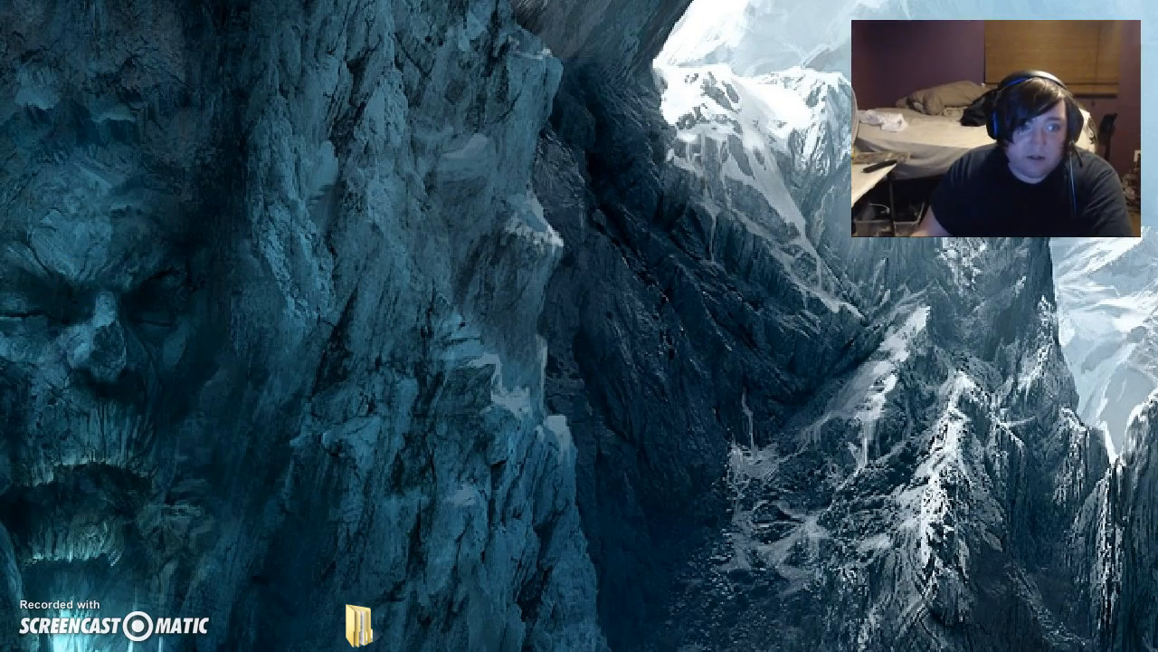
# - From the desktop folder, enter Illuminatis Scripts and select Database.sql
pyautogui.doubleClick(358, 623)
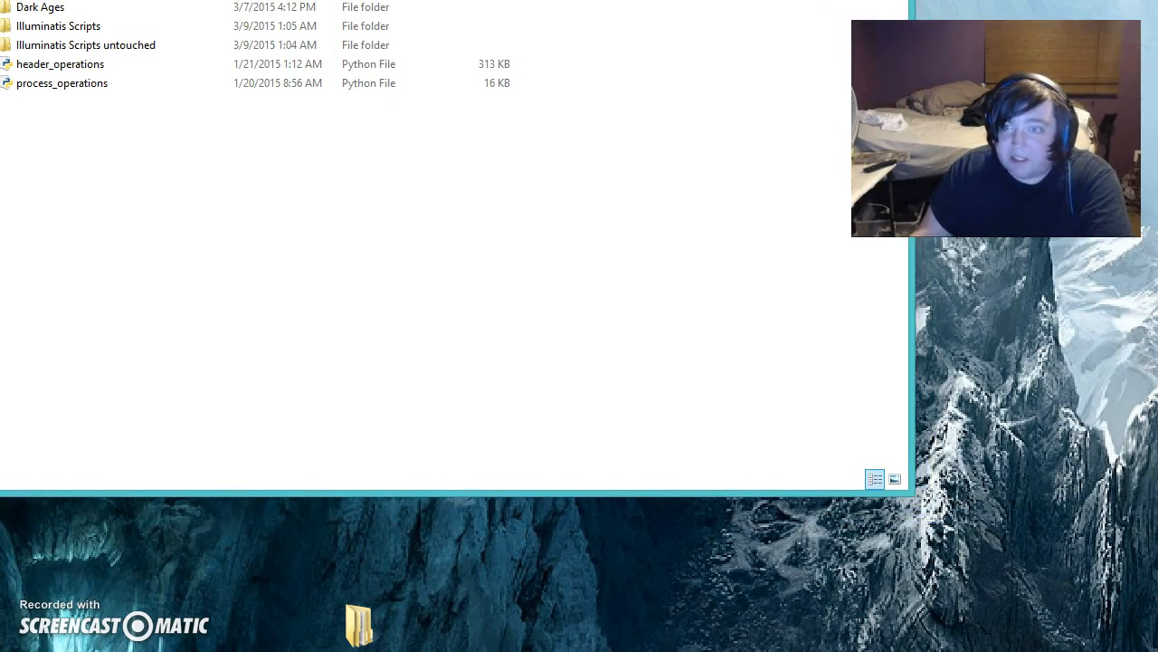
pyautogui.click(58, 25)
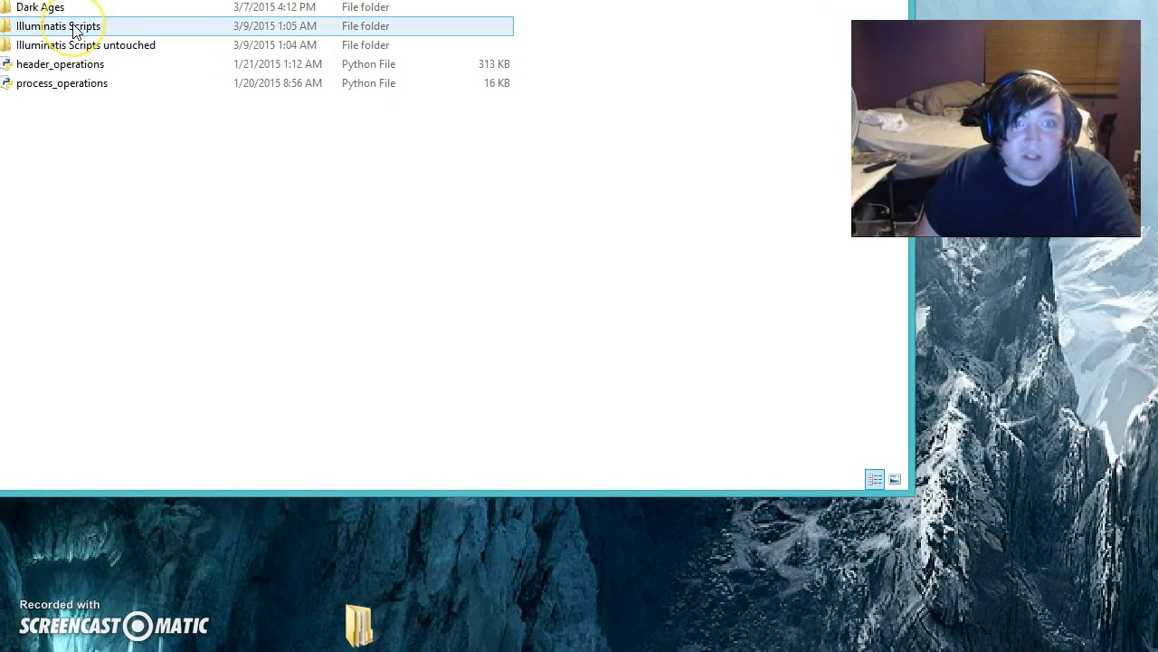
pyautogui.moveTo(87, 25)
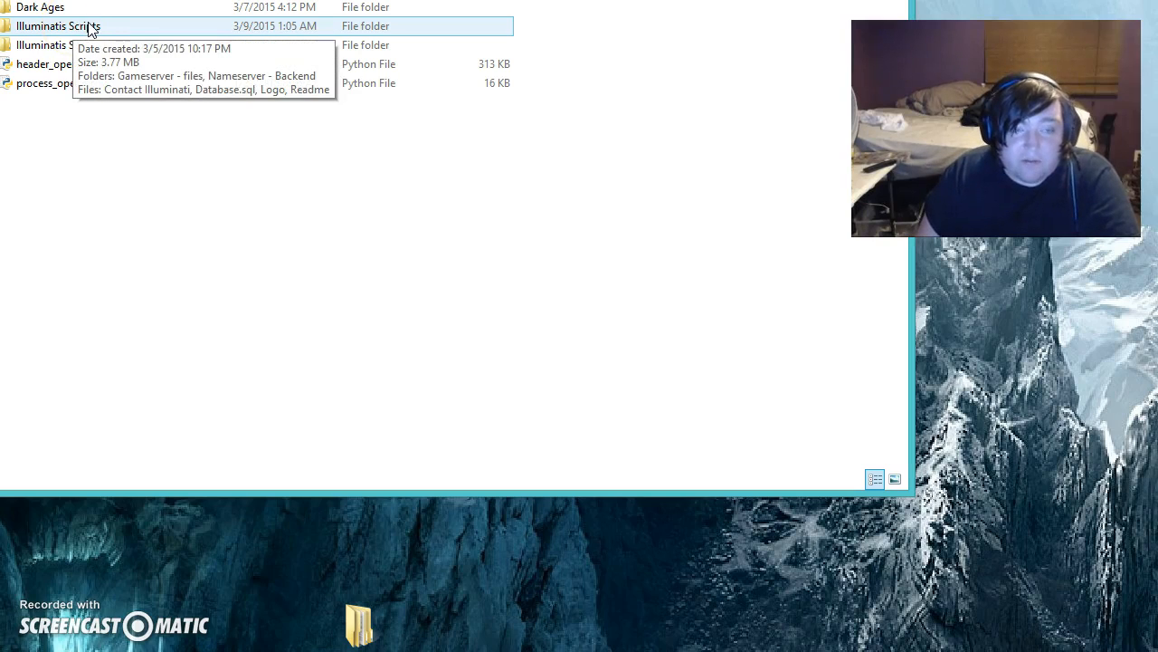
pyautogui.moveTo(123, 28)
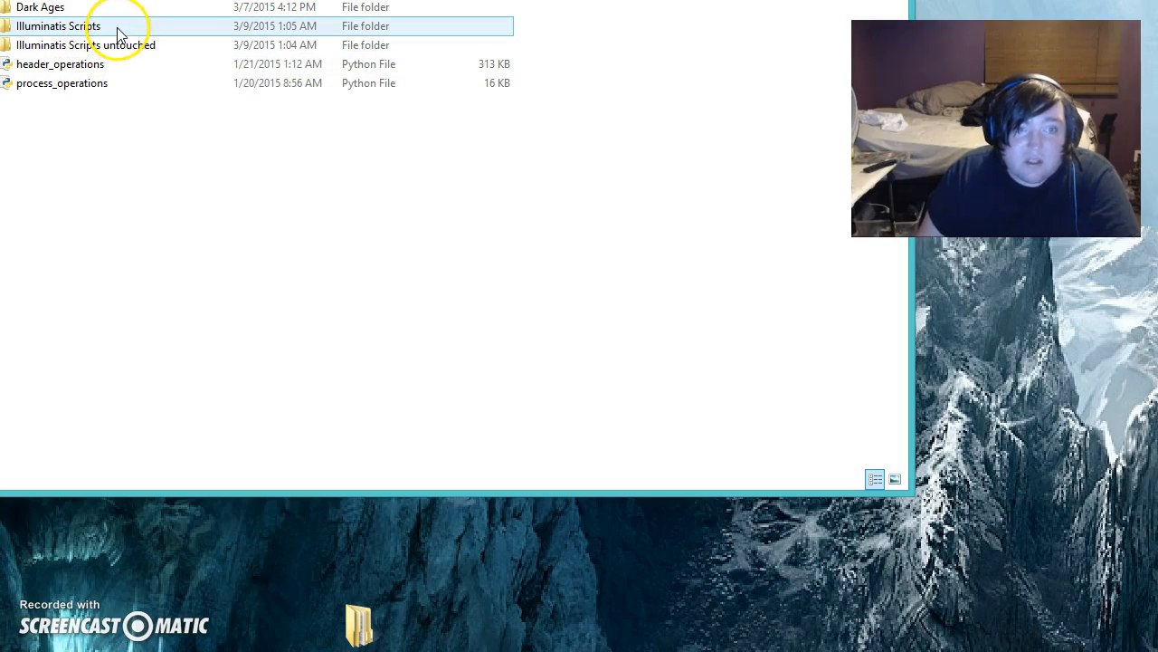
pyautogui.moveTo(118, 25)
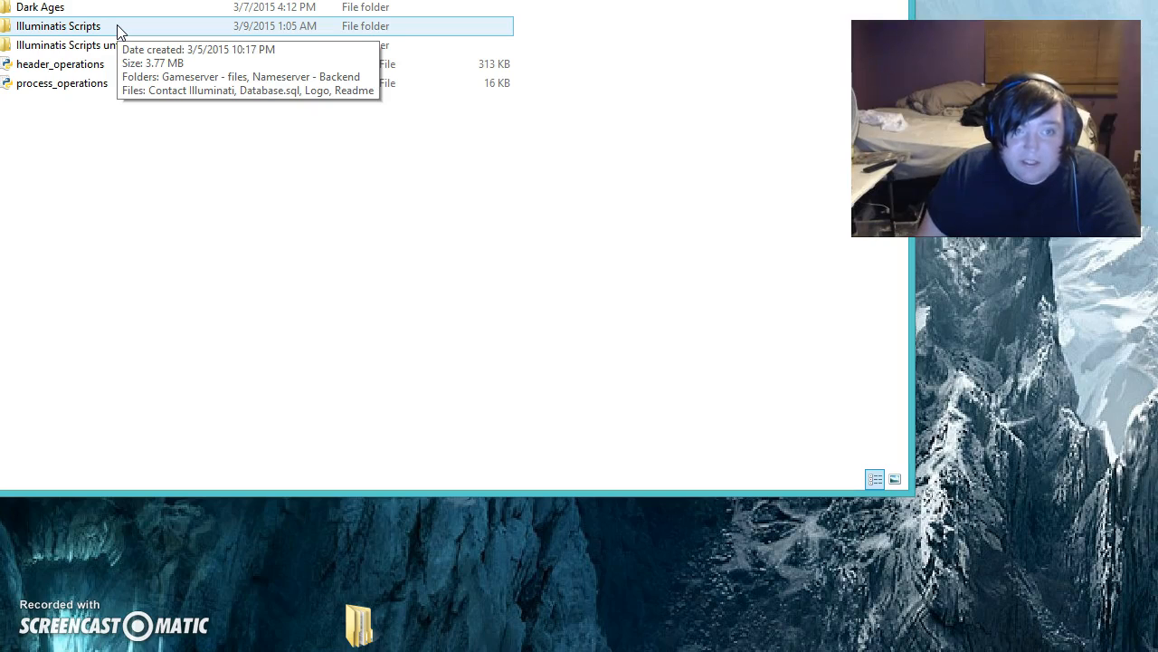
pyautogui.doubleClick(58, 26)
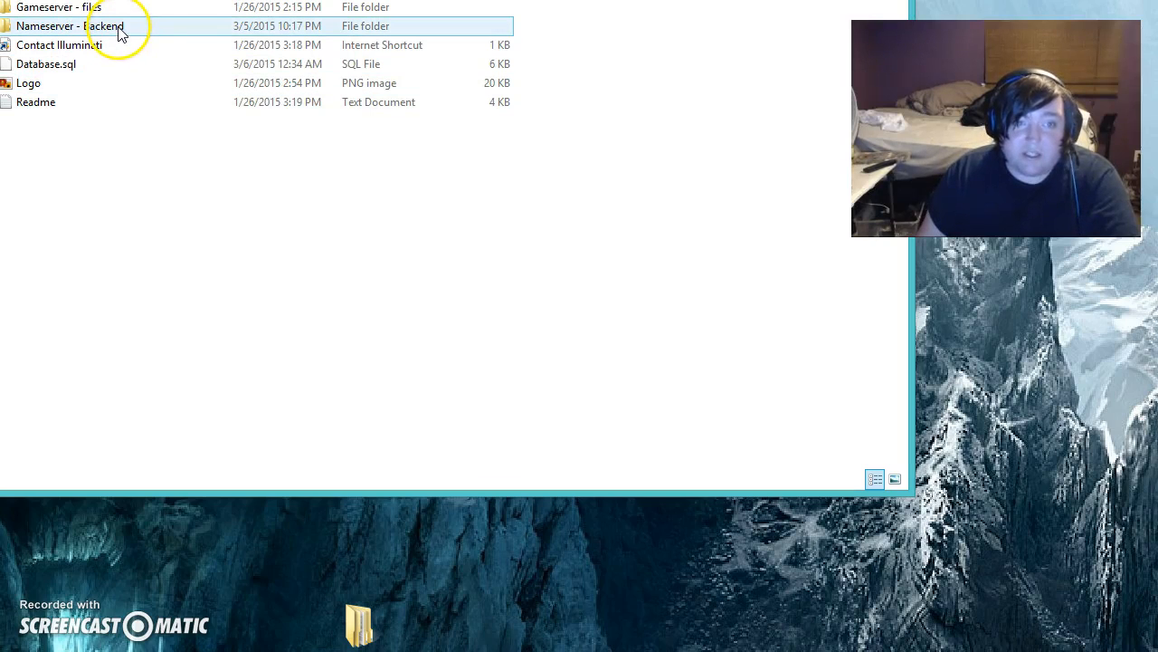
pyautogui.moveTo(123, 25)
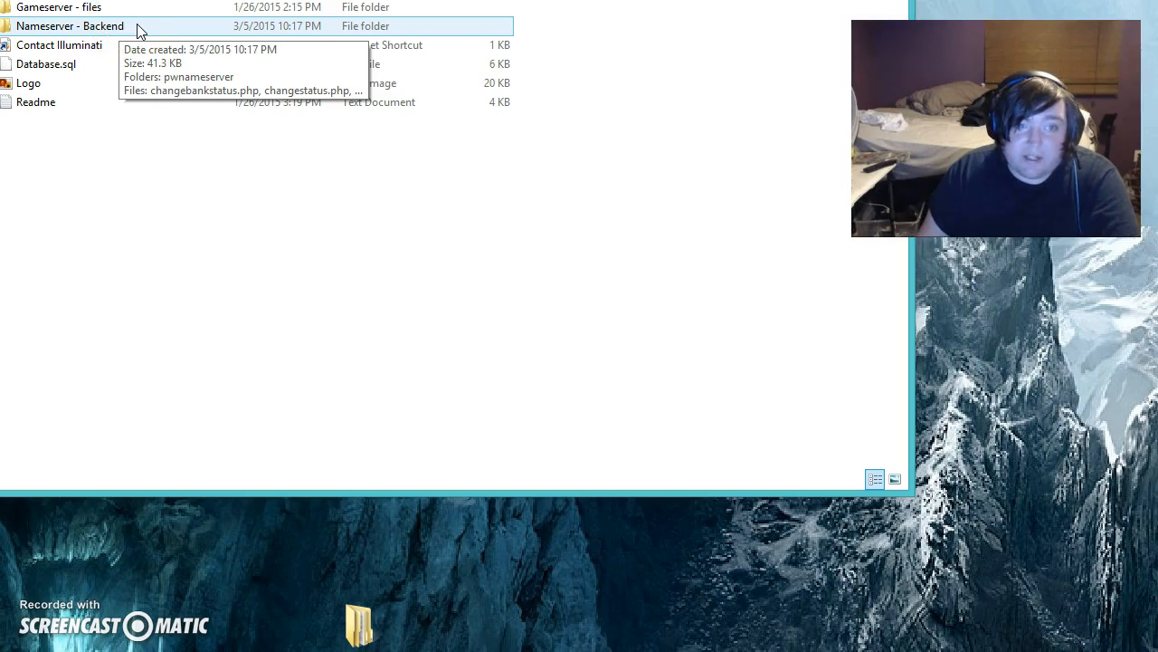
pyautogui.doubleClick(69, 25)
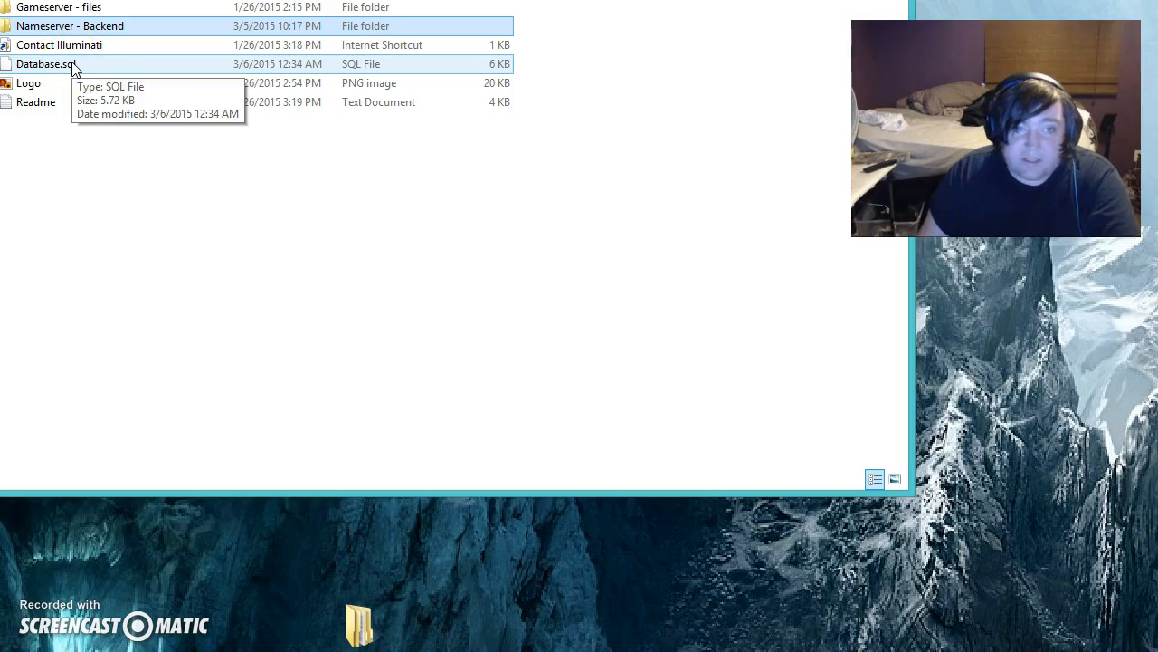
pyautogui.click(45, 63)
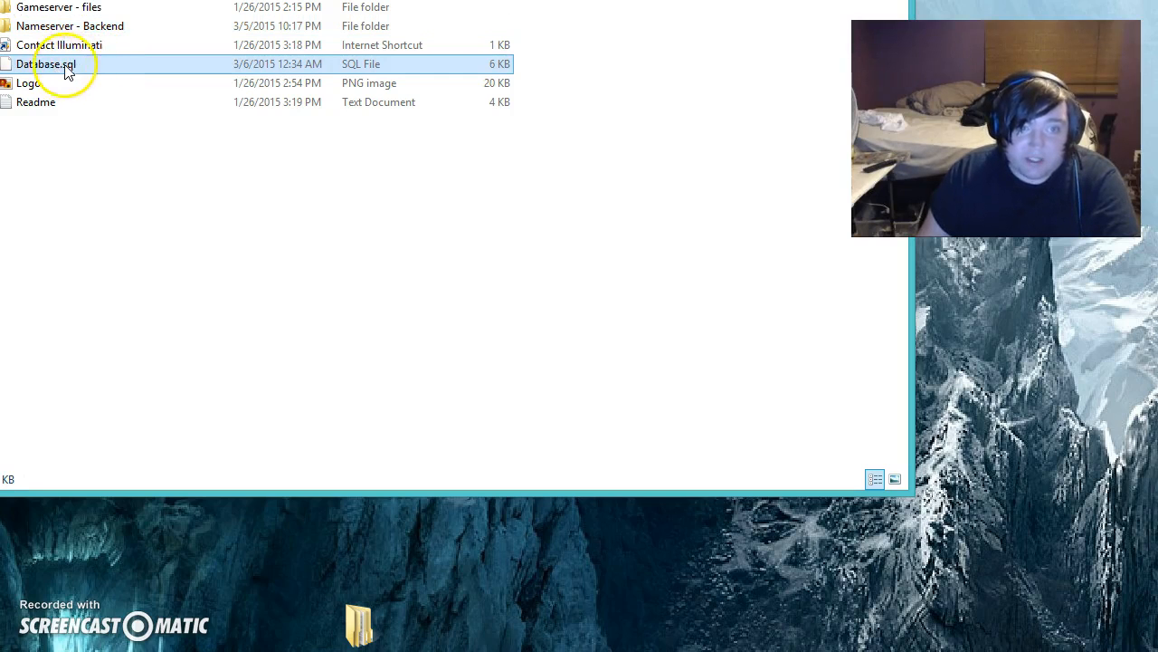
pyautogui.moveTo(73, 65)
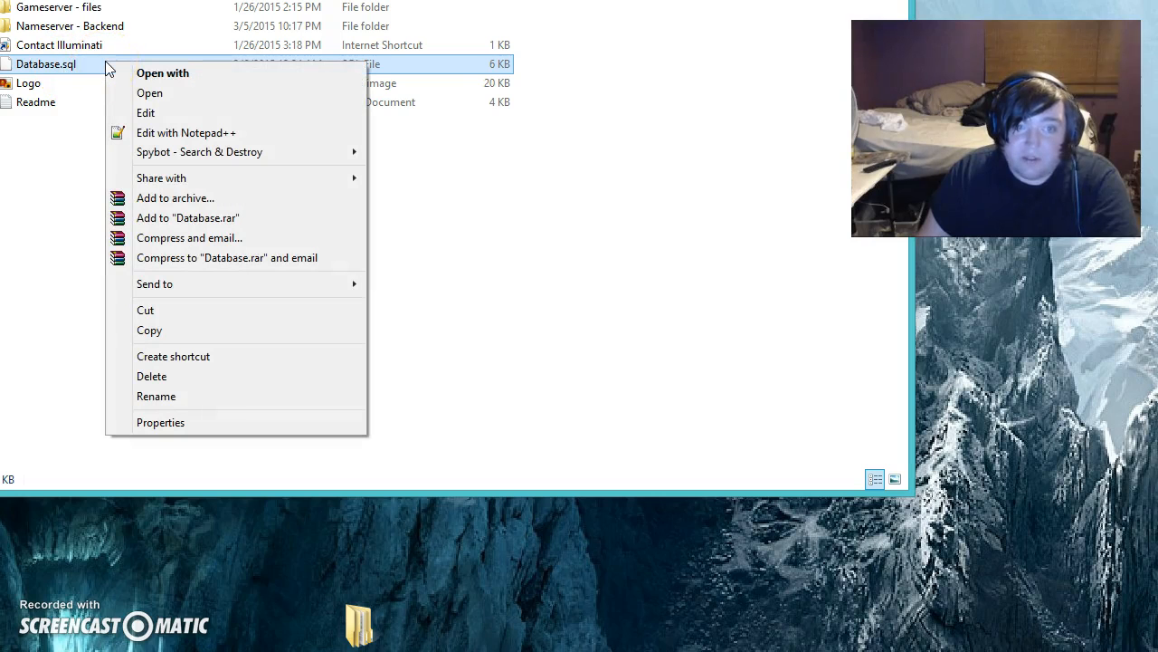
# - View Database.sql in Notepad++, reading the pwnew dump header and CREATE TABLE account definition
pyautogui.click(185, 132)
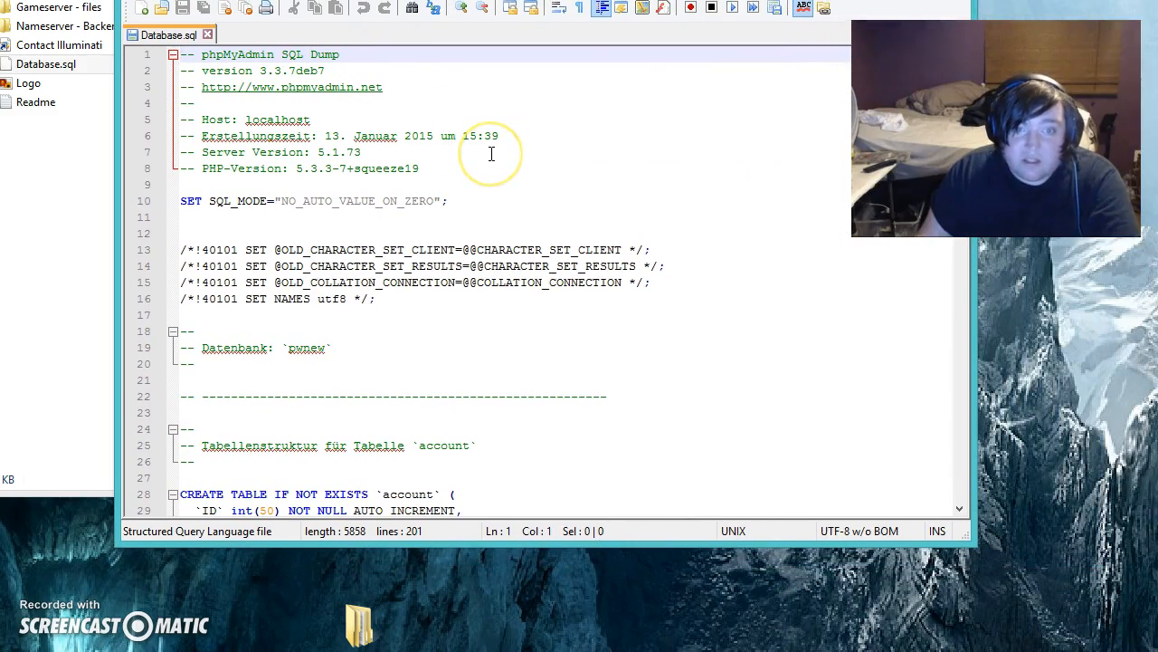
pyautogui.scroll(-3)
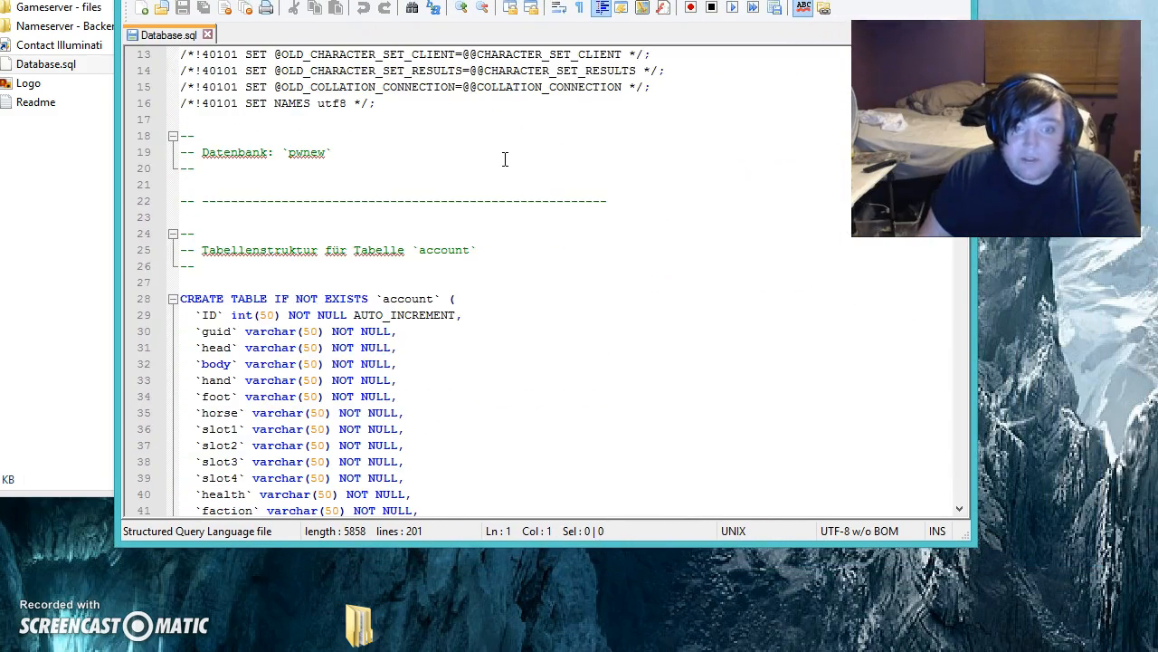
pyautogui.scroll(3)
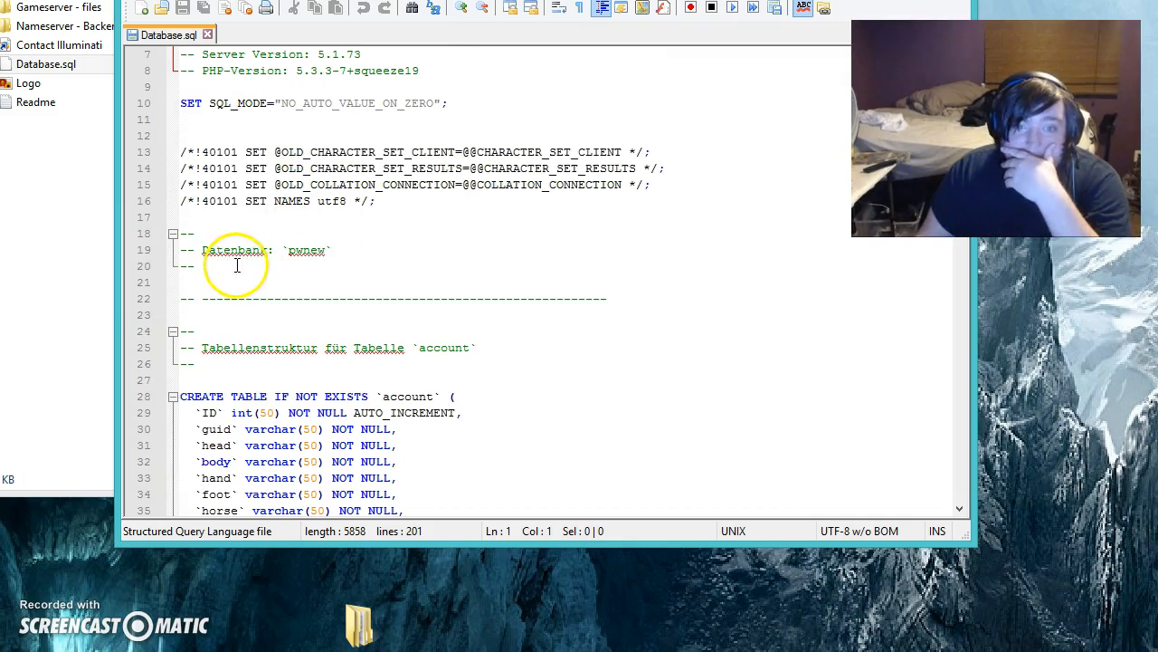
pyautogui.click(190, 283)
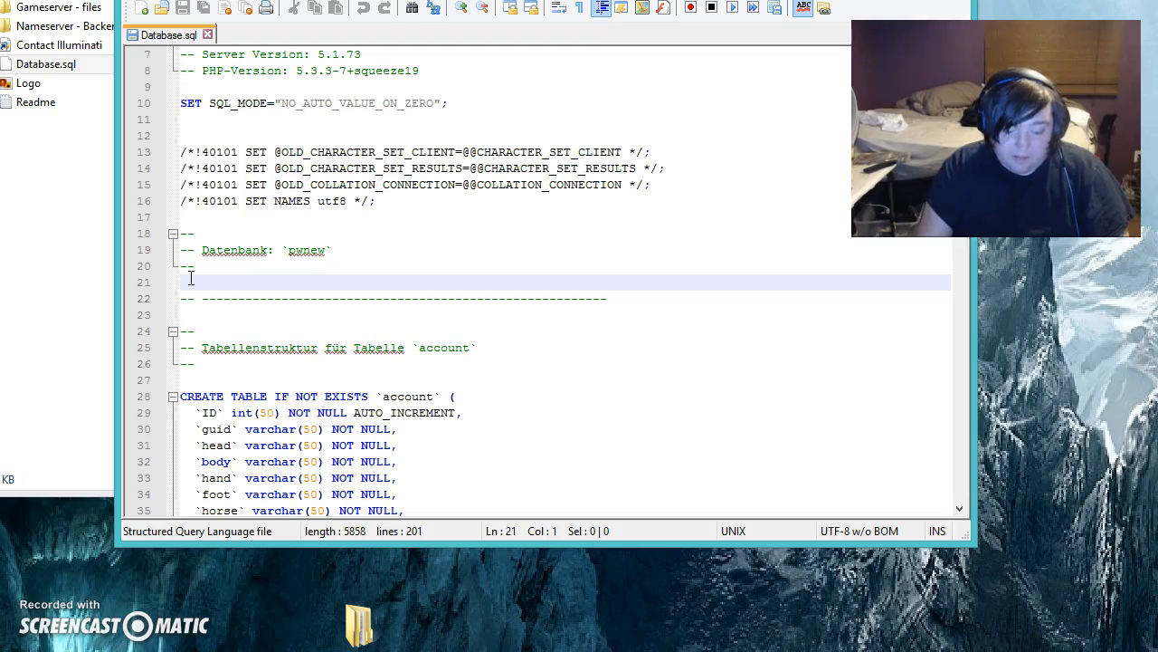
pyautogui.write('CREATE')
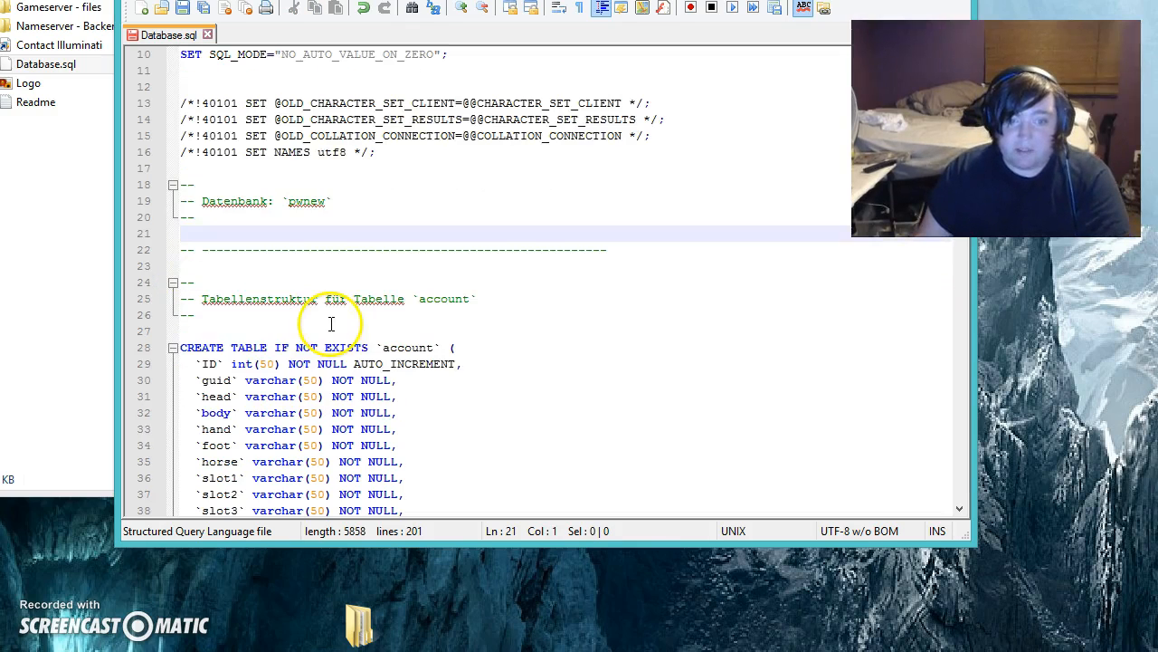
pyautogui.scroll(-3)
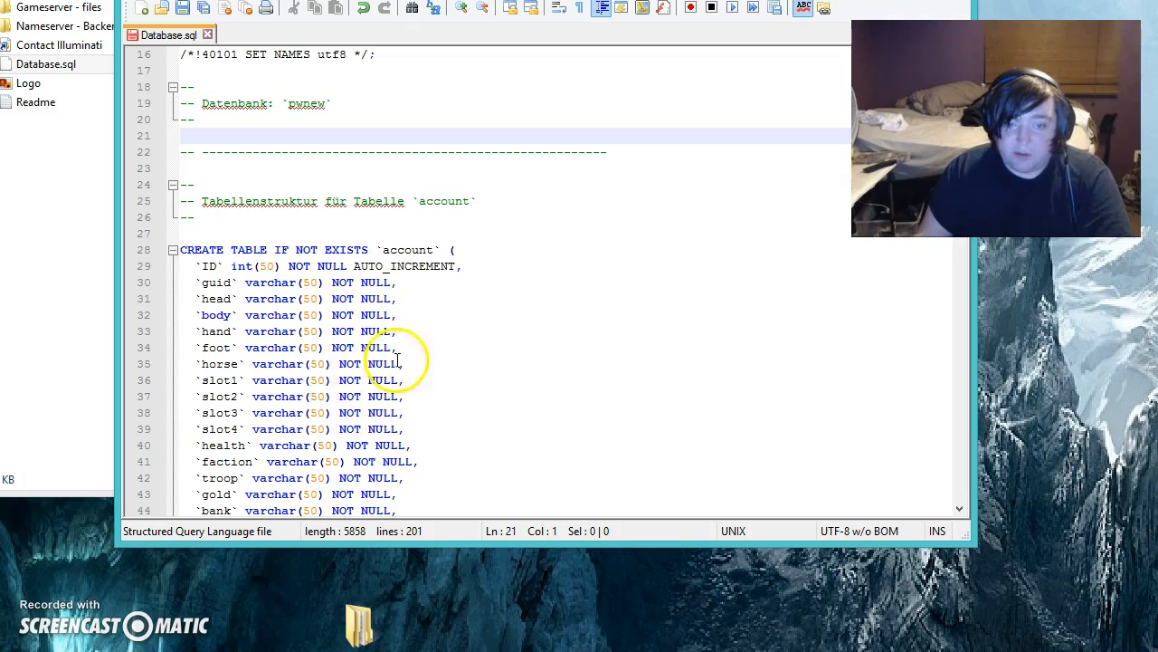
pyautogui.scroll(3)
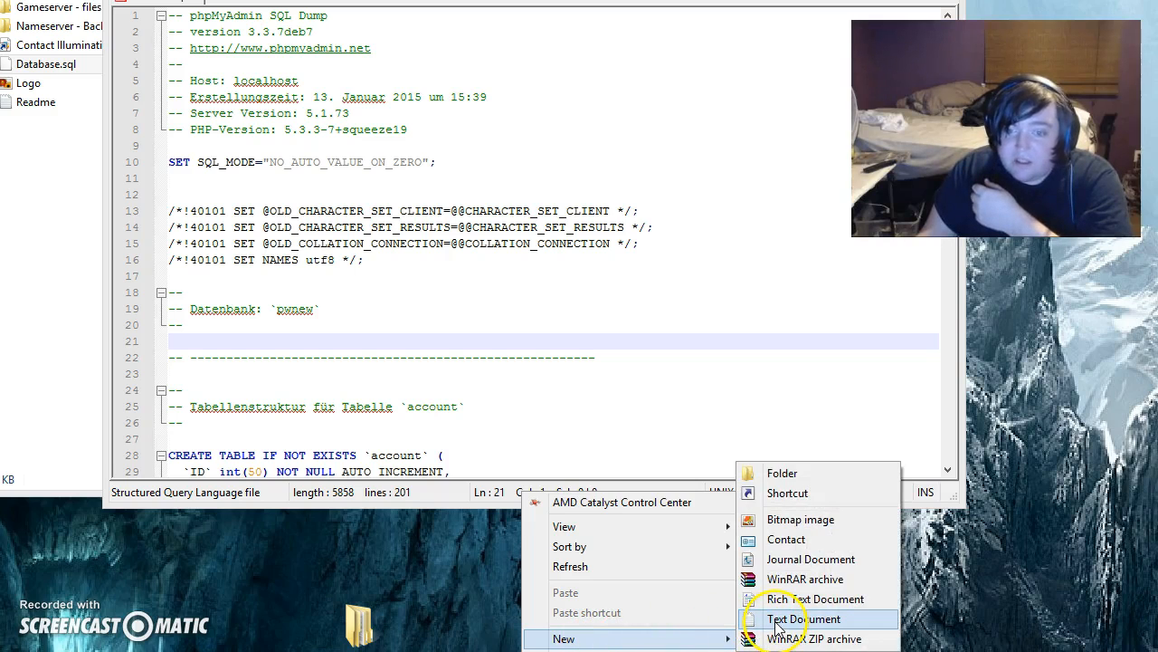
# - Create a new text document on the desktop and have it open in Notepad
pyautogui.click(510, 449)
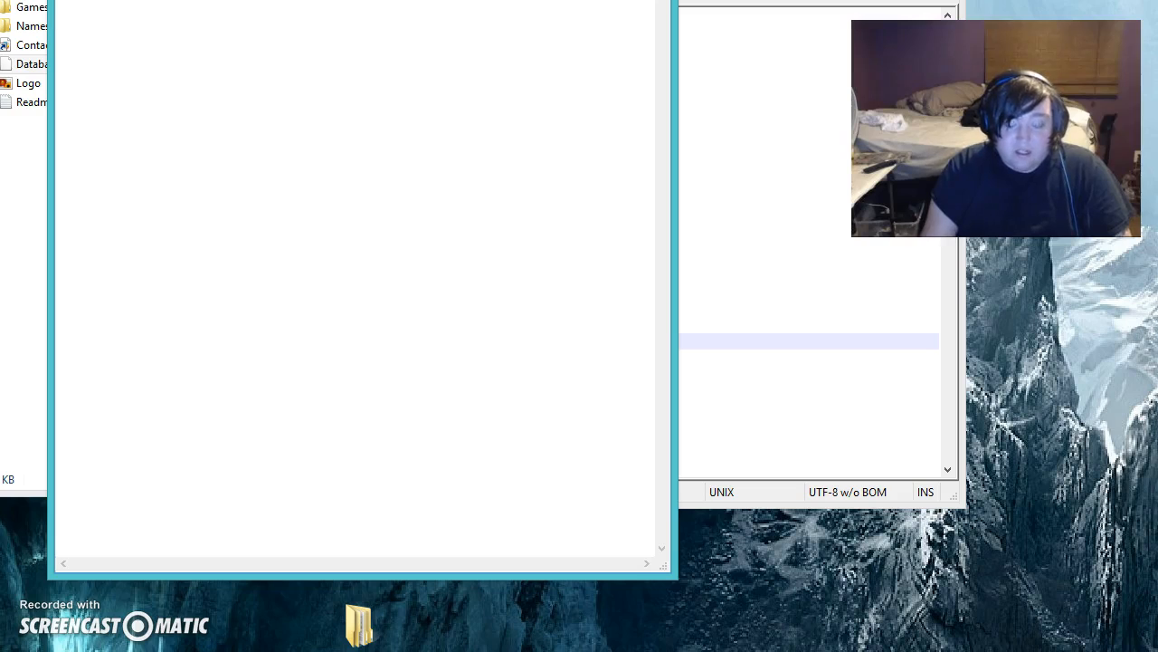
# - Write the note 'PYTHON 2.7+' in the Notepad document
pyautogui.write('PY')
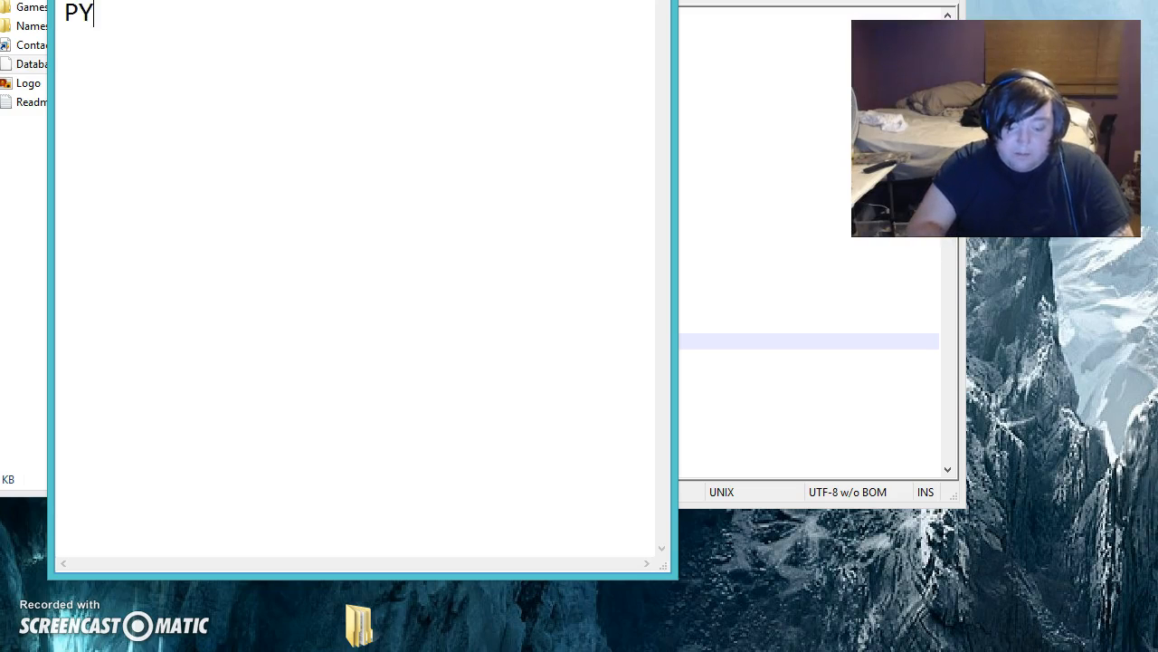
pyautogui.write('THON')
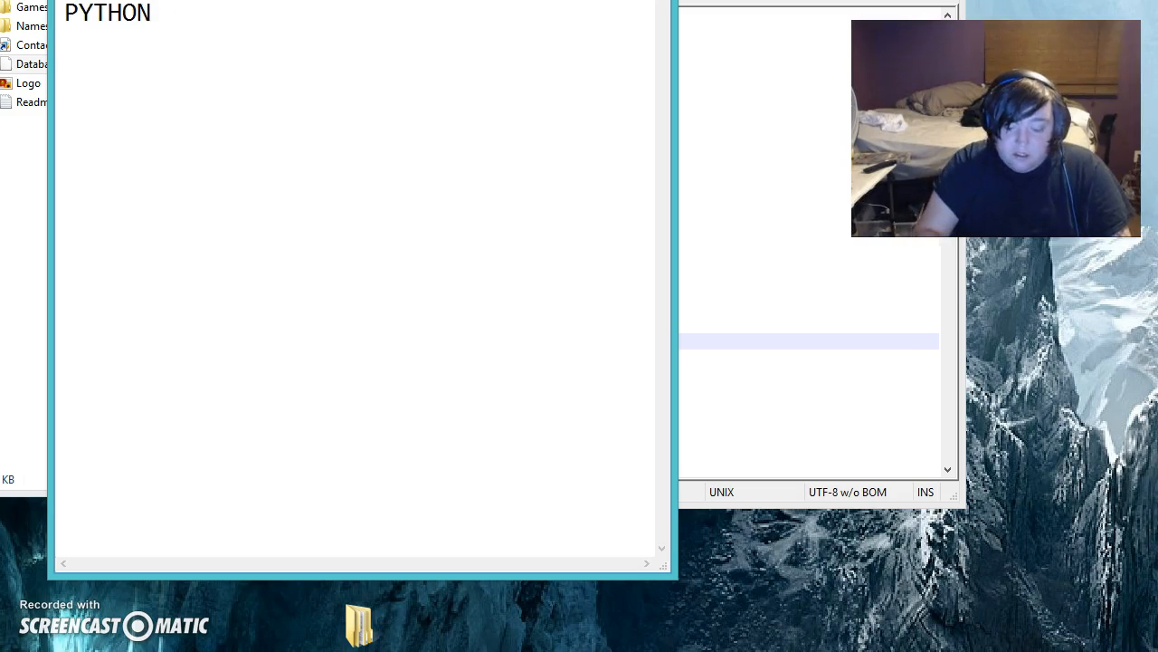
pyautogui.write('2.7+')
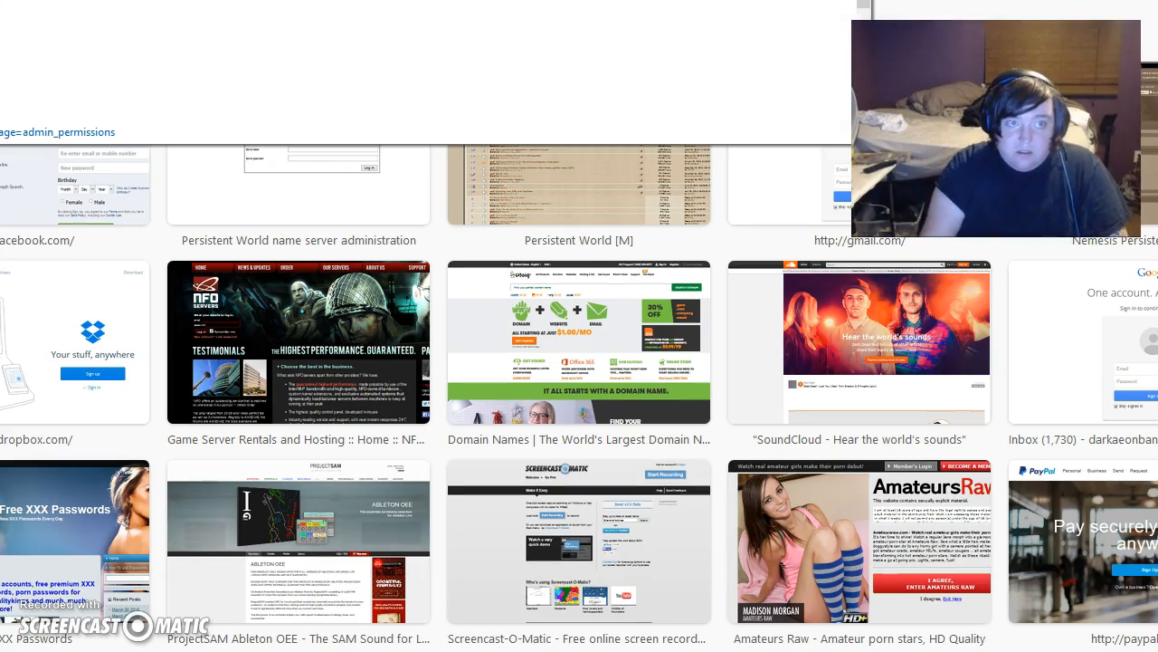
# - Enter cPanel over port 2083, log in, and launch phpMyAdmin from the Databases section
pyautogui.scroll(3)
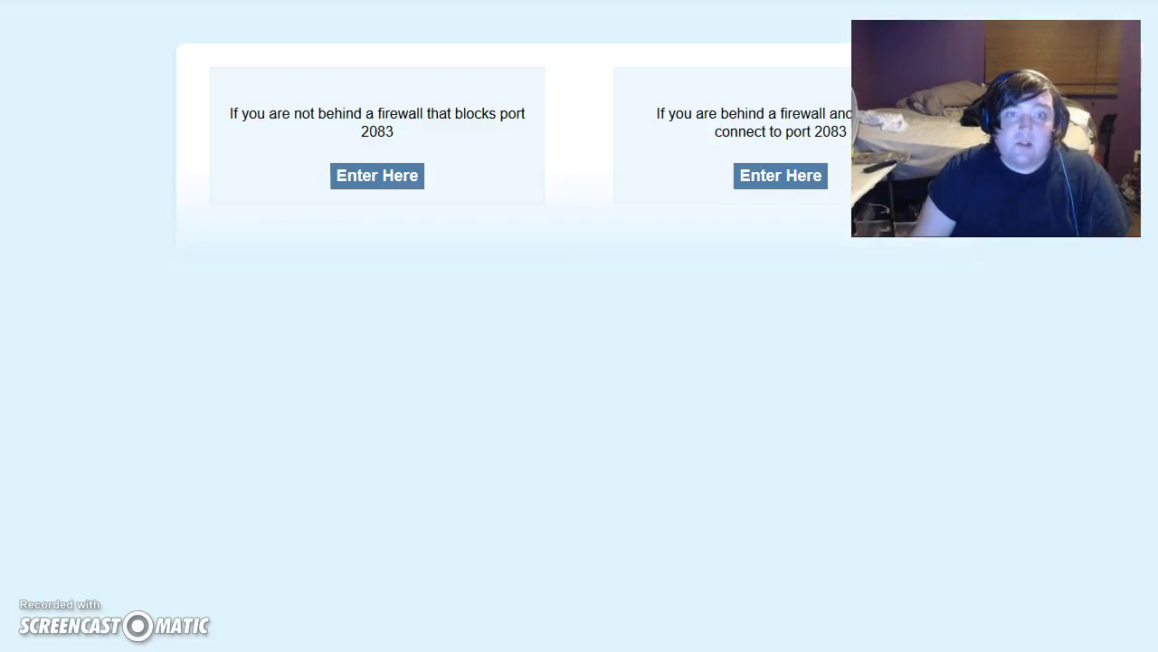
pyautogui.click(376, 176)
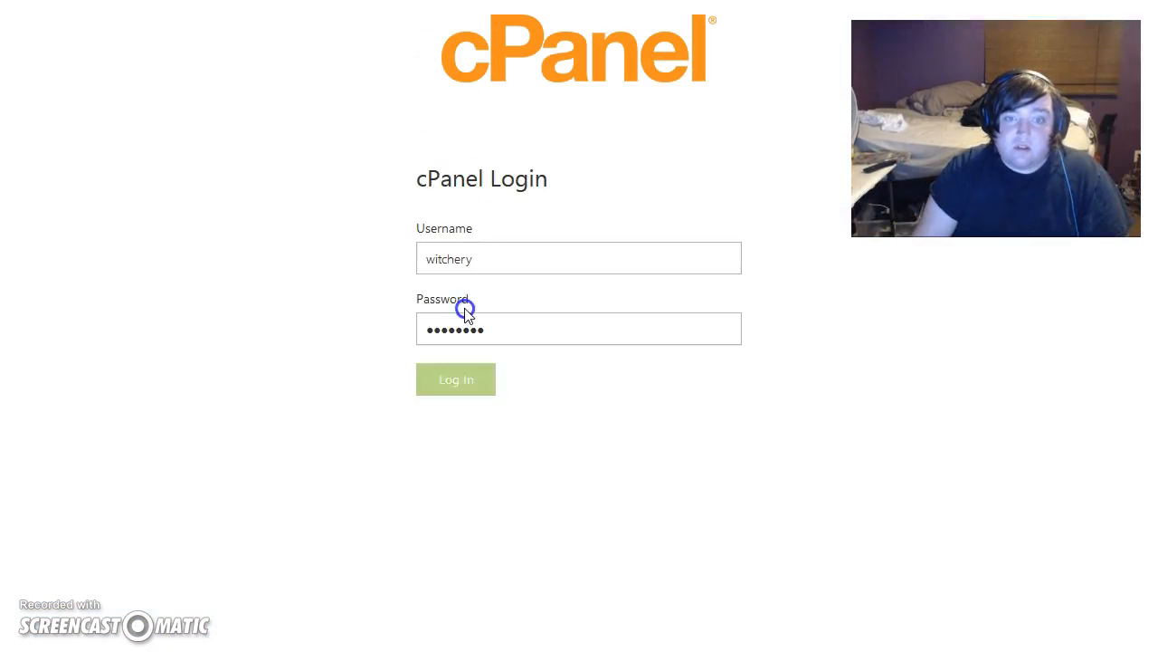
pyautogui.click(456, 378)
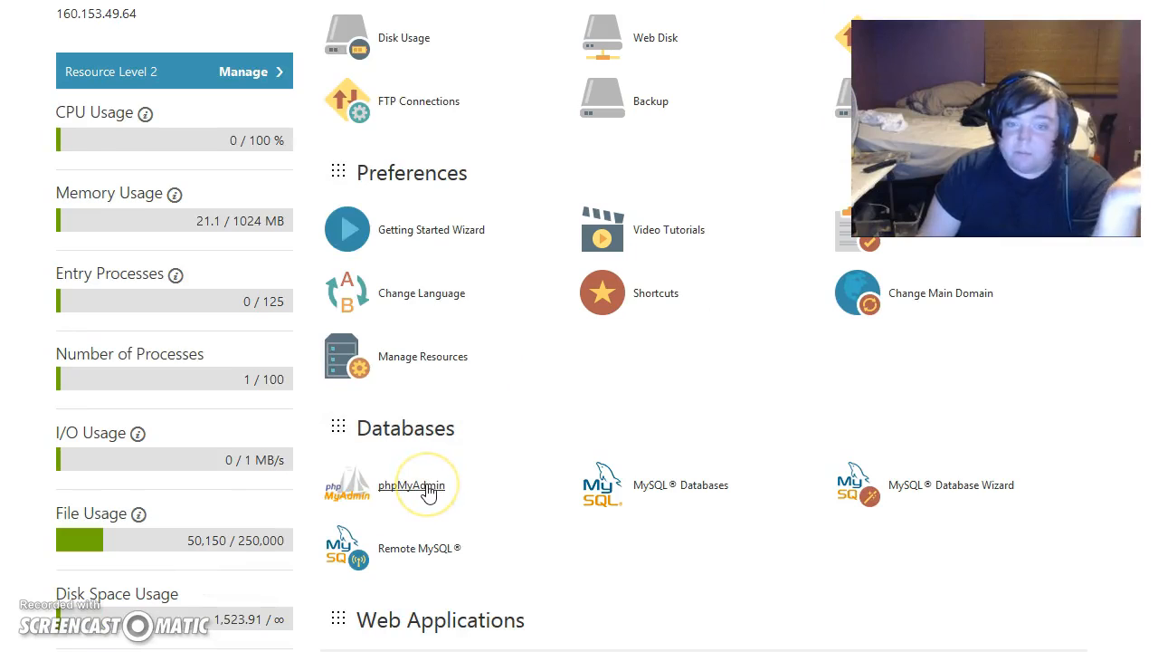
pyautogui.click(411, 485)
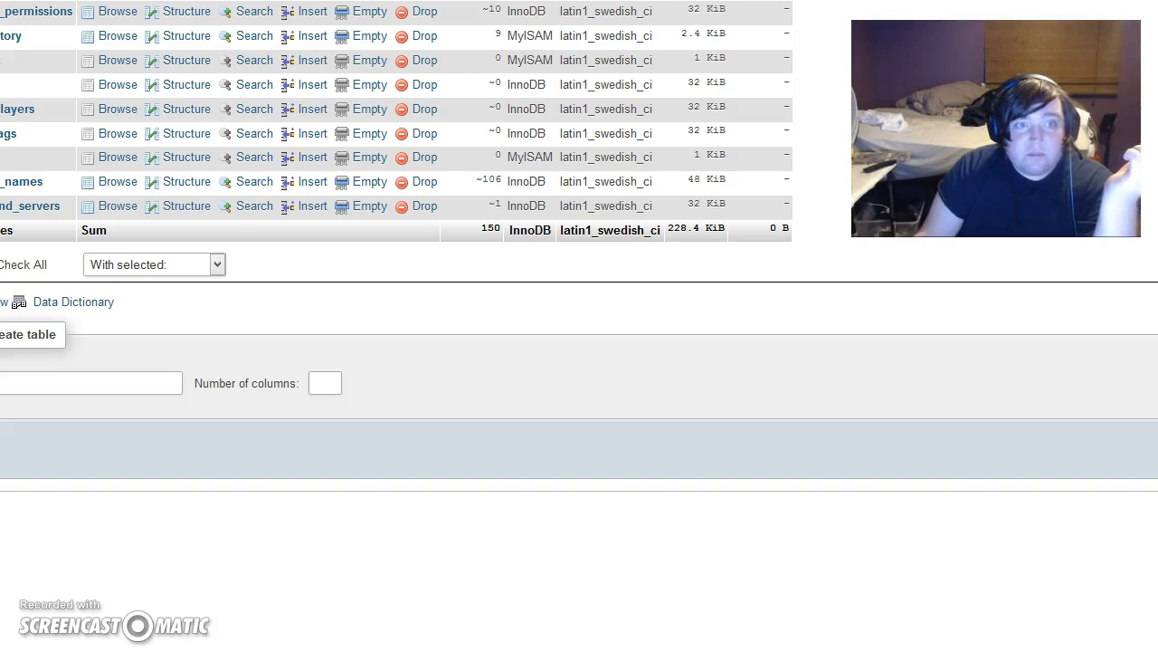
pyautogui.moveTo(46, 51)
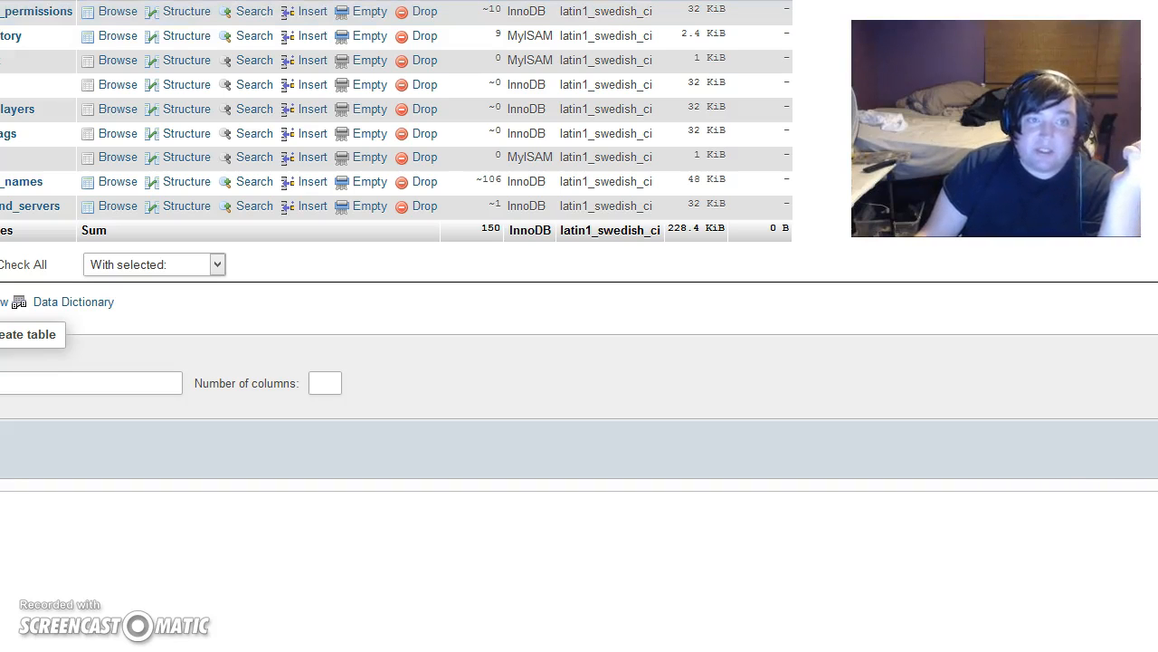
pyautogui.moveTo(131, 487)
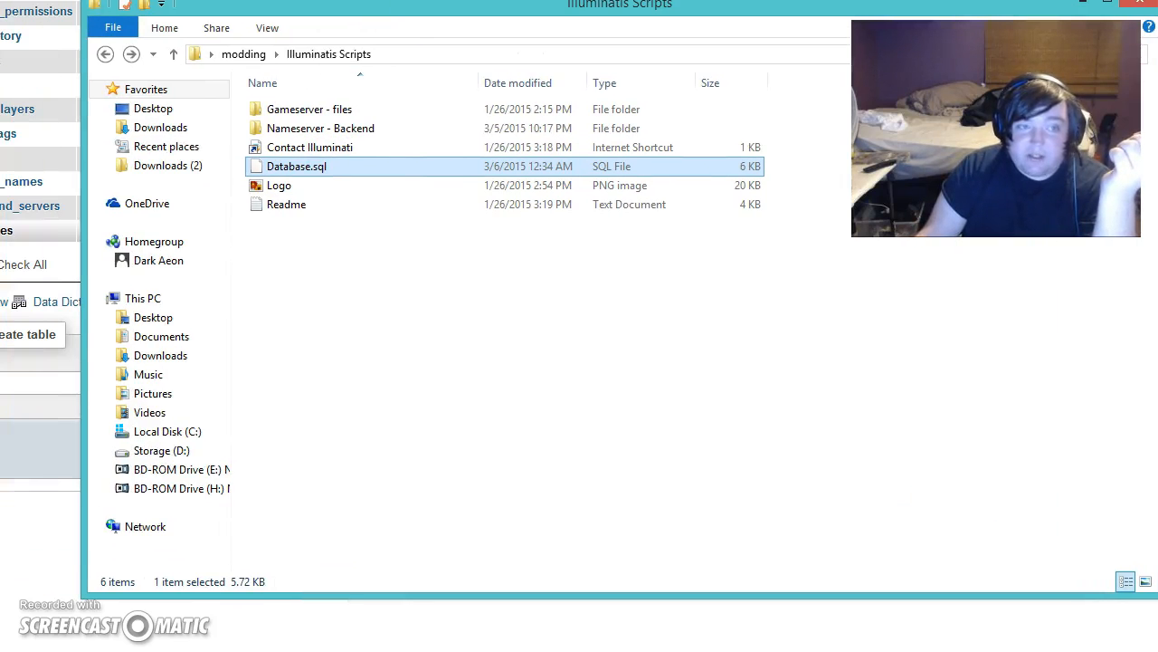
pyautogui.moveTo(297, 166)
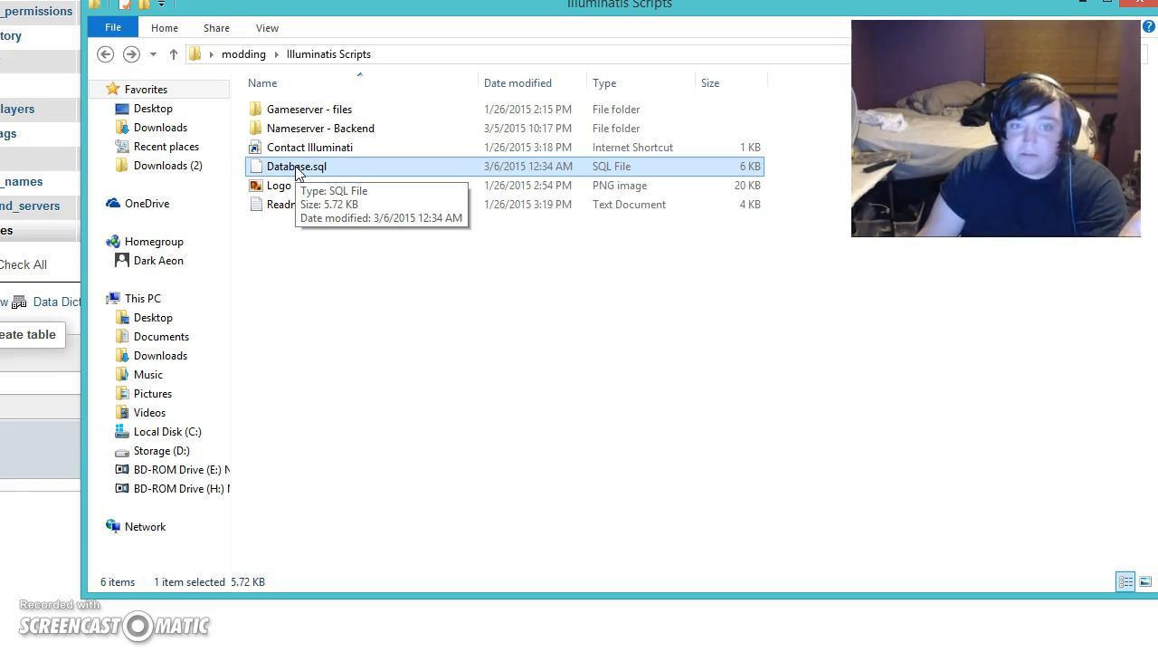
# - Reopen Database.sql in Notepad++ and review its pwnew dump header lines
pyautogui.rightClick(297, 166)
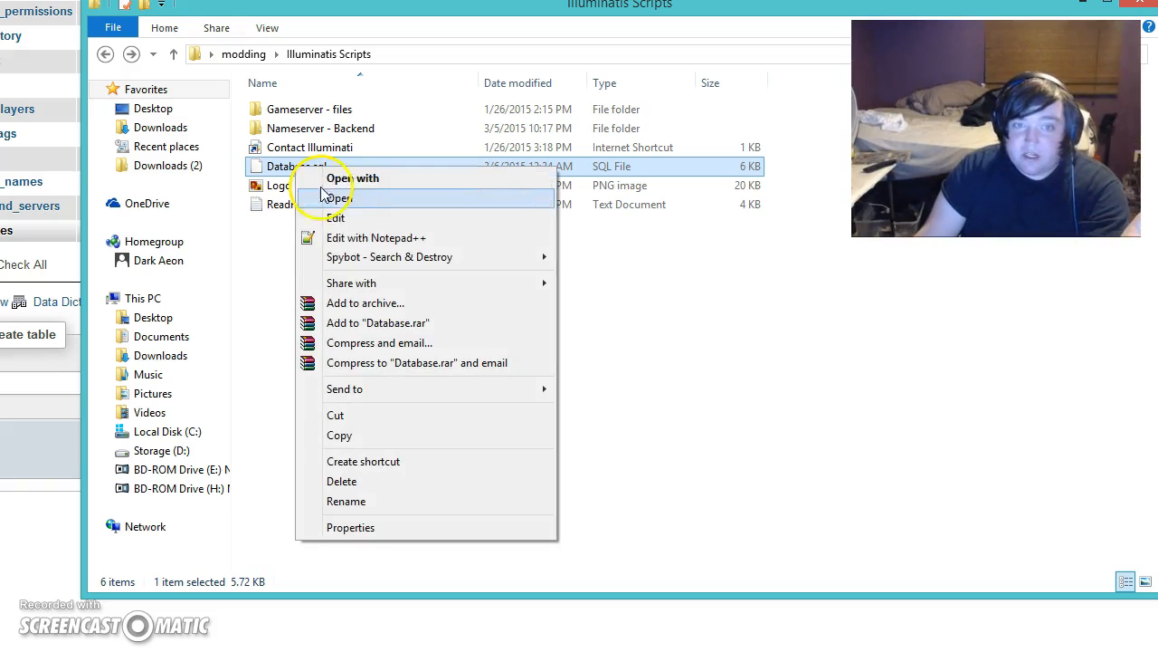
pyautogui.click(337, 197)
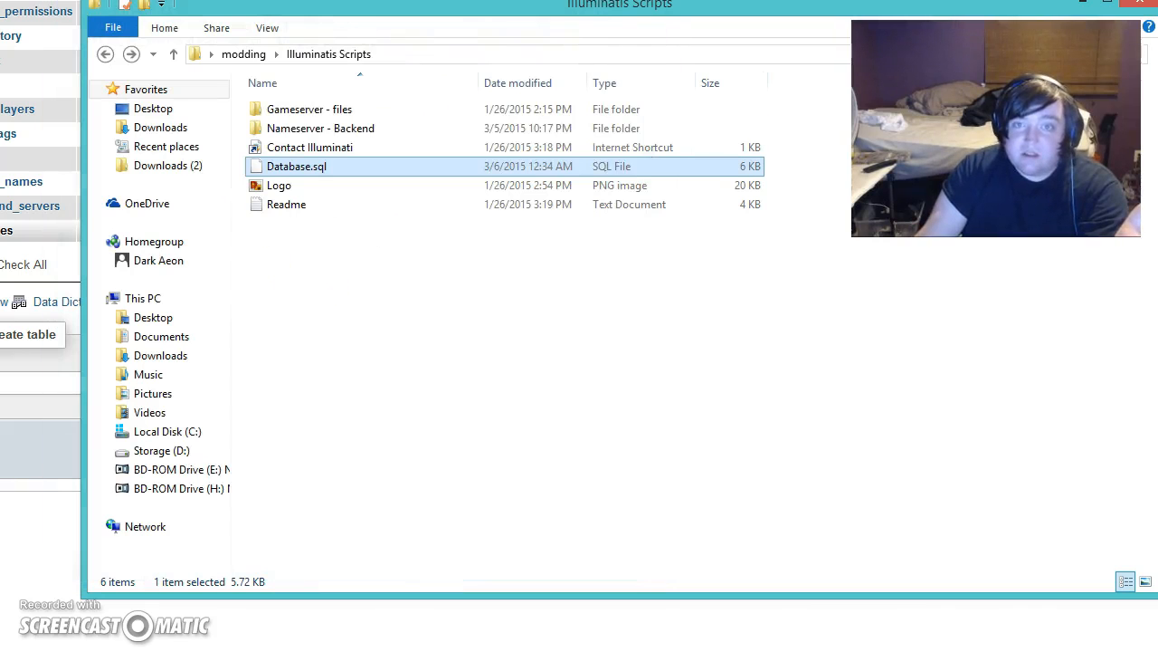
pyautogui.doubleClick(297, 167)
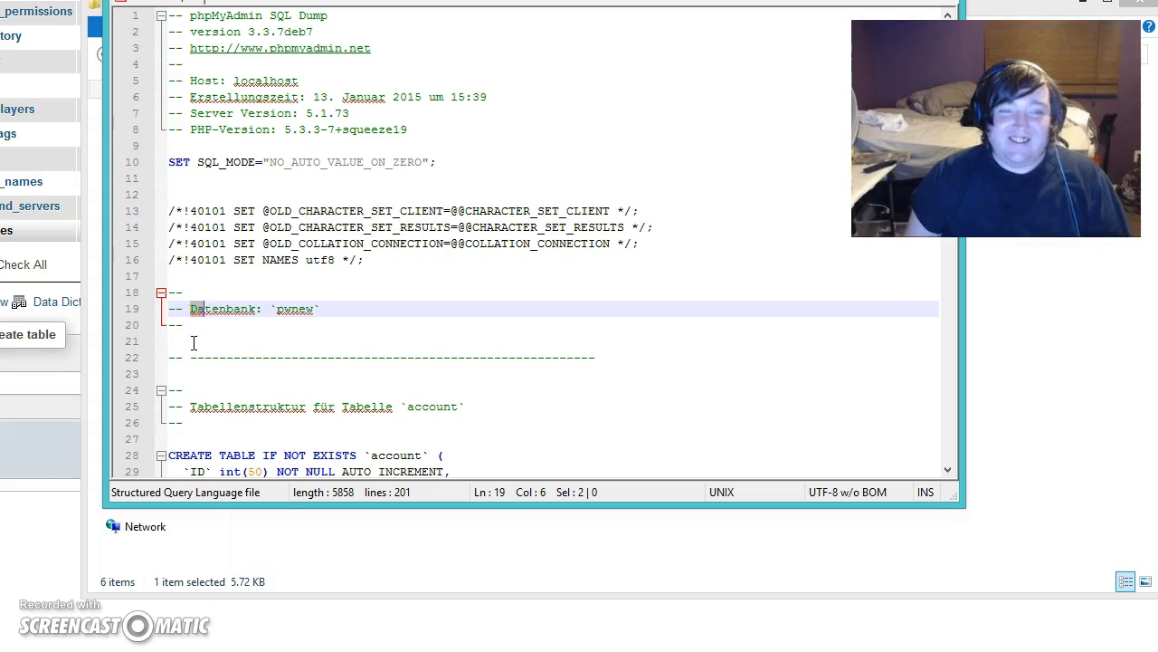
pyautogui.click(192, 340)
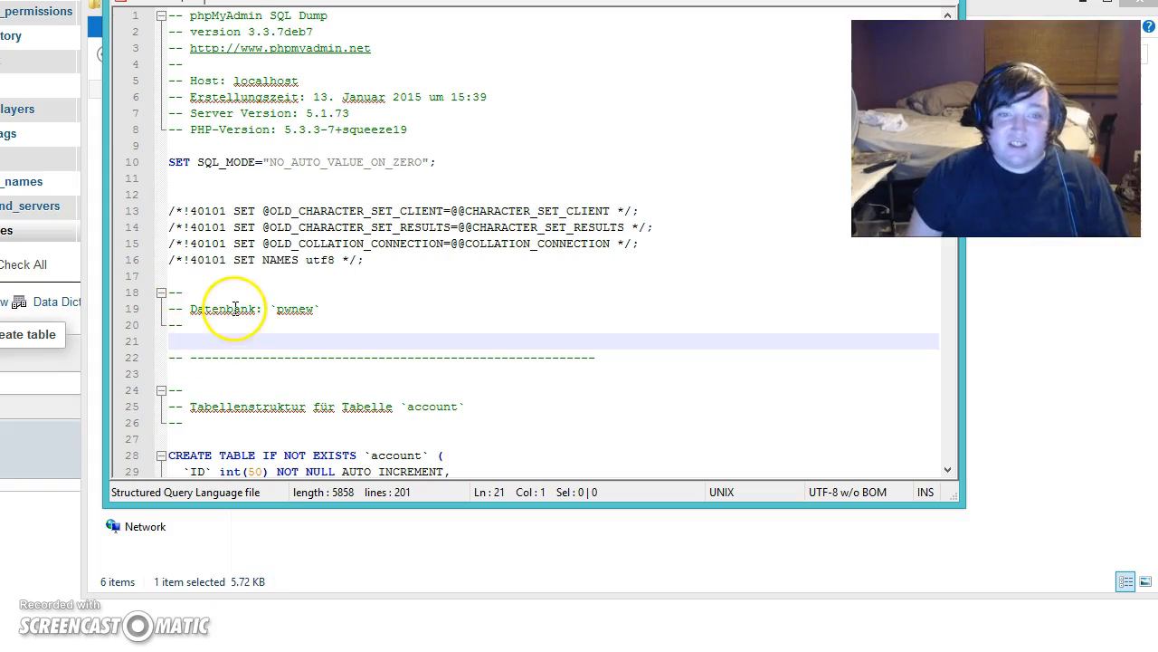
pyautogui.doubleClick(293, 308)
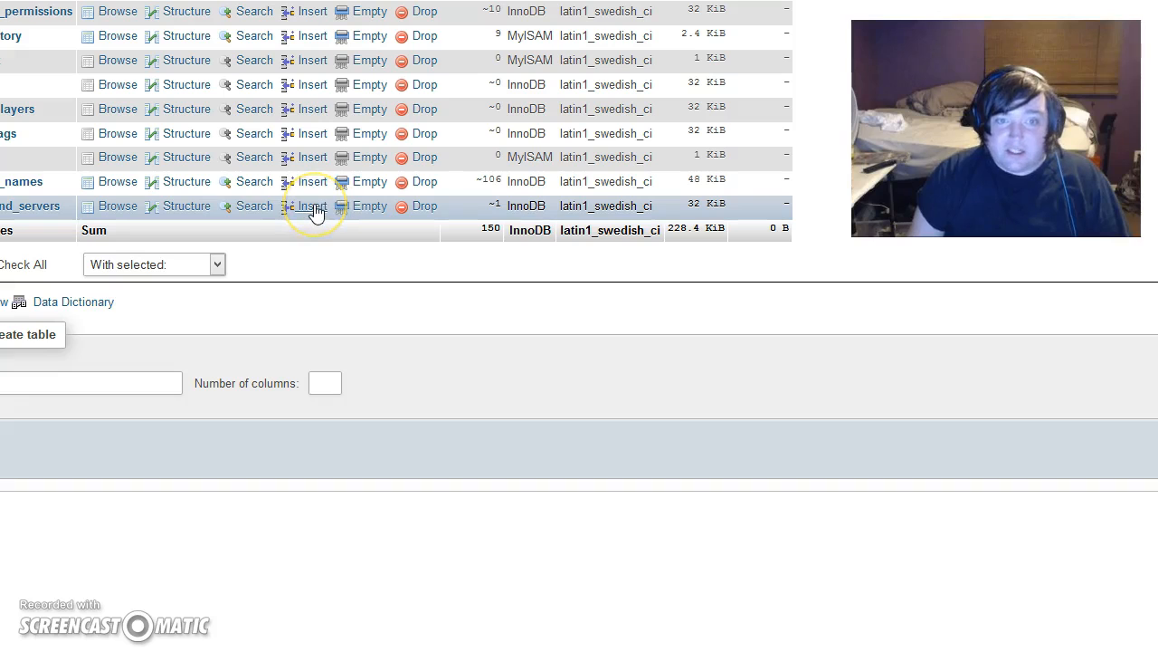
pyautogui.moveTo(315, 213)
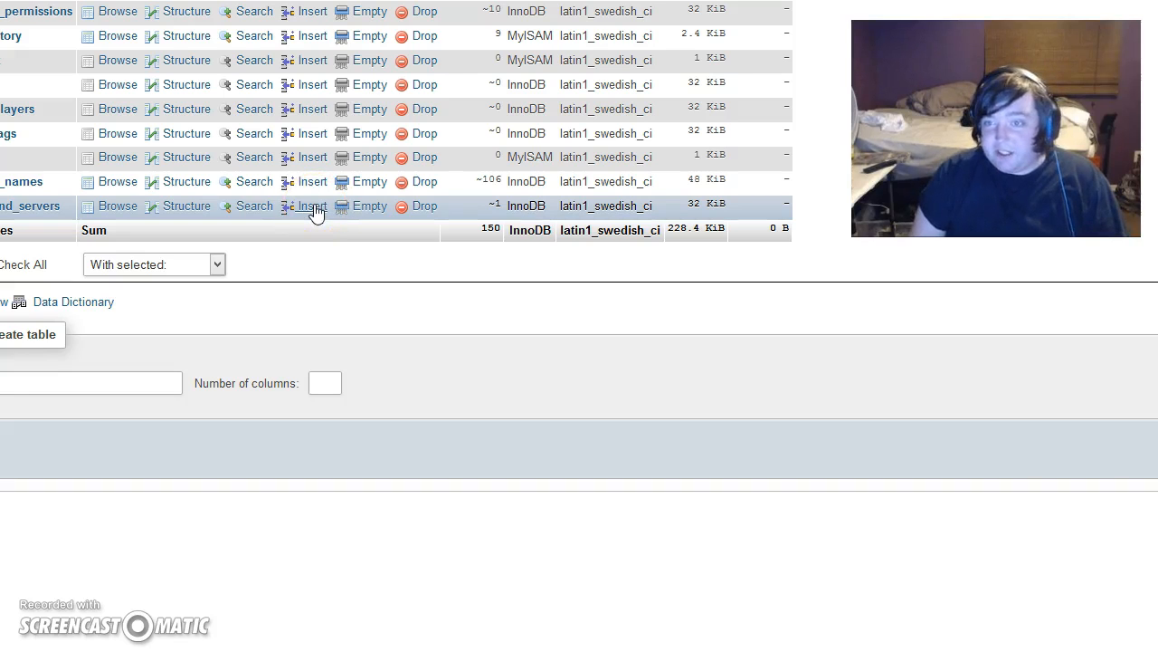
pyautogui.moveTo(254, 449)
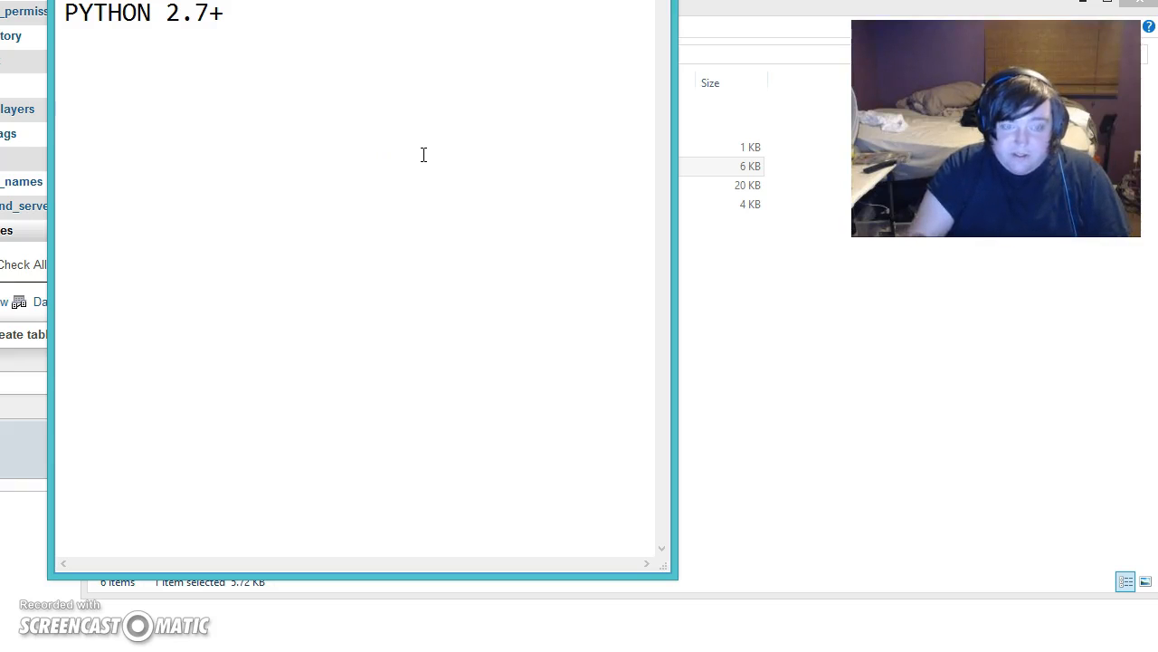
# - Add 'LOCALHOST/PW/' to the note, erase it again, and return to the Illuminatis Scripts folder
pyautogui.write('L')
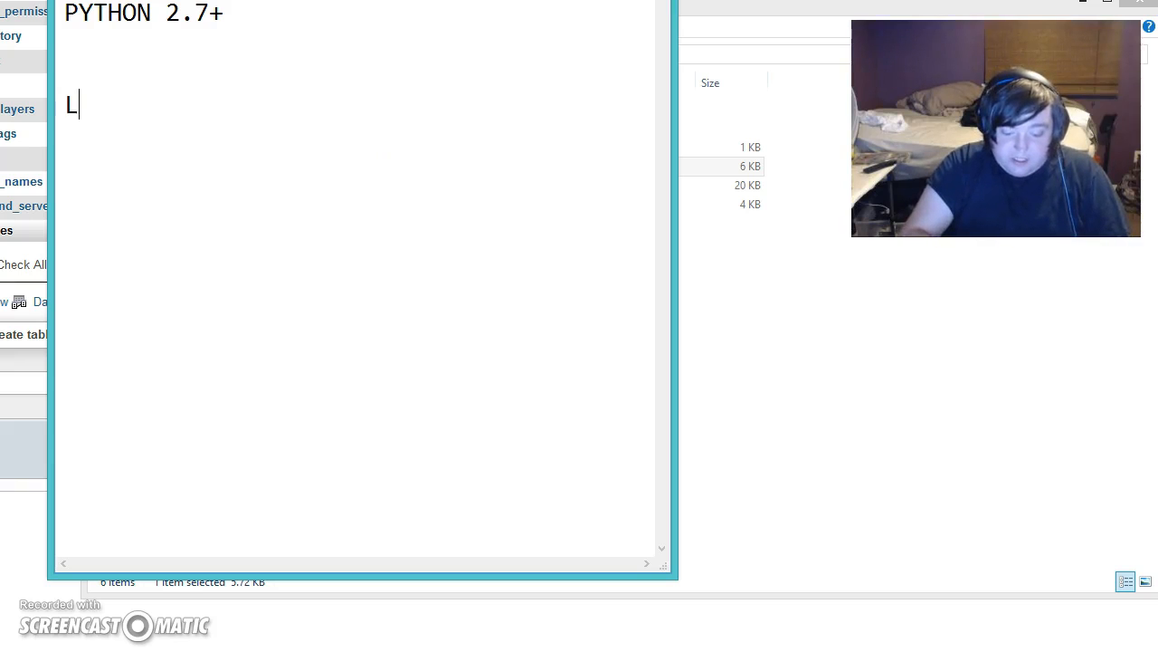
pyautogui.write('OCAL')
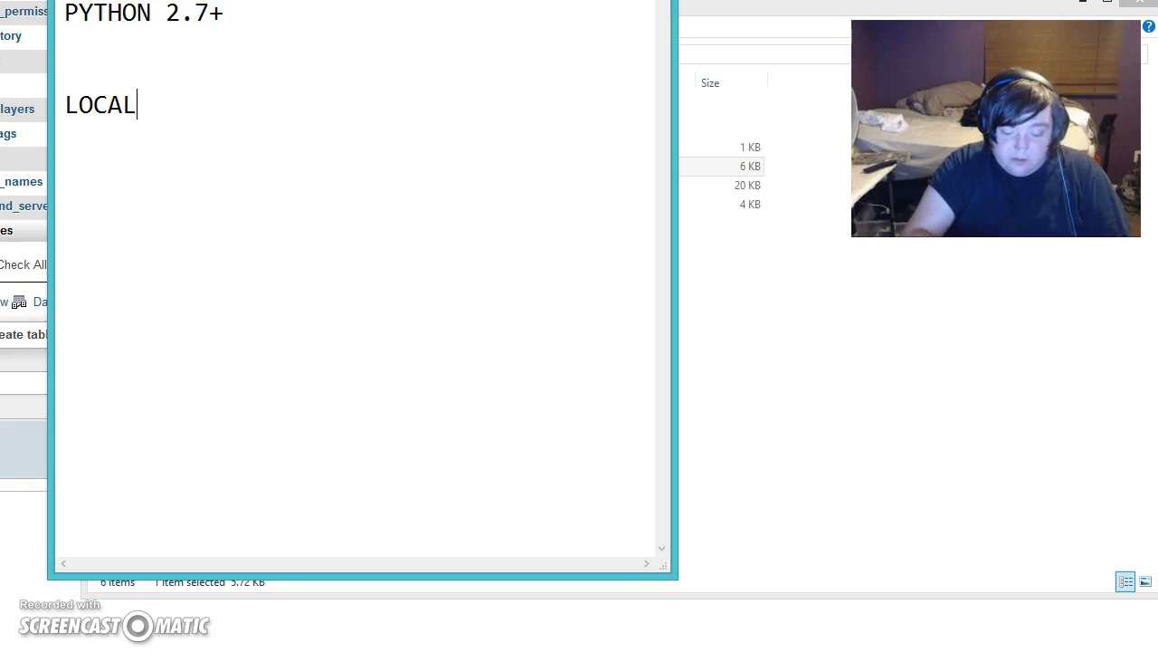
pyautogui.write('HOST/')
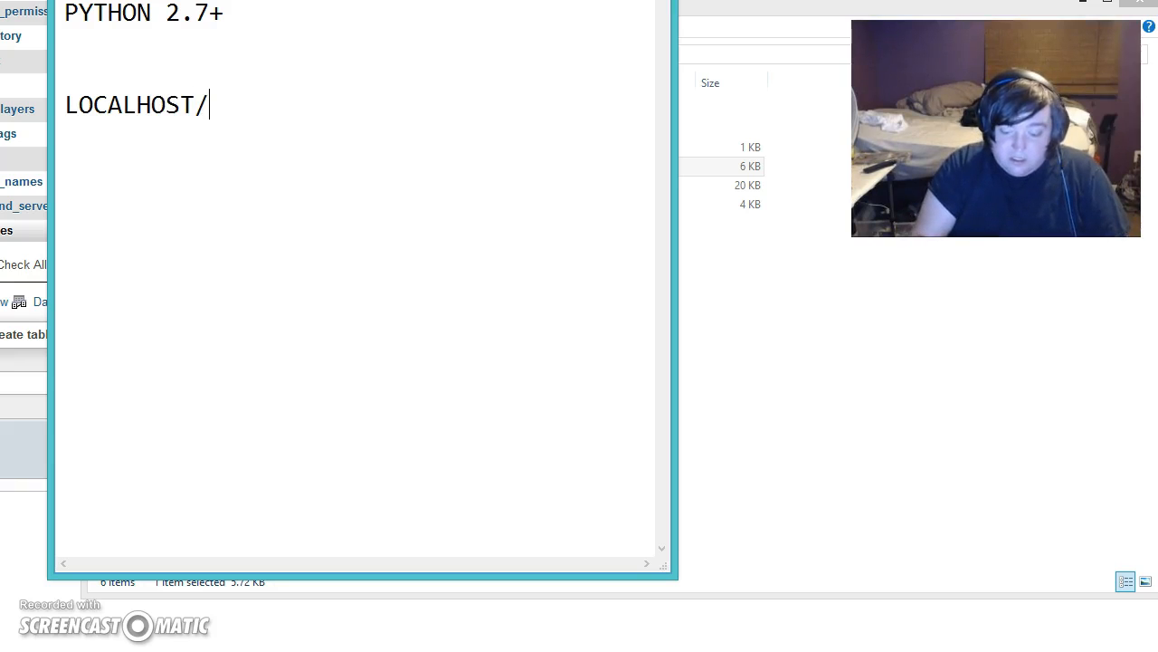
pyautogui.write('PW/')
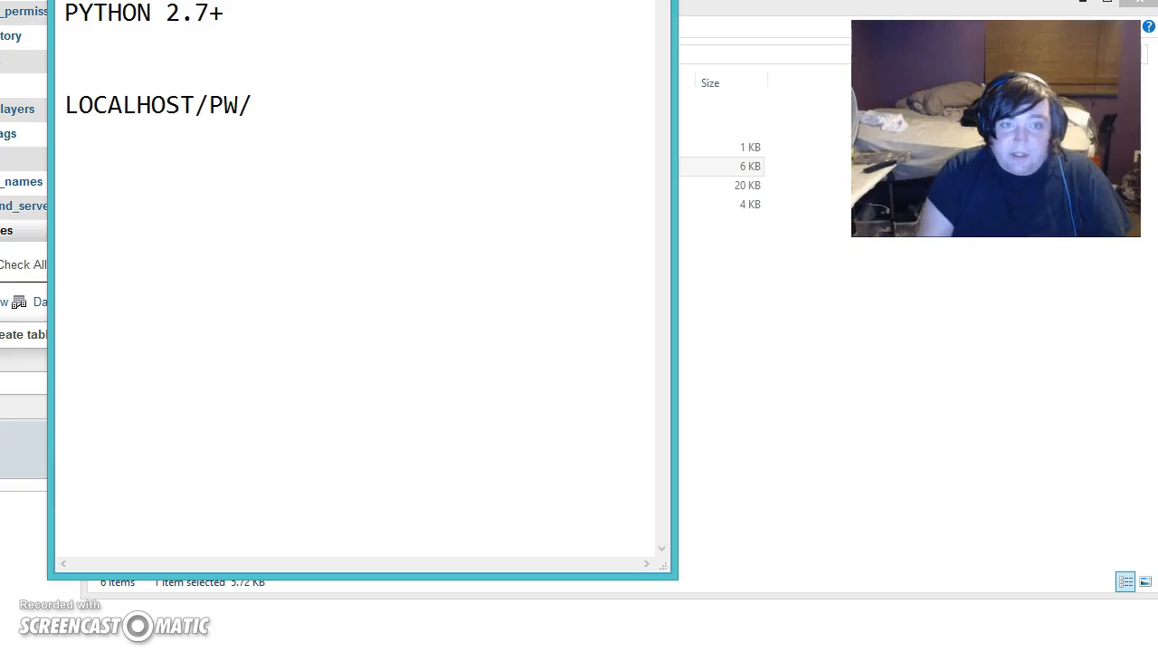
pyautogui.press('BackSpace')
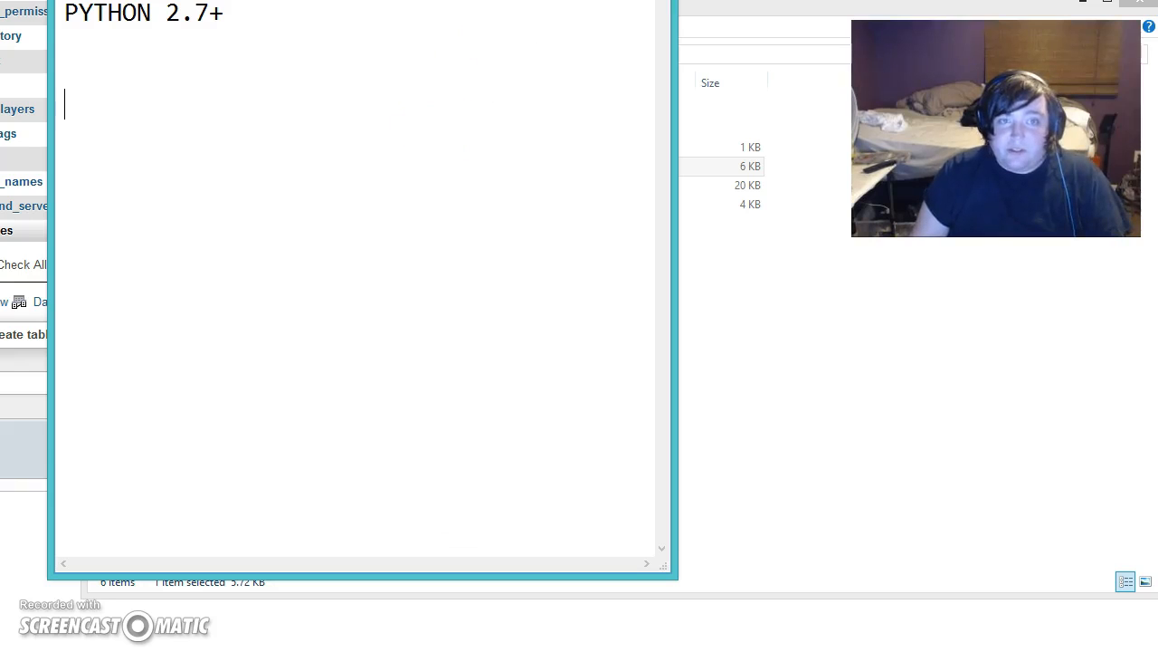
pyautogui.moveTo(270, 95)
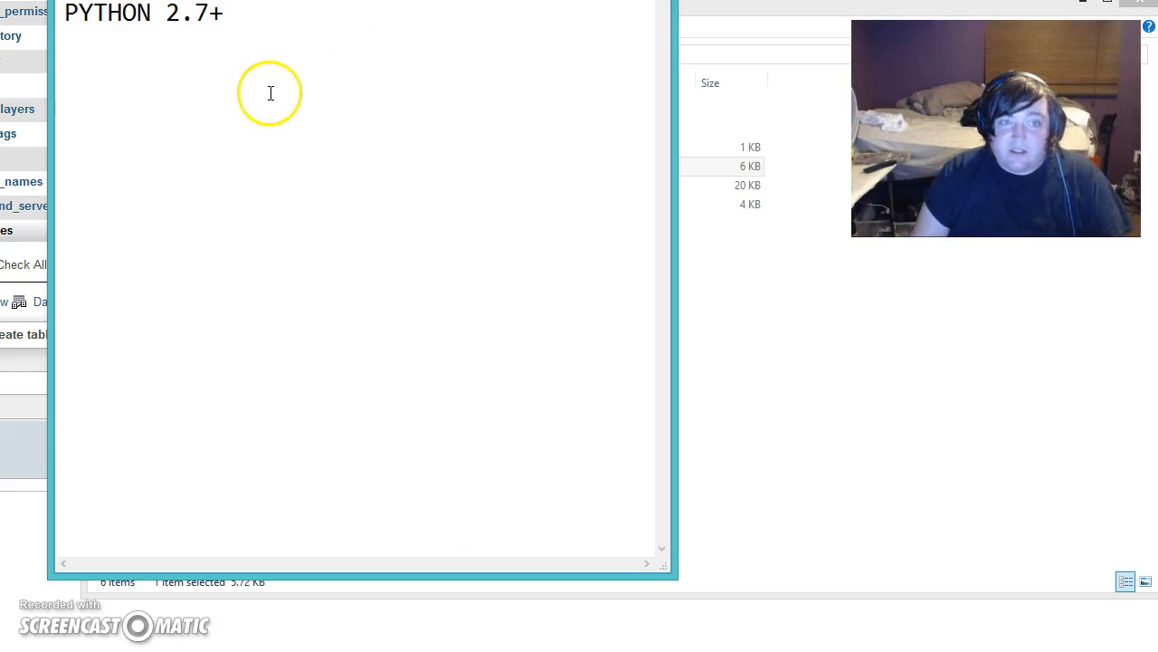
pyautogui.moveTo(264, 94)
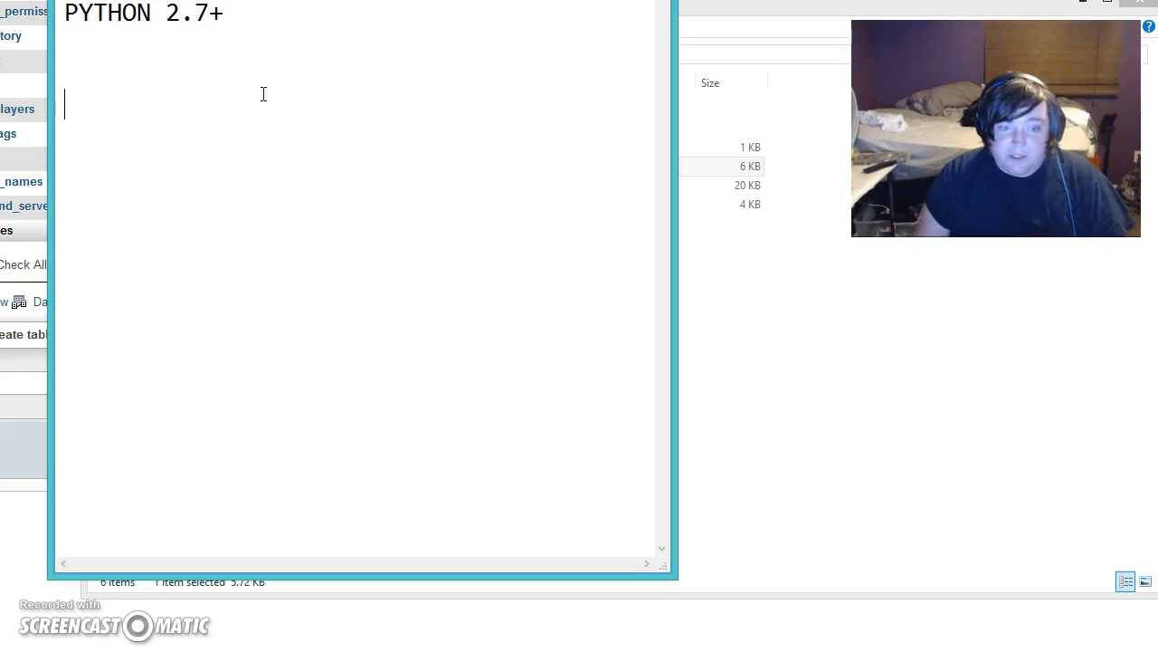
pyautogui.click(279, 98)
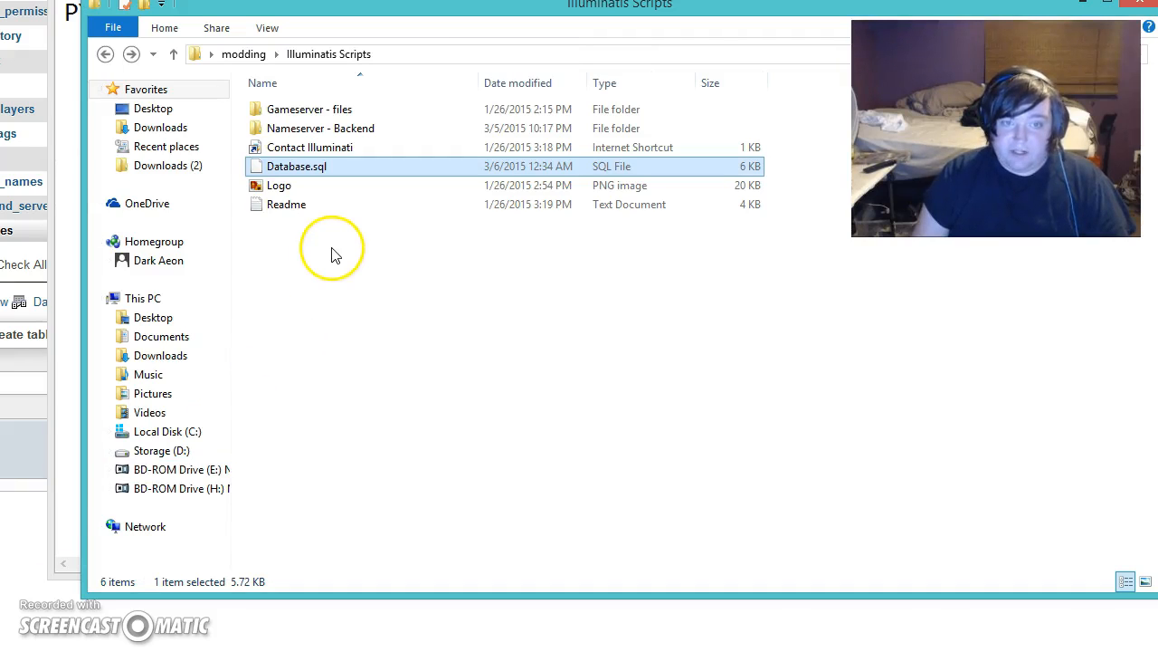
# - Browse into Gameserver files > pw_module_system-pw and locate the module_scripts Python file
pyautogui.doubleClick(310, 109)
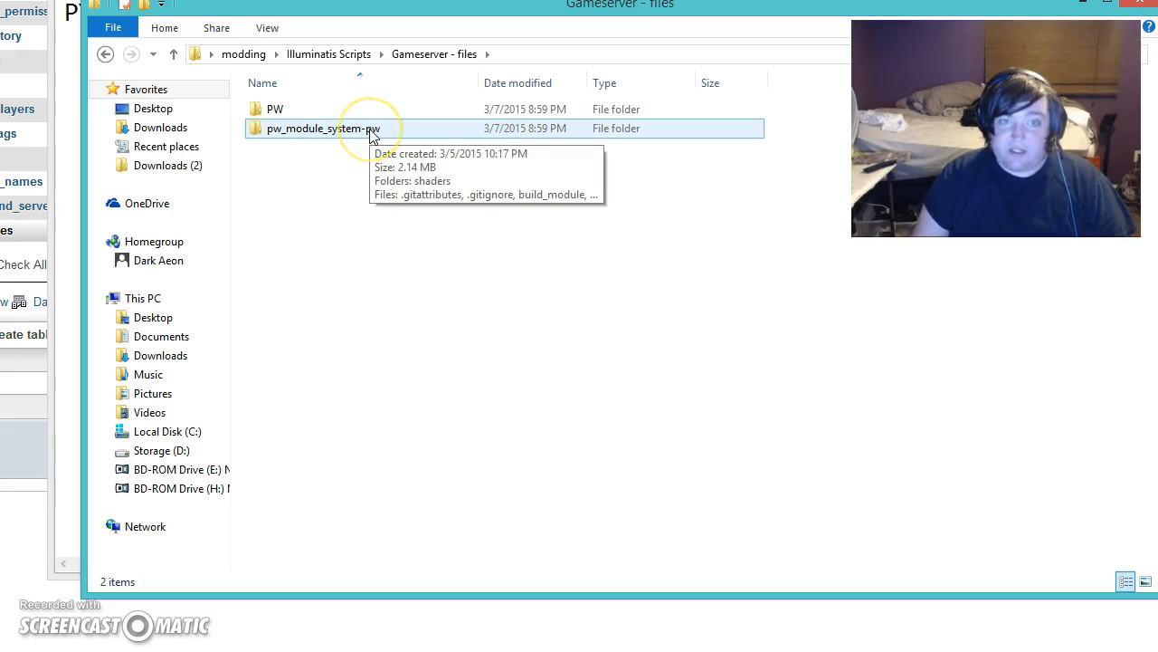
pyautogui.doubleClick(322, 127)
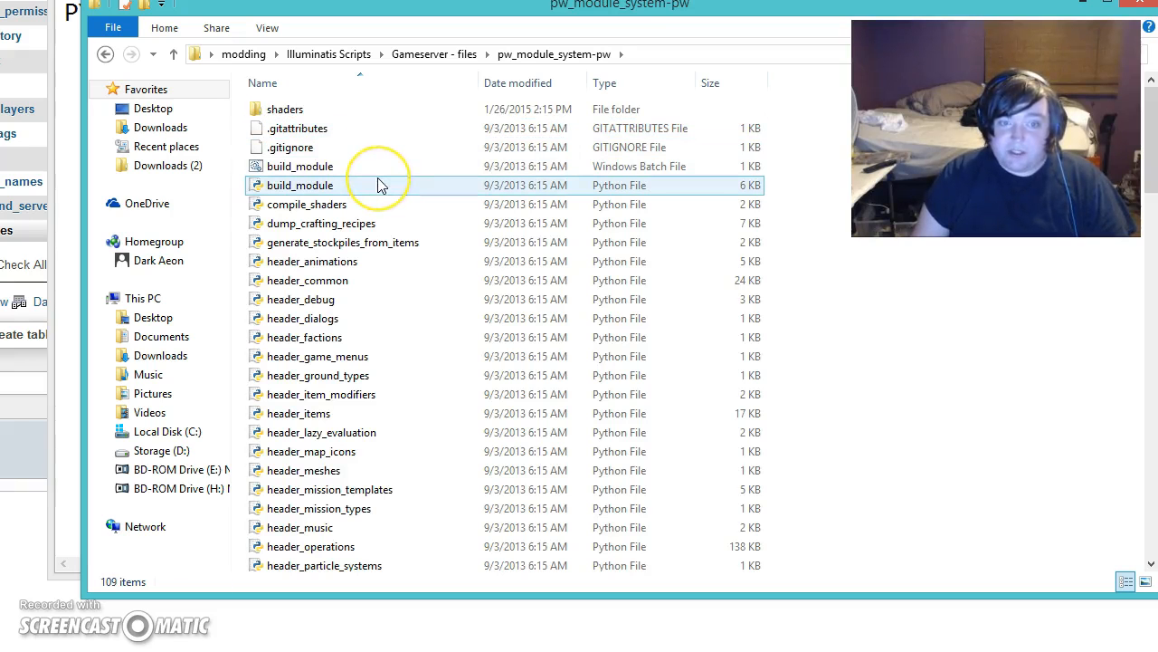
pyautogui.scroll(-3)
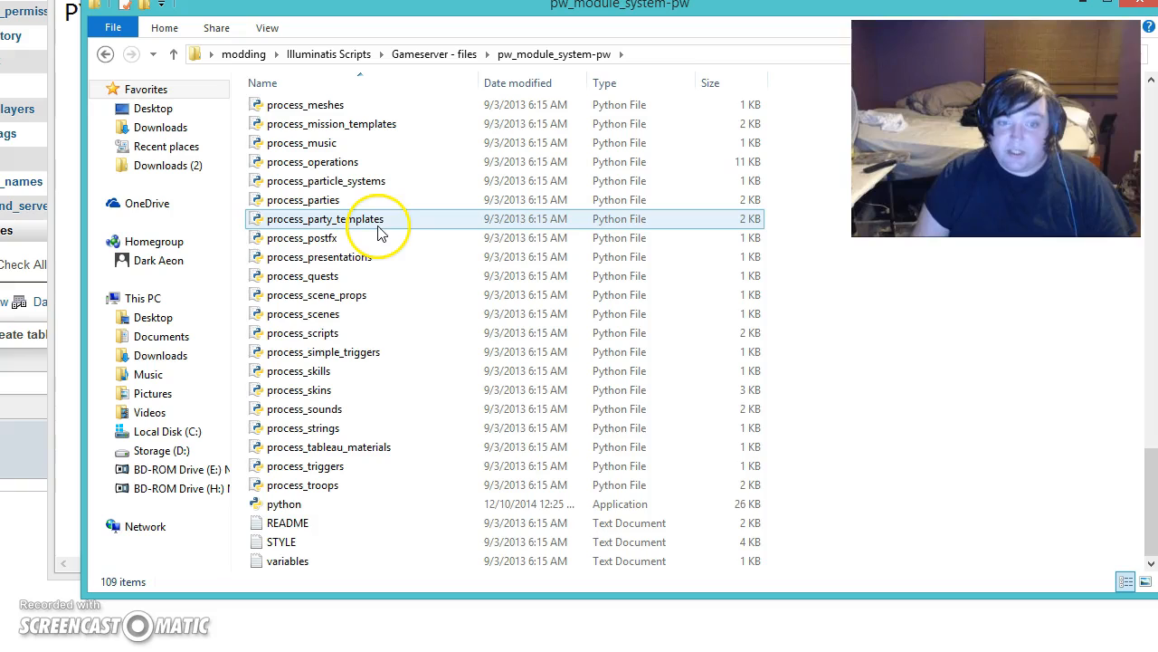
pyautogui.click(284, 503)
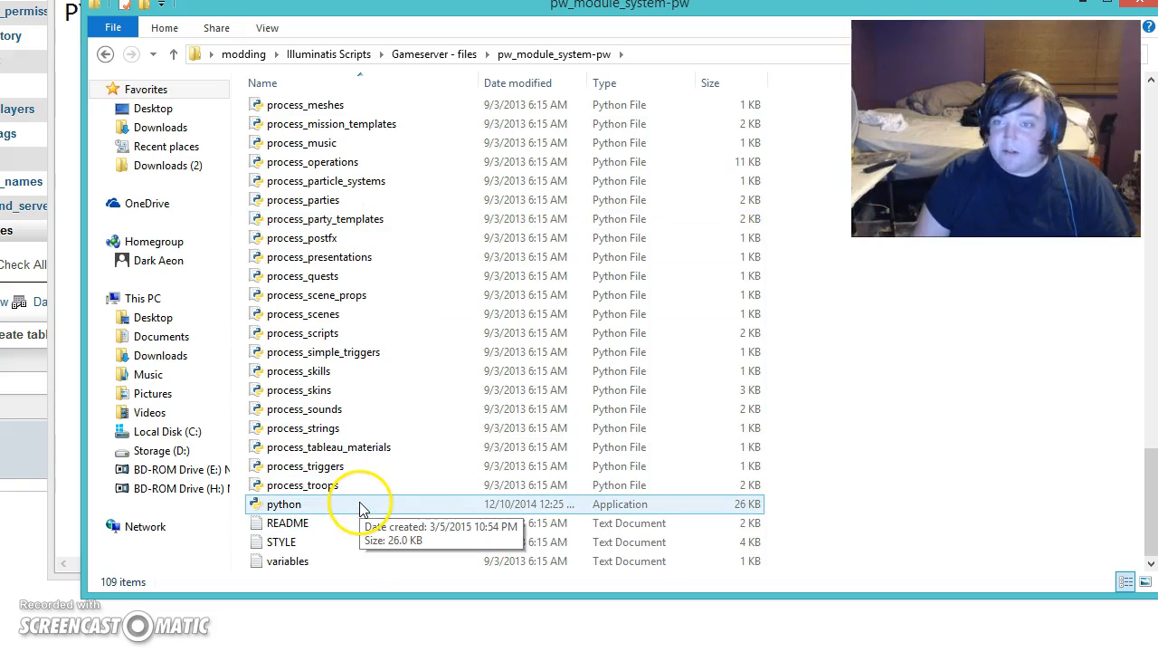
pyautogui.click(284, 503)
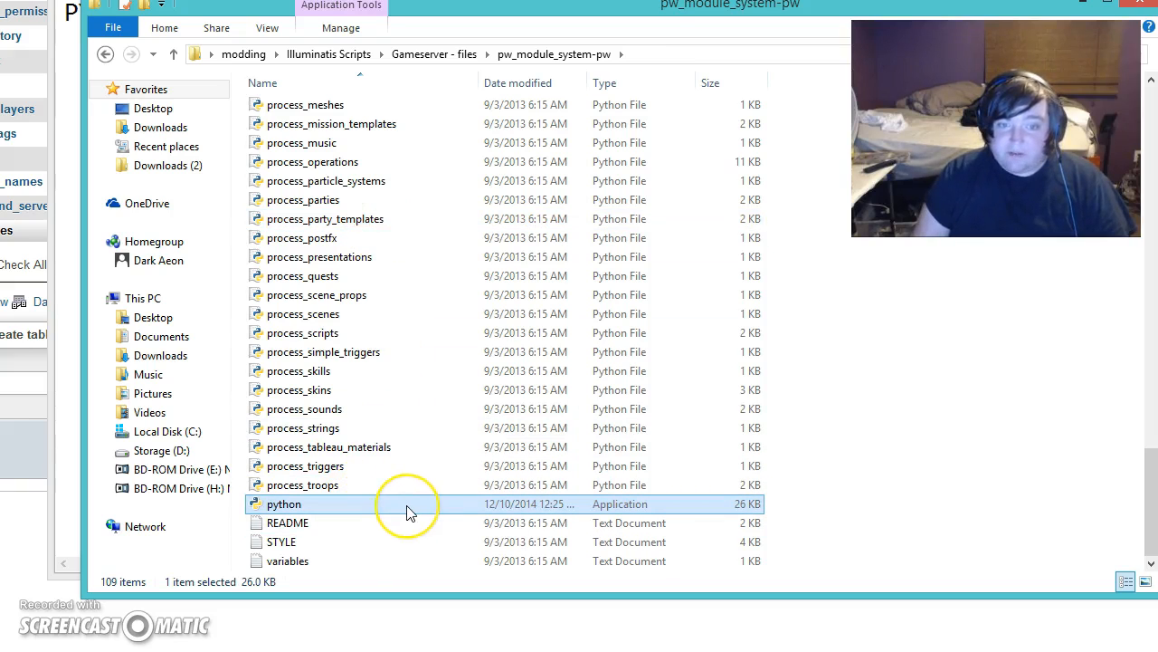
pyautogui.moveTo(404, 507)
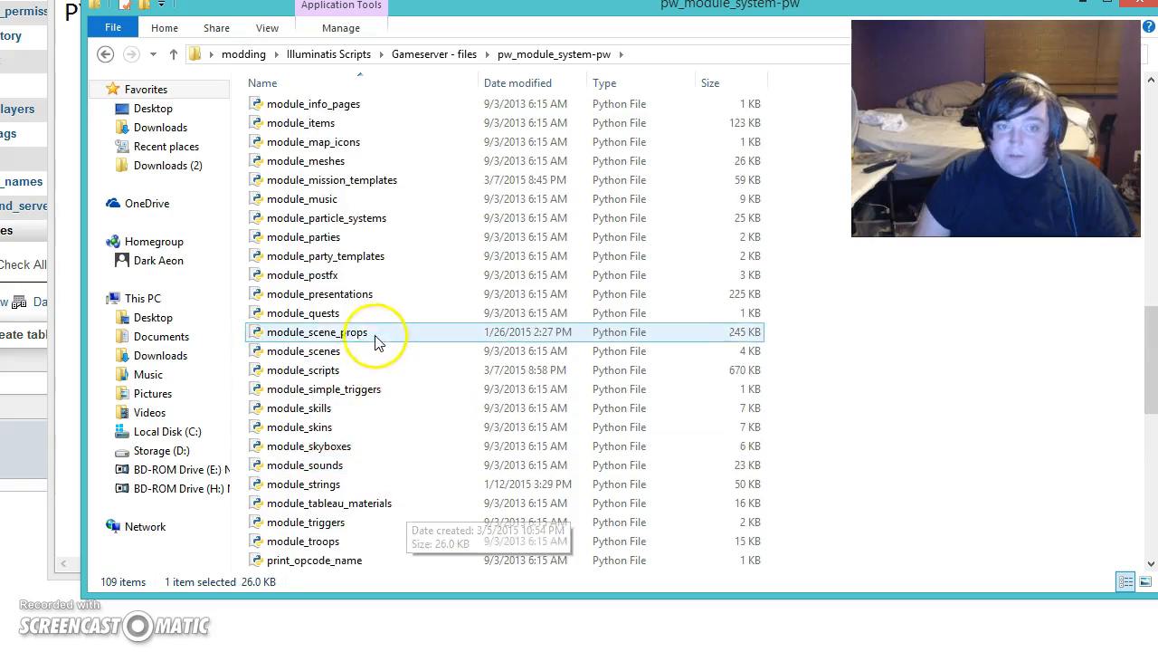
pyautogui.scroll(3)
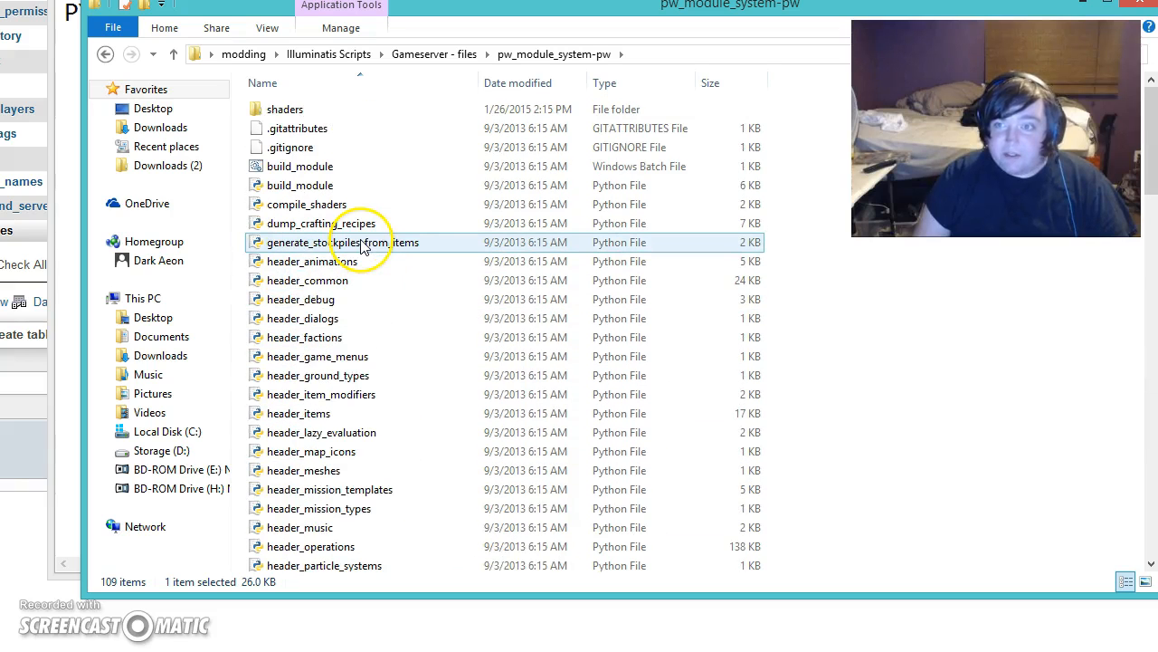
pyautogui.click(300, 184)
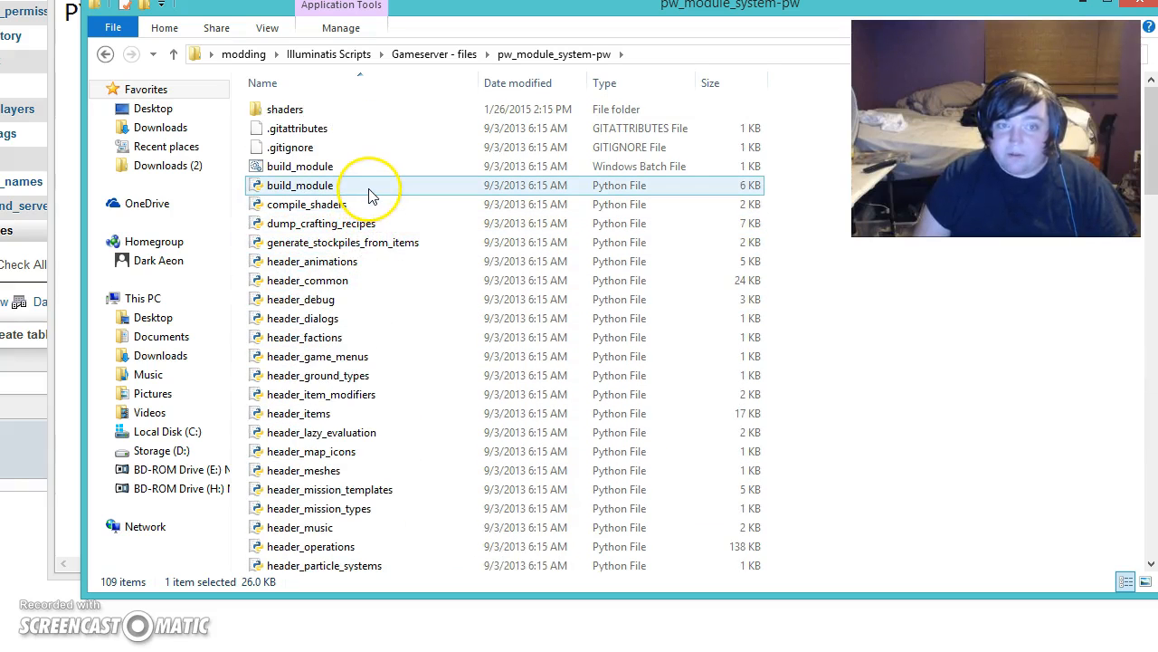
# - Load module_scripts.py into Notepad++ for editing
pyautogui.scroll(-3)
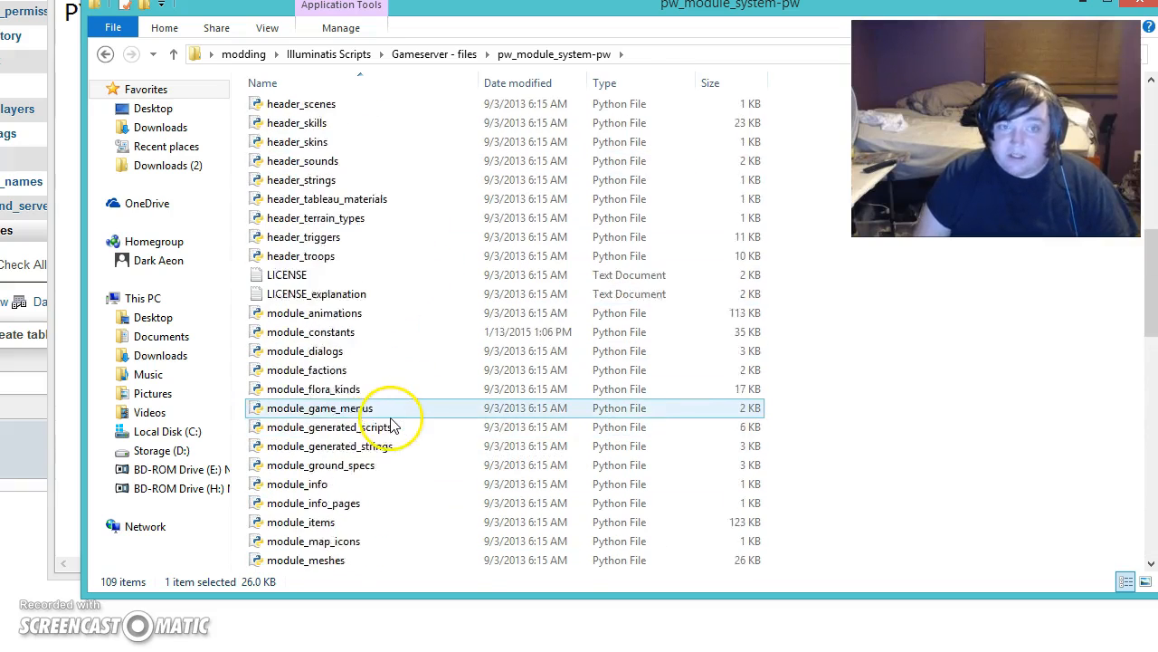
pyautogui.scroll(3)
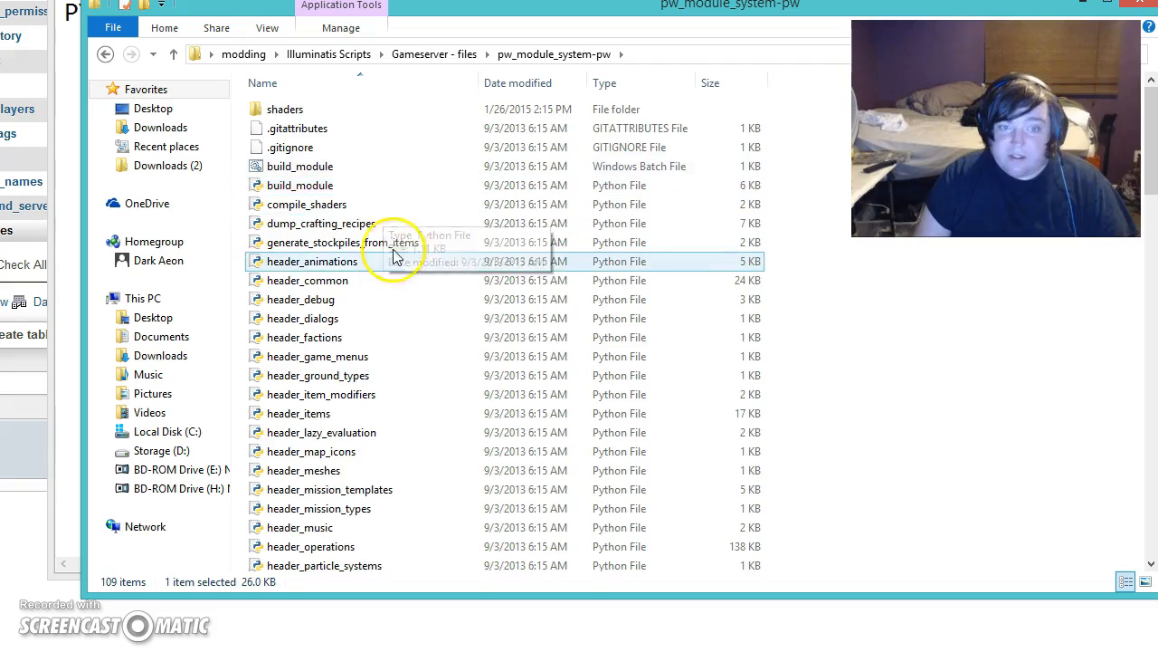
pyautogui.scroll(-3)
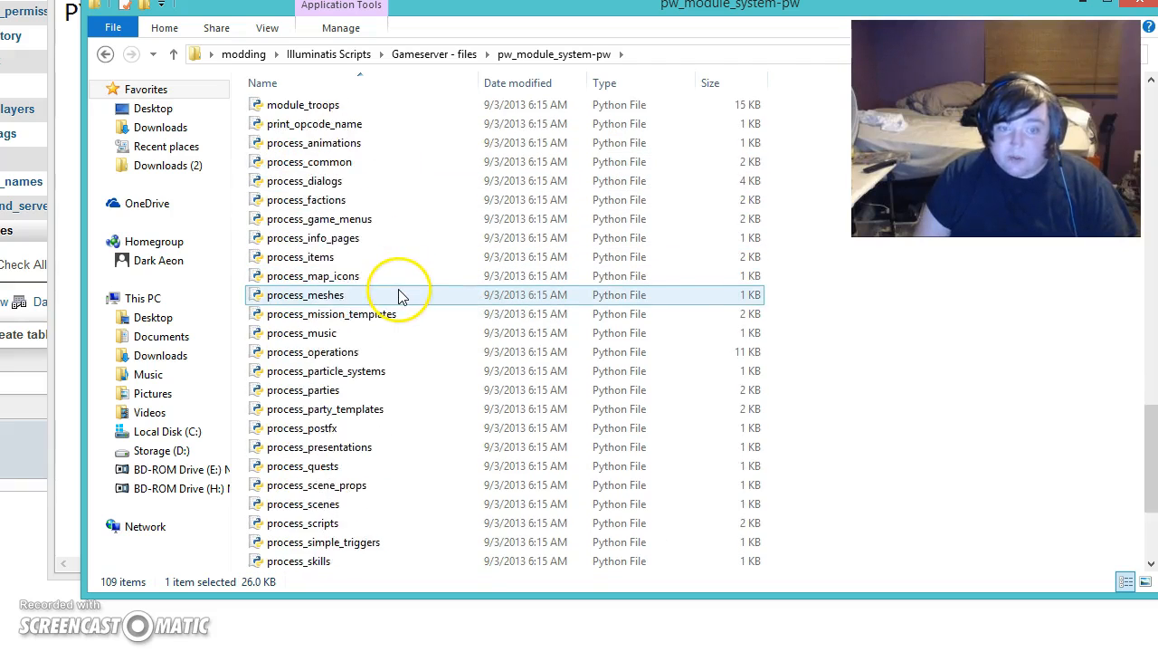
pyautogui.scroll(3)
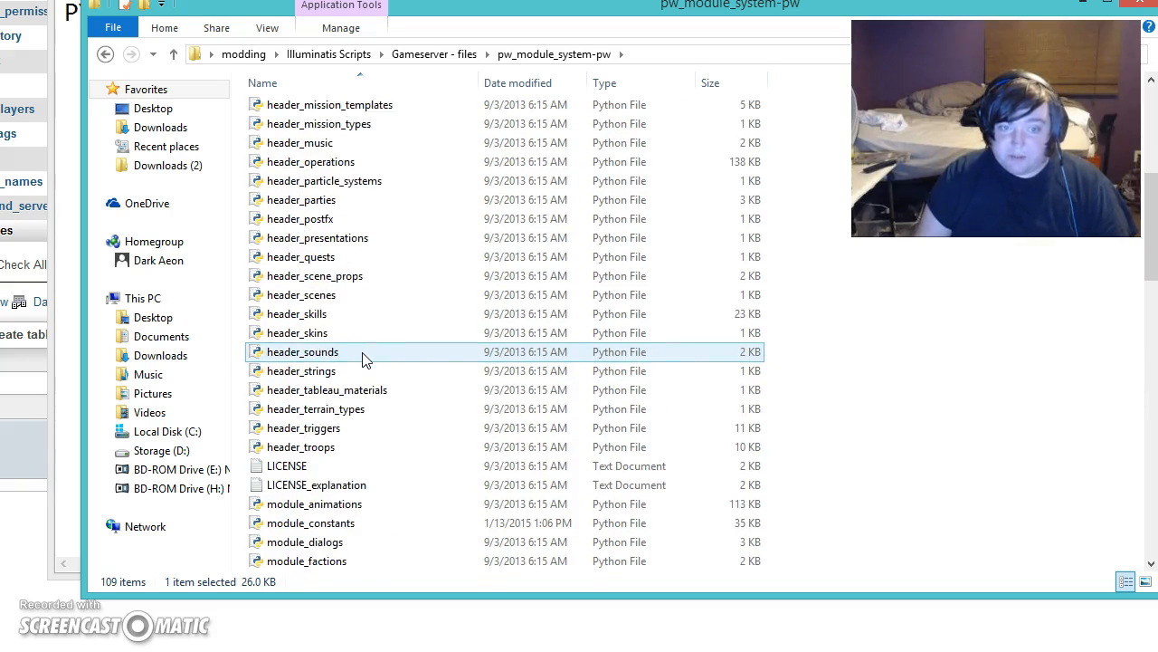
pyautogui.scroll(-3)
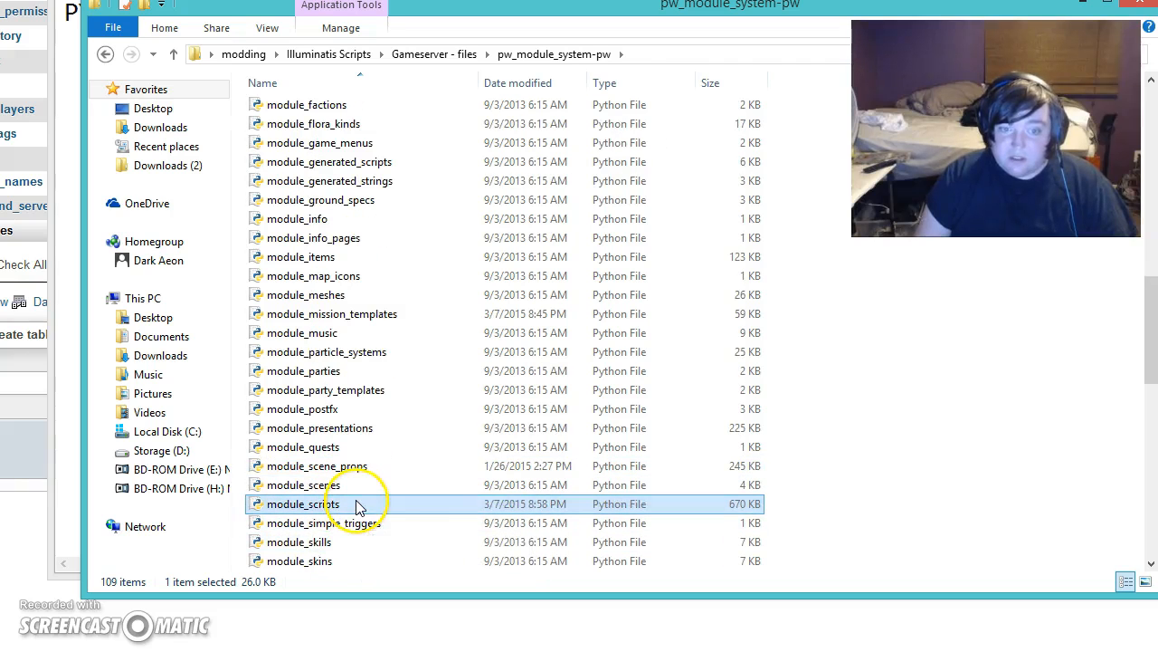
pyautogui.doubleClick(300, 503)
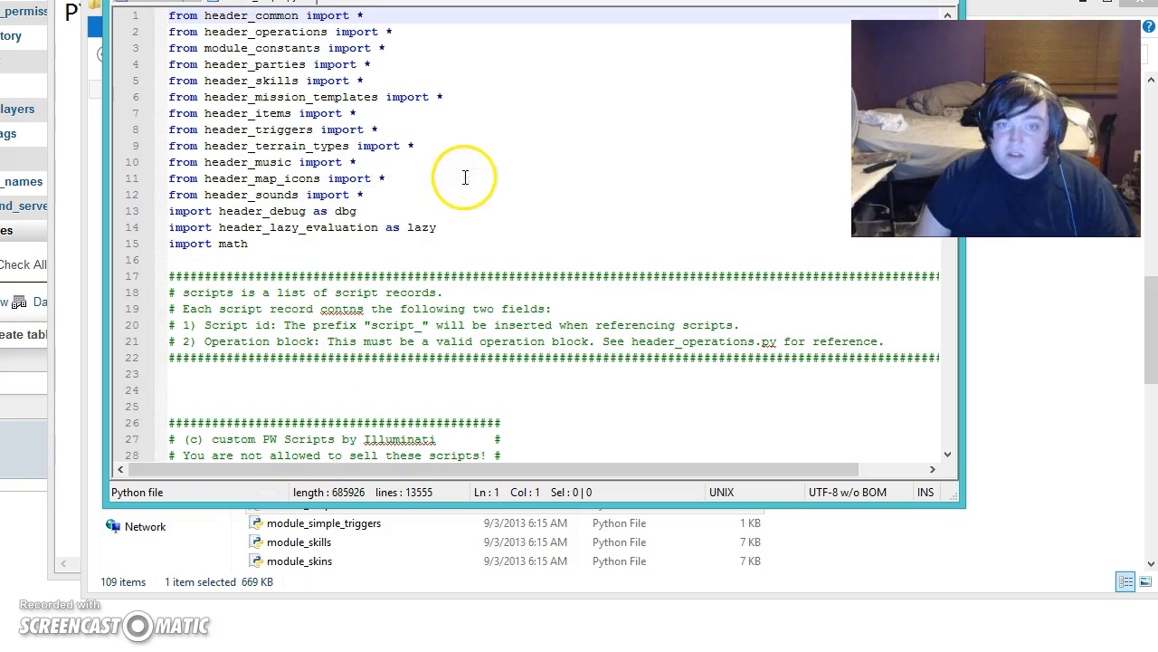
pyautogui.scroll(-3)
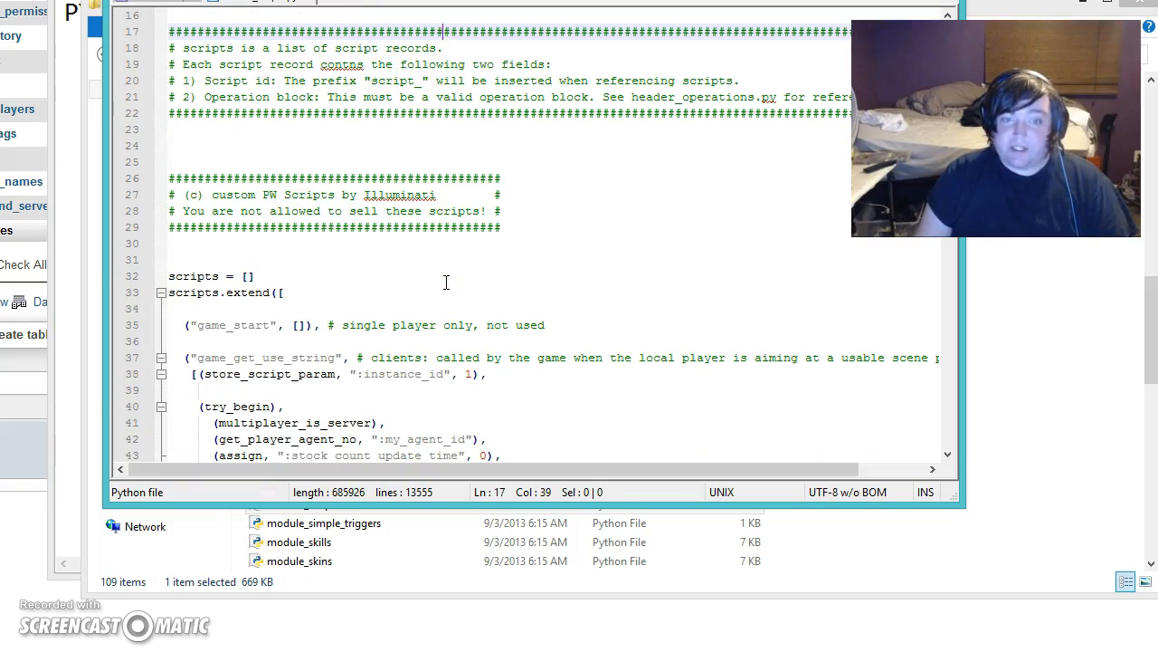
pyautogui.press('Ctrl+f')
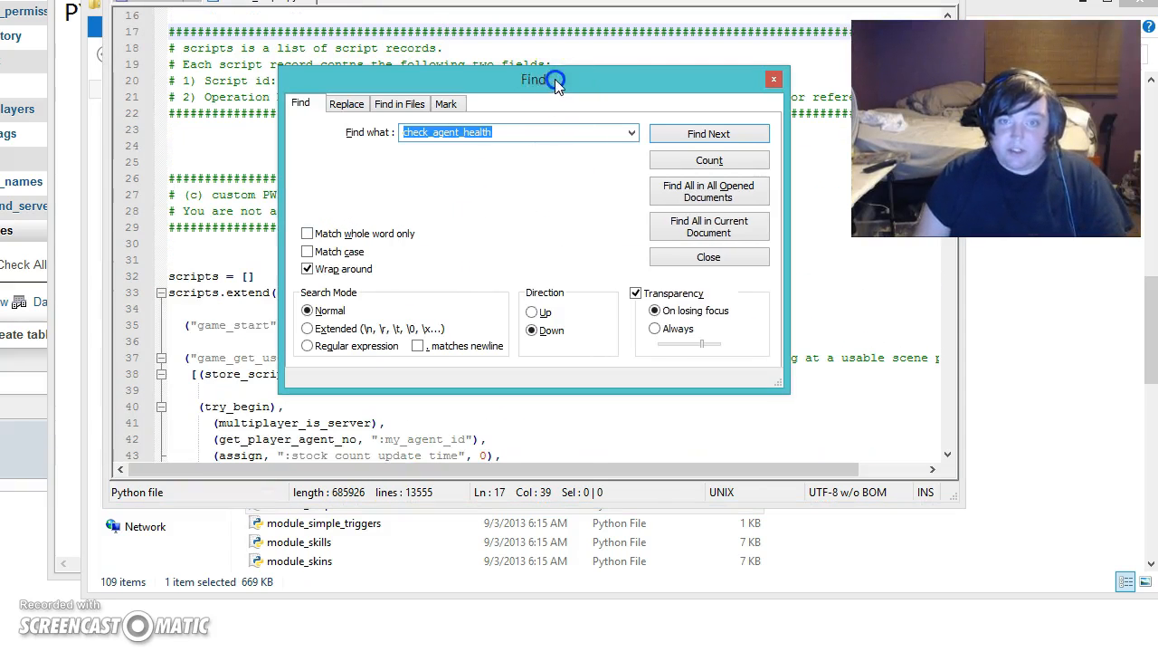
pyautogui.moveTo(534, 80); pyautogui.dragTo(131, 116)
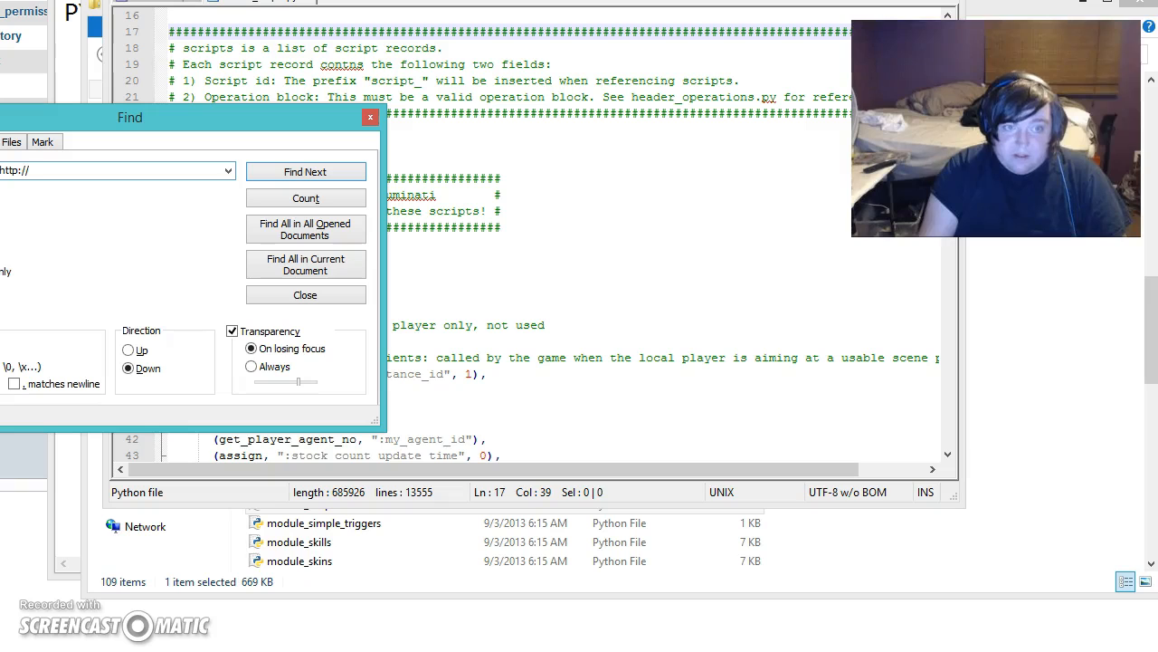
pyautogui.click(118, 170)
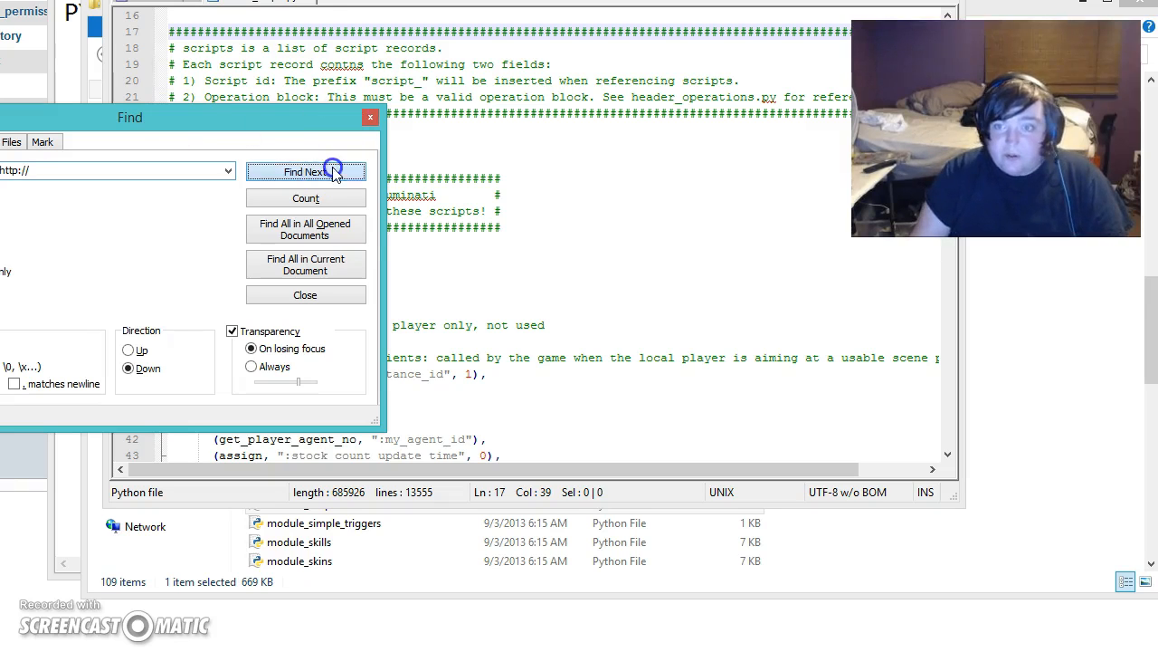
pyautogui.click(306, 170)
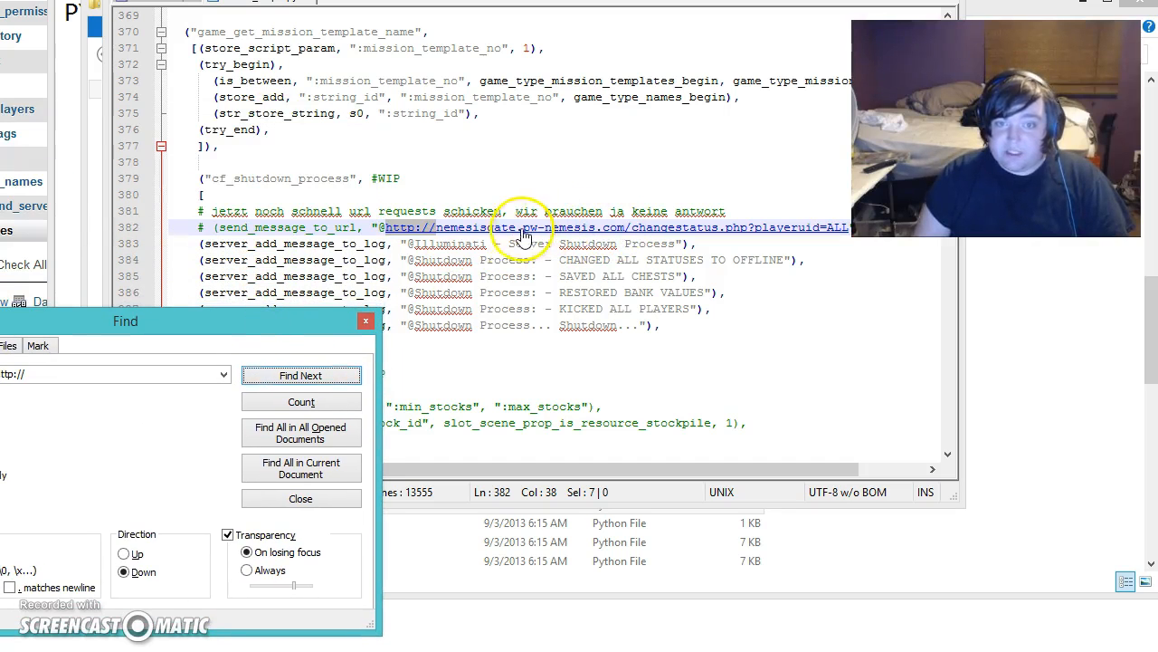
pyautogui.moveTo(612, 234)
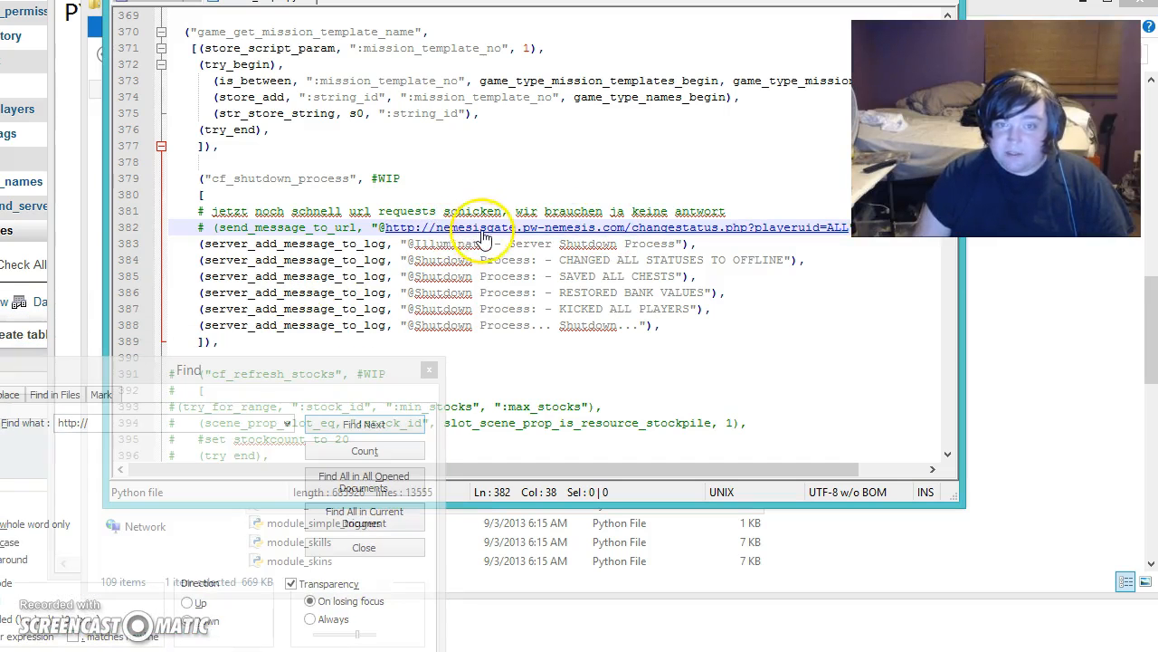
pyautogui.moveTo(579, 234)
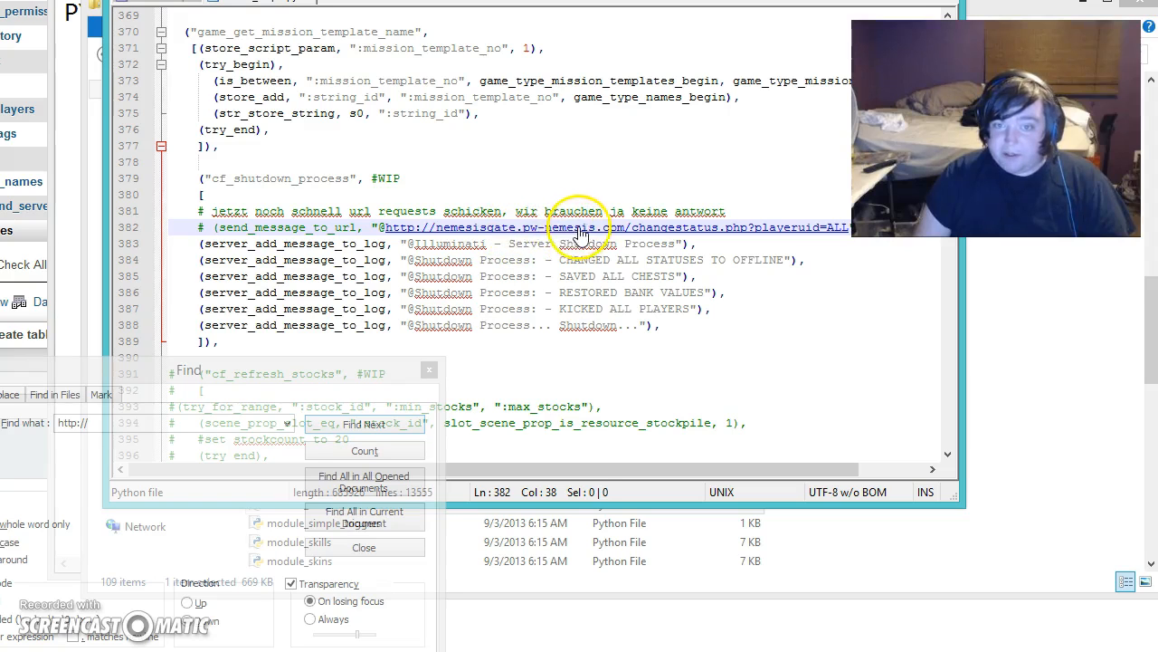
pyautogui.moveTo(612, 228)
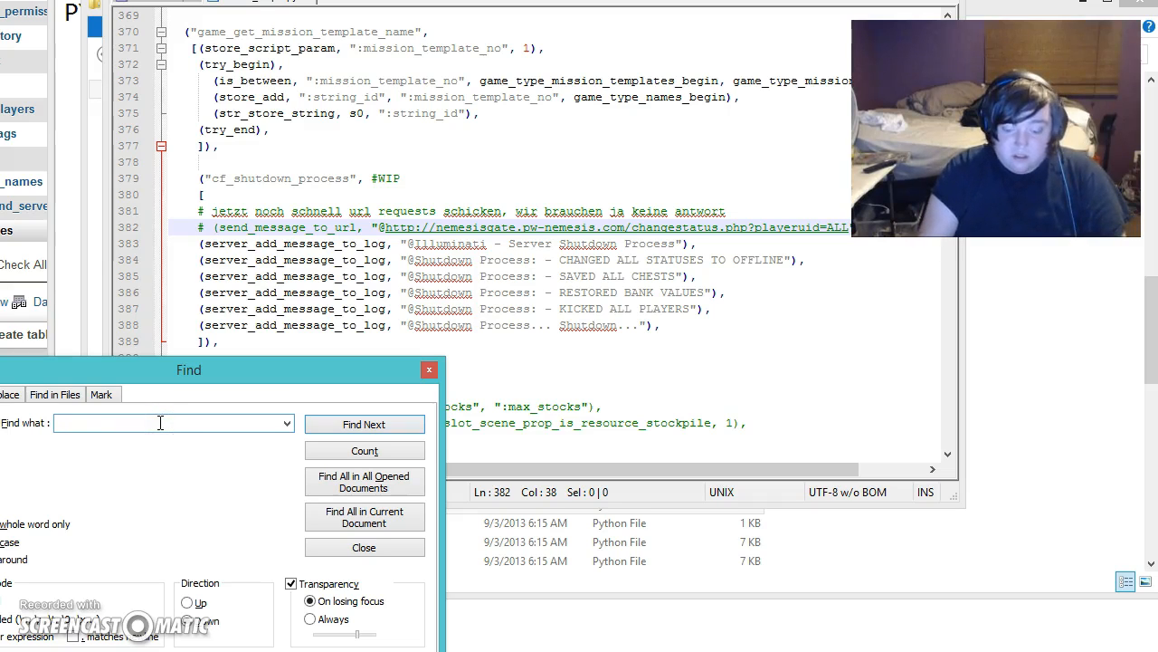
# - Replace the search term with localhost/pw for the next lookup
pyautogui.write('localho')
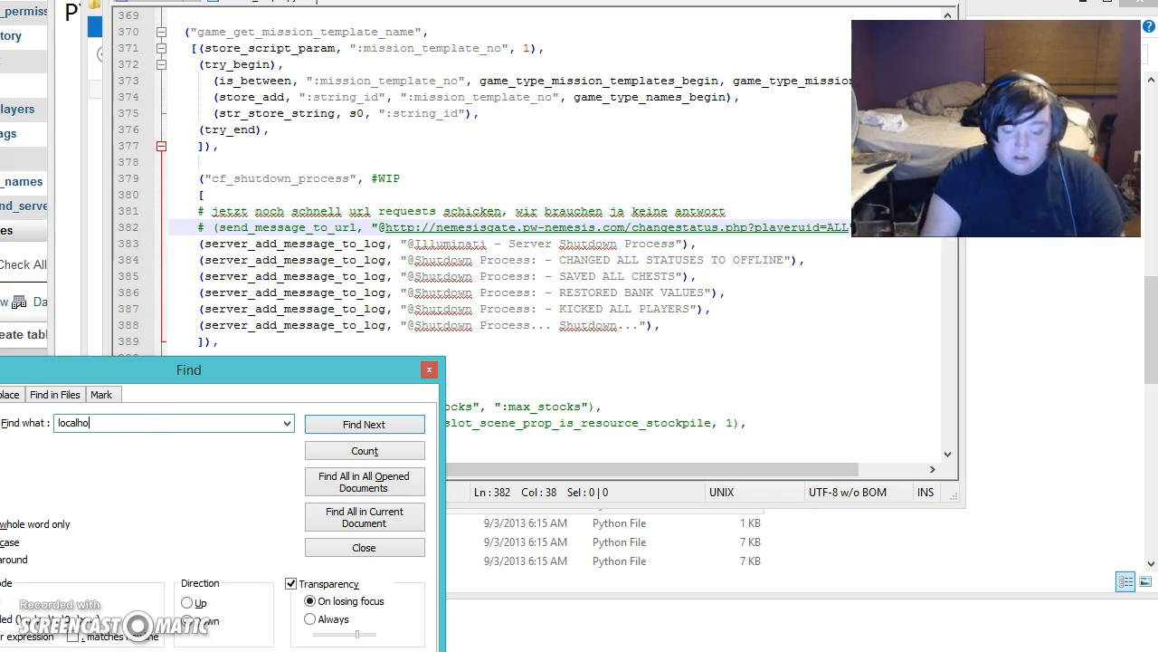
pyautogui.write('st')
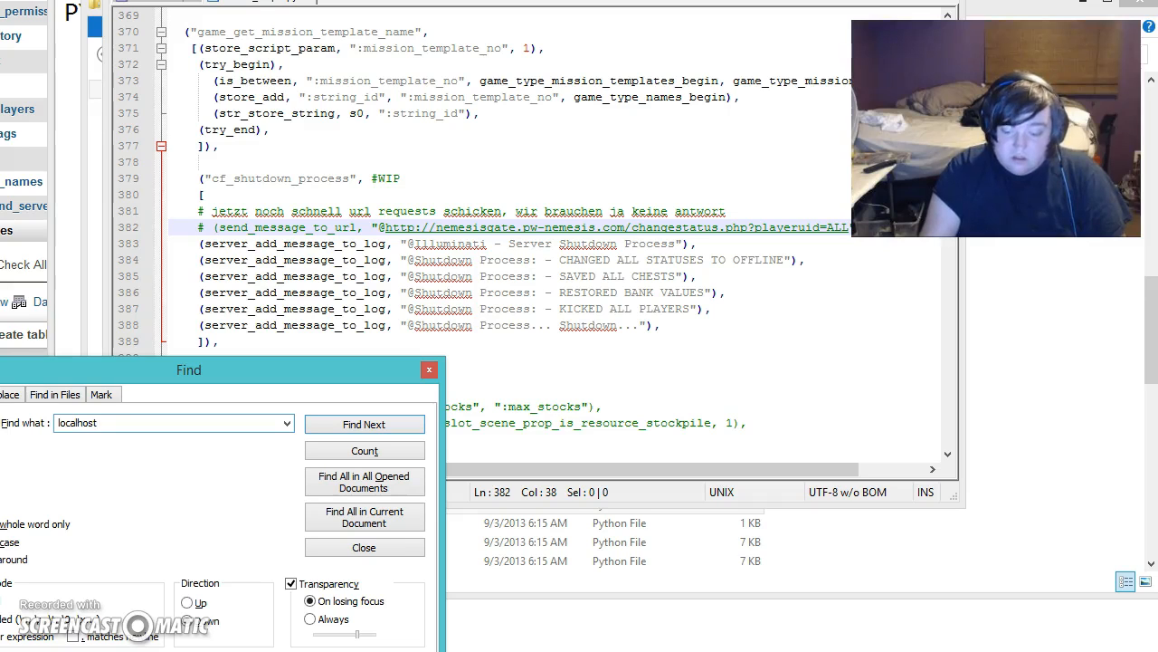
pyautogui.write('/pw')
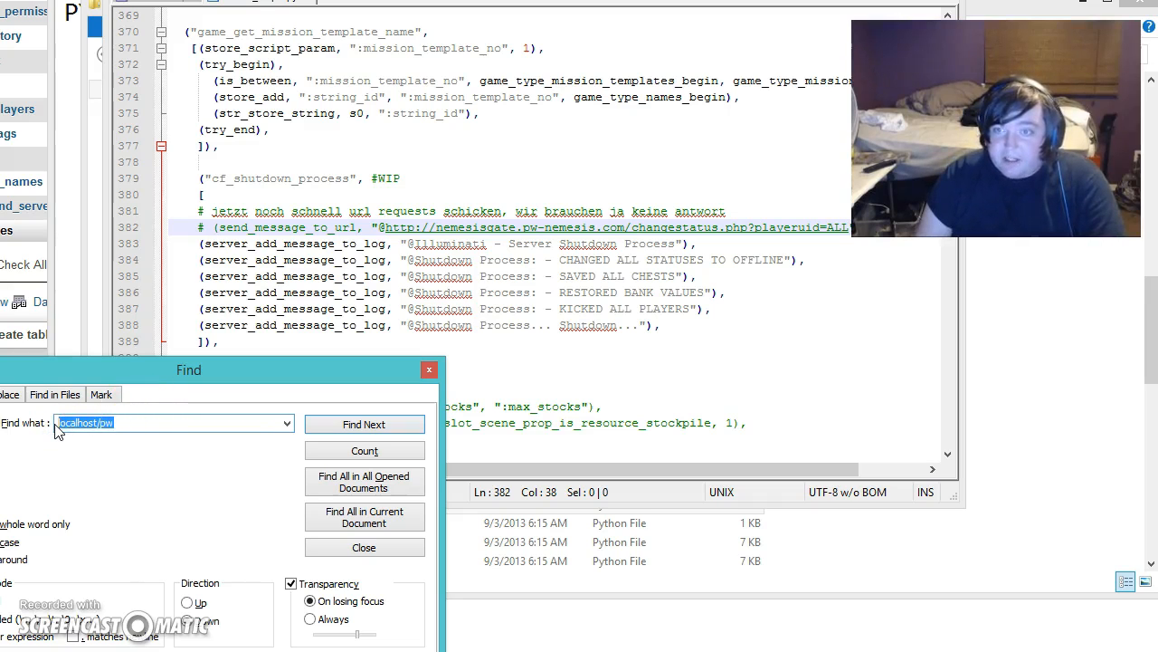
pyautogui.moveTo(130, 448)
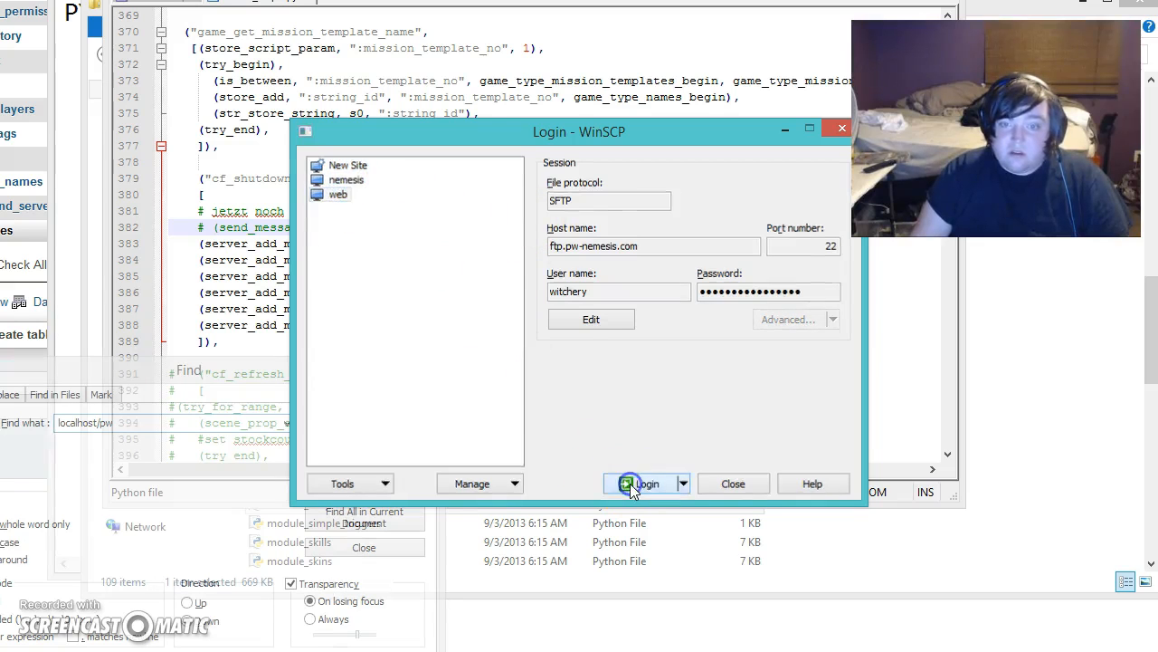
# - Log in to the pw-nemesis FTP server in WinSCP and browse into the nemesisgate folder
pyautogui.click(643, 481)
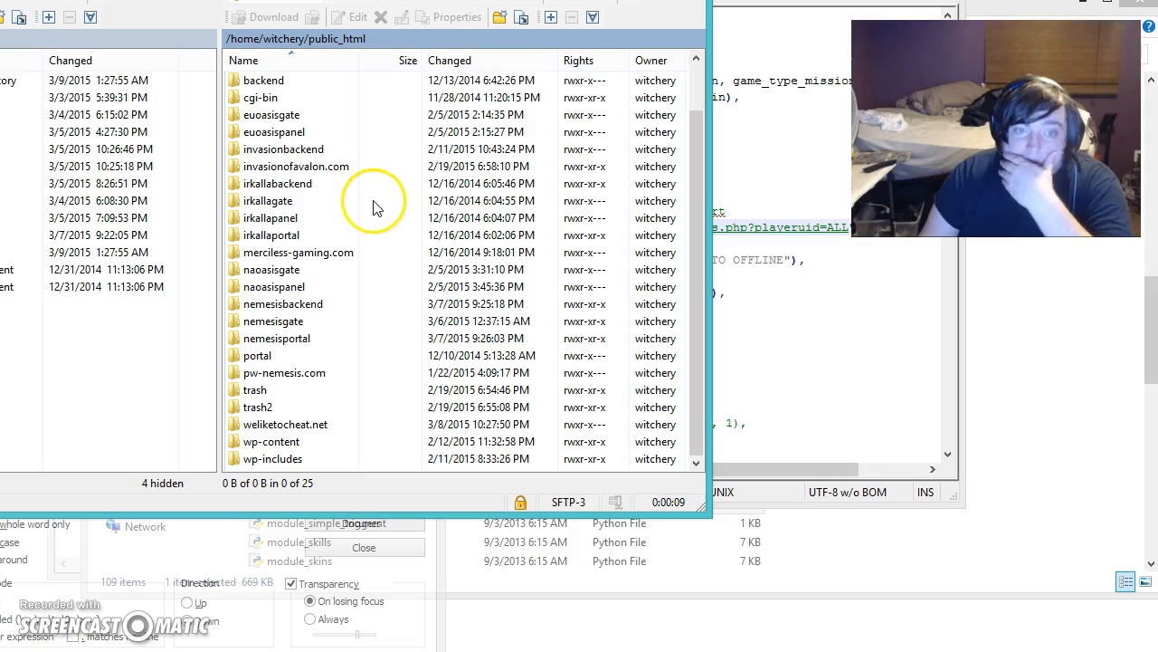
pyautogui.click(253, 390)
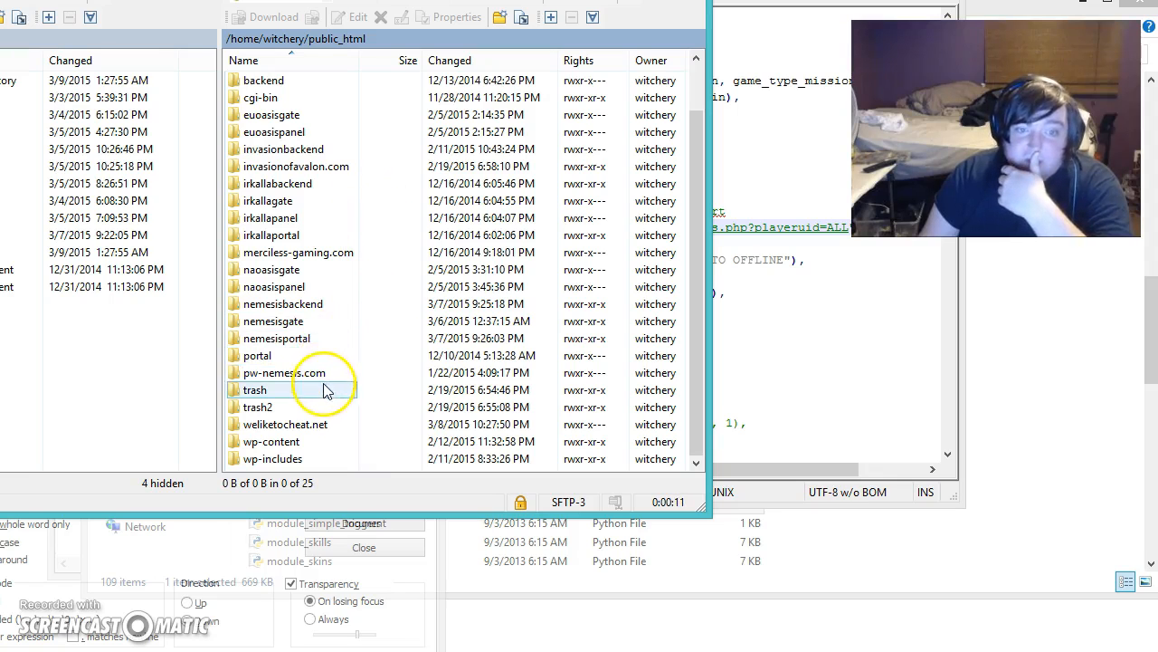
pyautogui.click(299, 253)
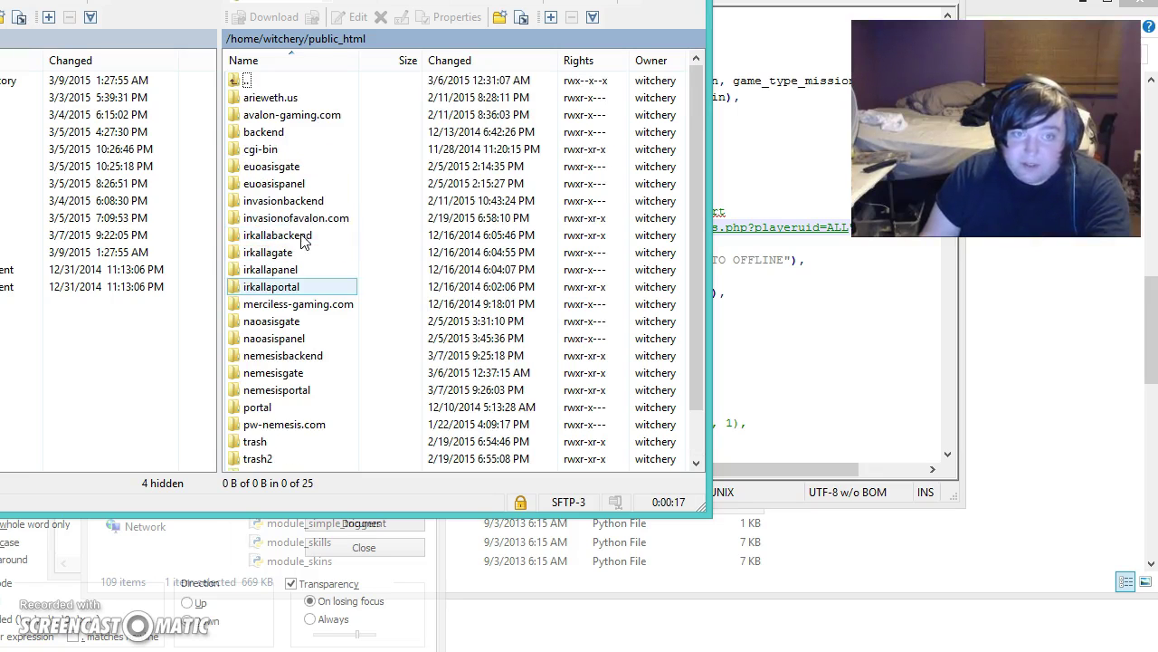
pyautogui.scroll(-3)
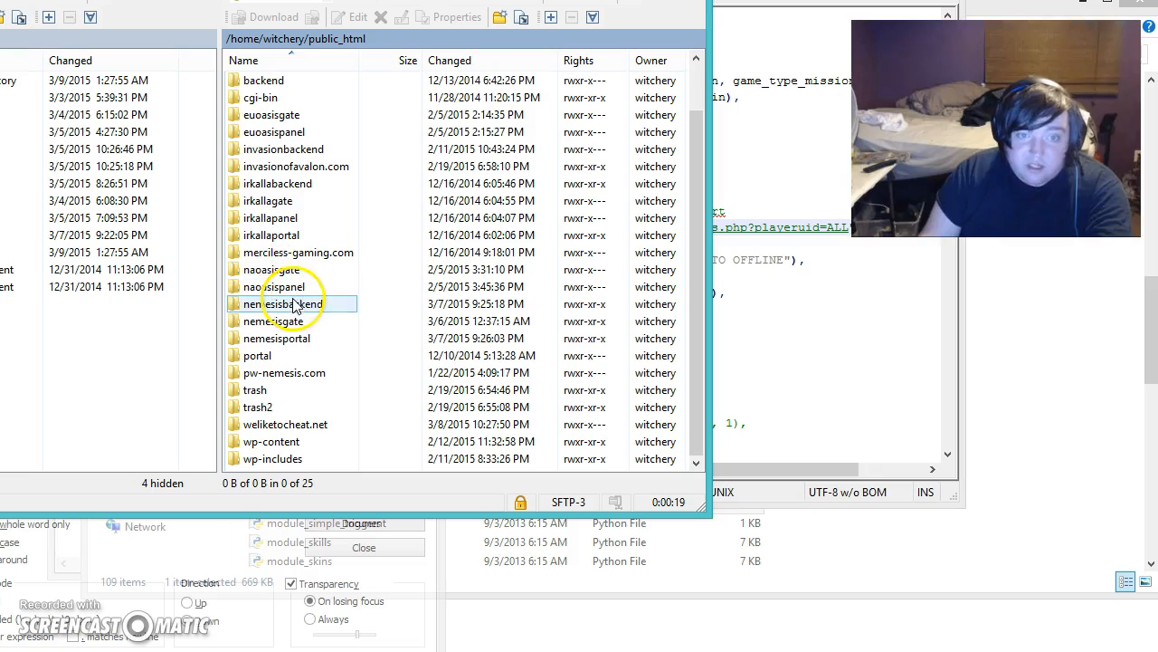
pyautogui.click(275, 320)
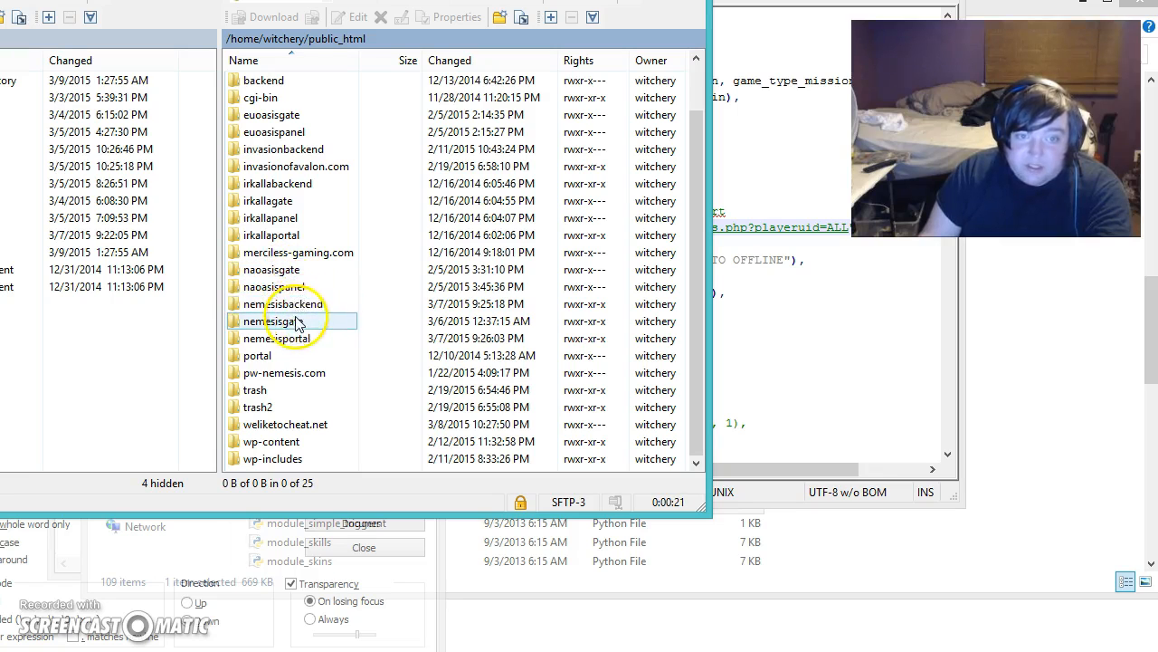
pyautogui.doubleClick(275, 321)
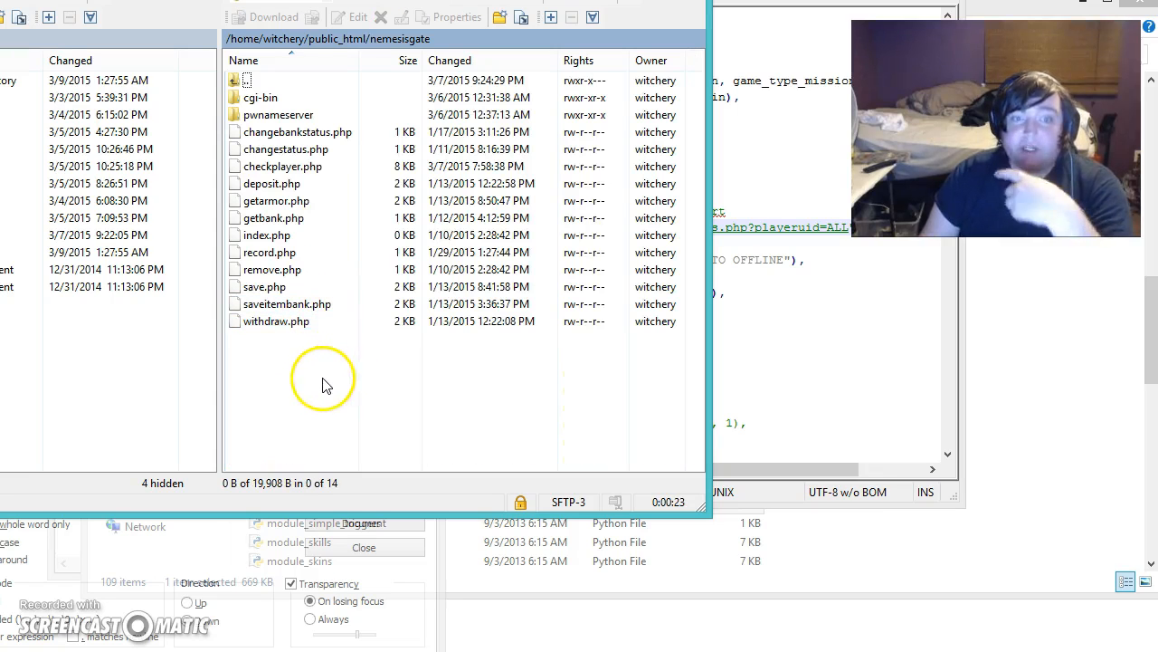
pyautogui.moveTo(330, 398)
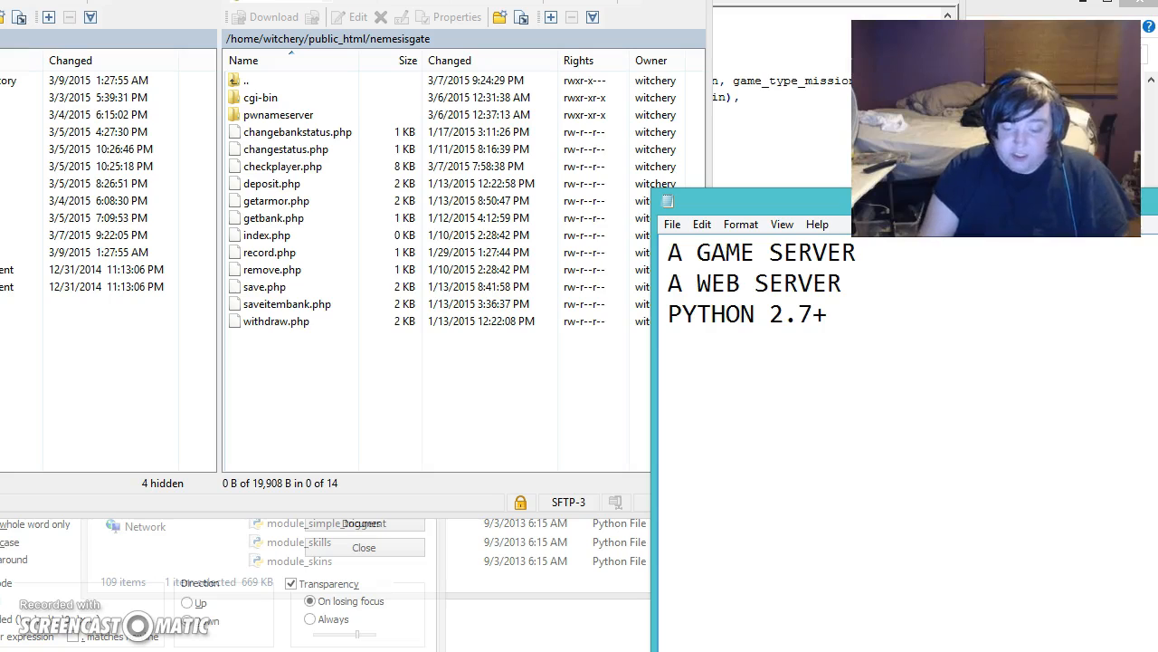
# - Add LOCALHOST to the requirements notes and return to the remote file listing
pyautogui.write('LOCALHOST')
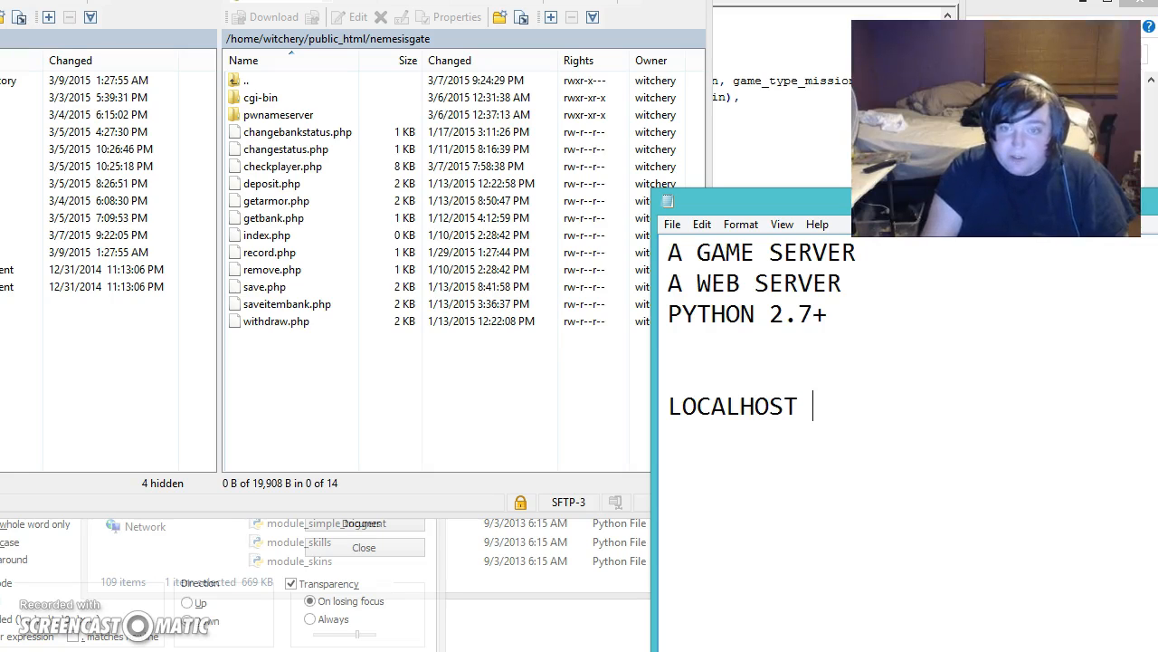
pyautogui.click(272, 252)
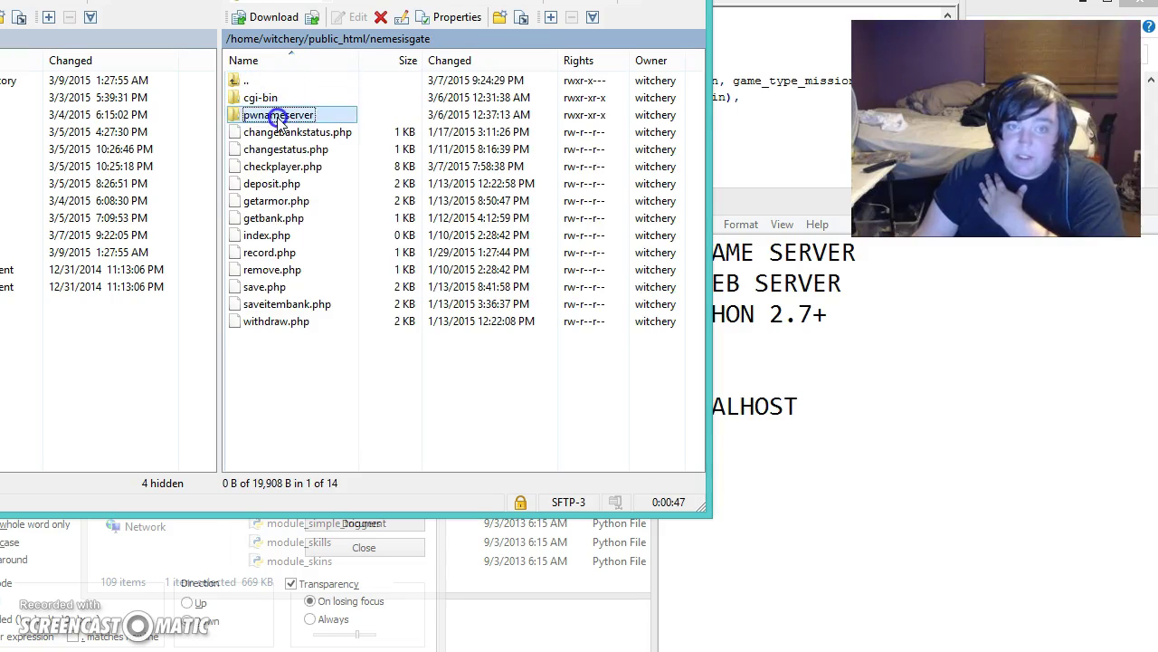
# - Browse pwnameserver's private folder, go back up to nemesisgate, and return to the script
pyautogui.doubleClick(278, 114)
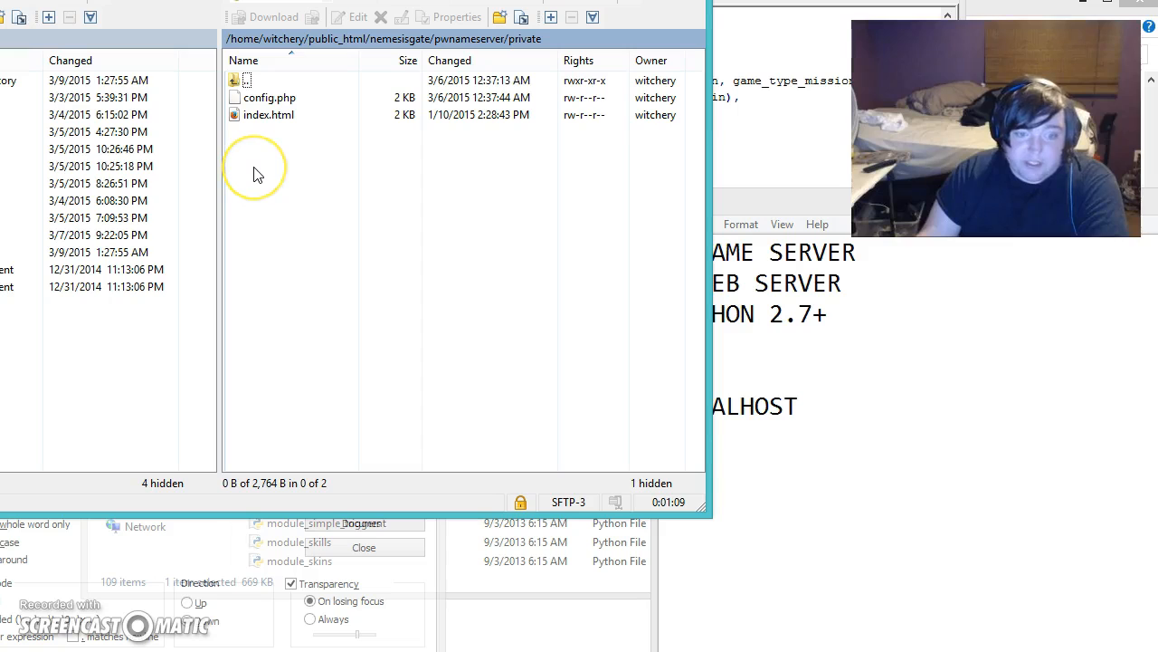
pyautogui.moveTo(789, 431)
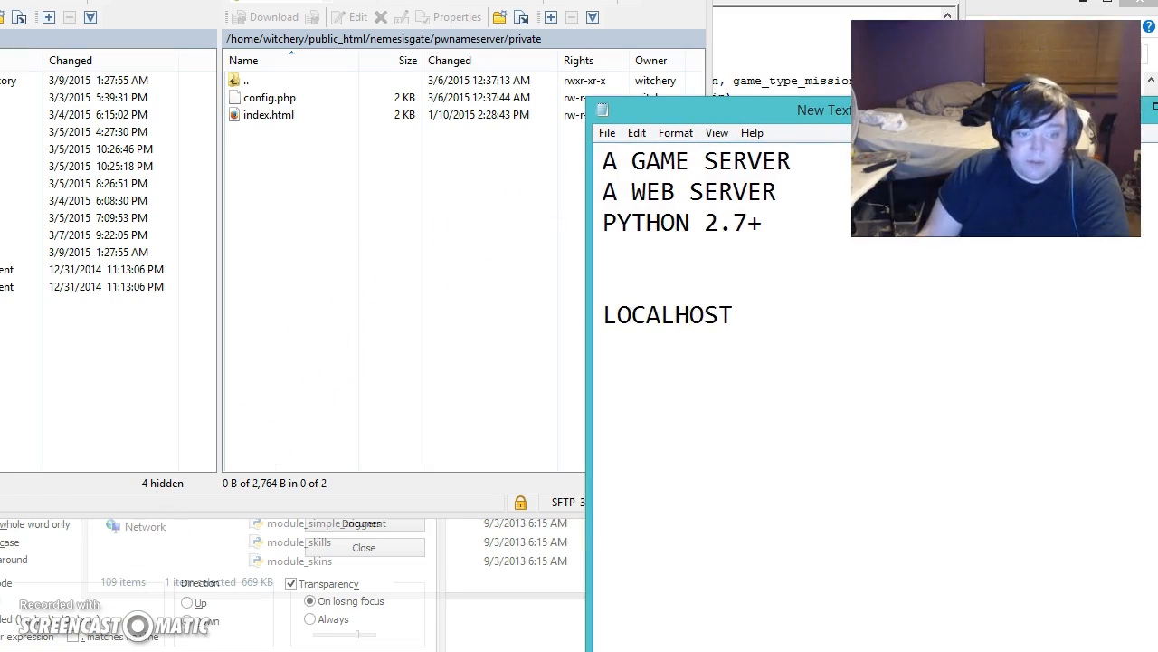
pyautogui.moveTo(281, 188)
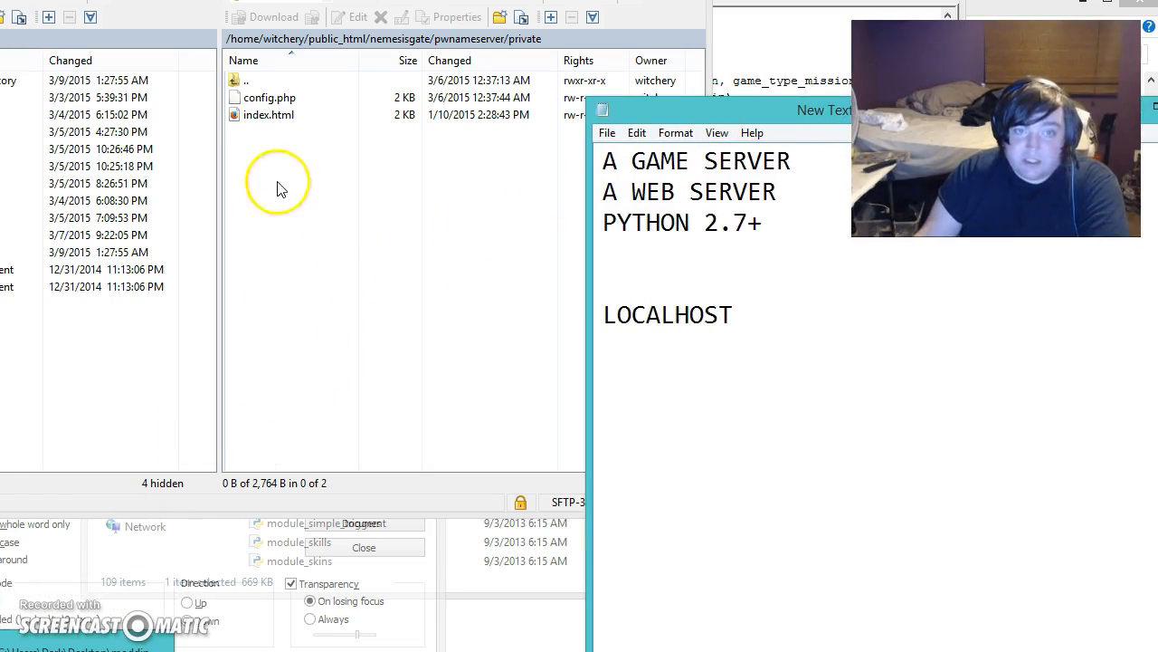
pyautogui.doubleClick(246, 80)
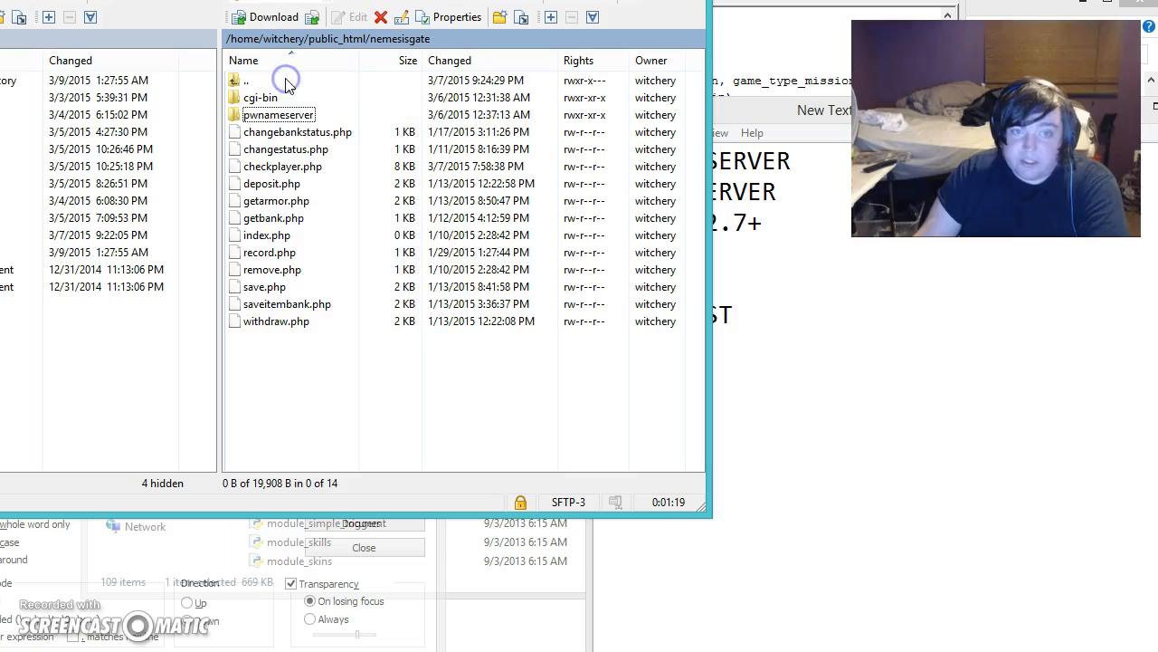
pyautogui.click(290, 167)
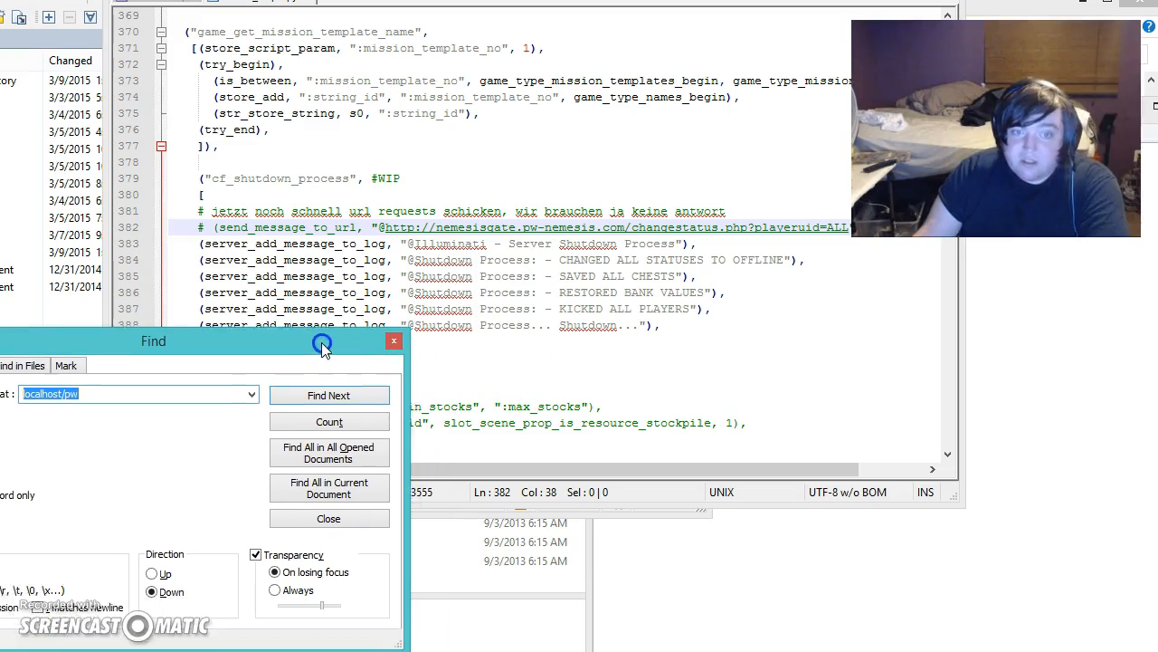
# - Step through localhost/pw matches until the player_check_name name server password line
pyautogui.moveTo(322, 340); pyautogui.dragTo(206, 398)
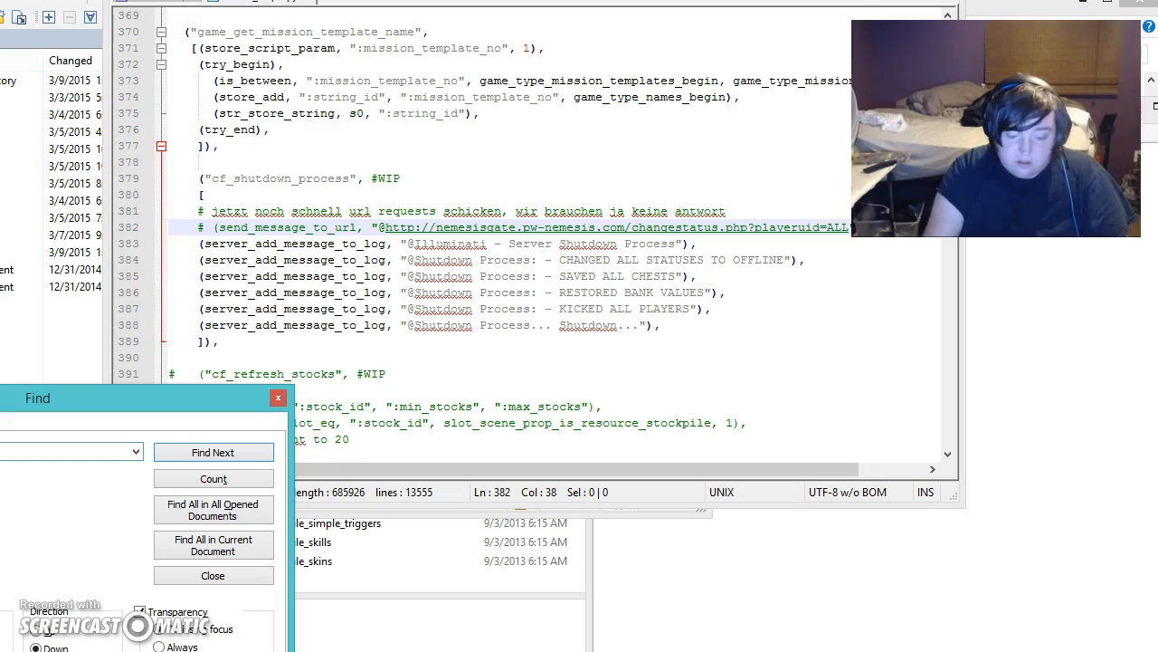
pyautogui.click(214, 452)
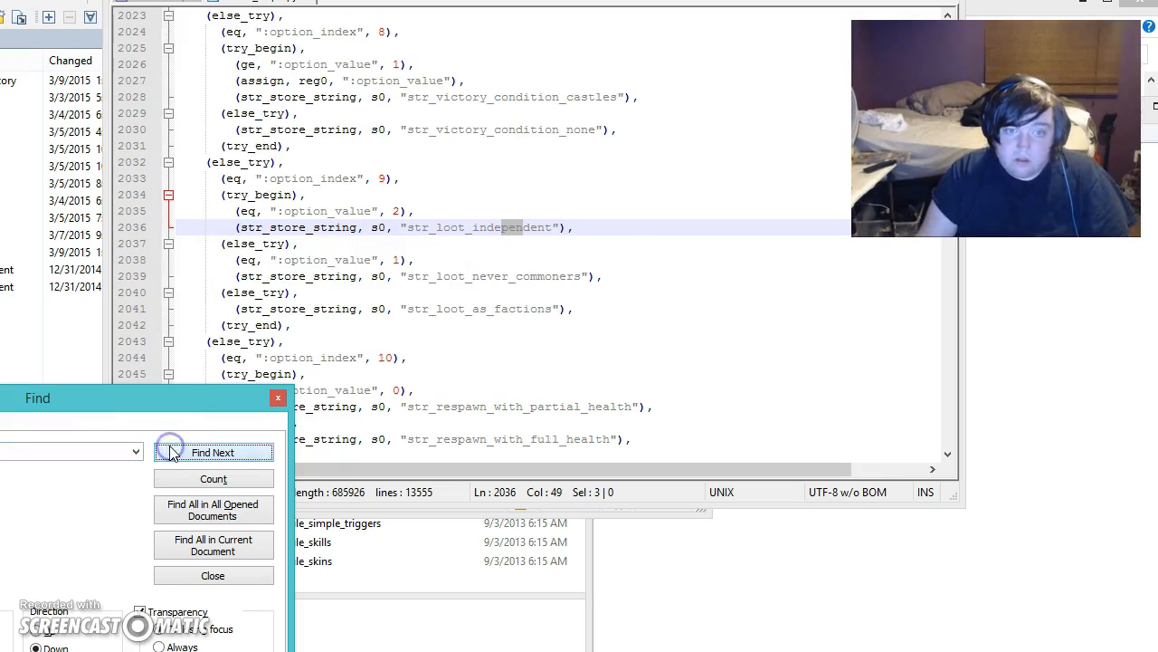
pyautogui.click(213, 453)
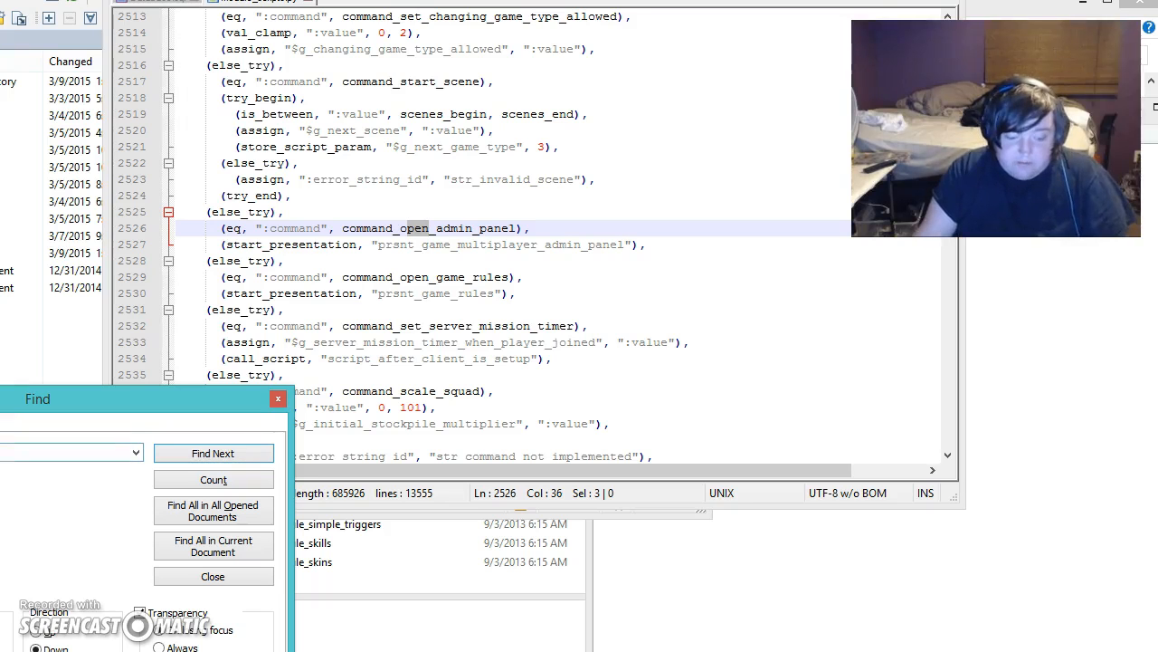
pyautogui.click(213, 453)
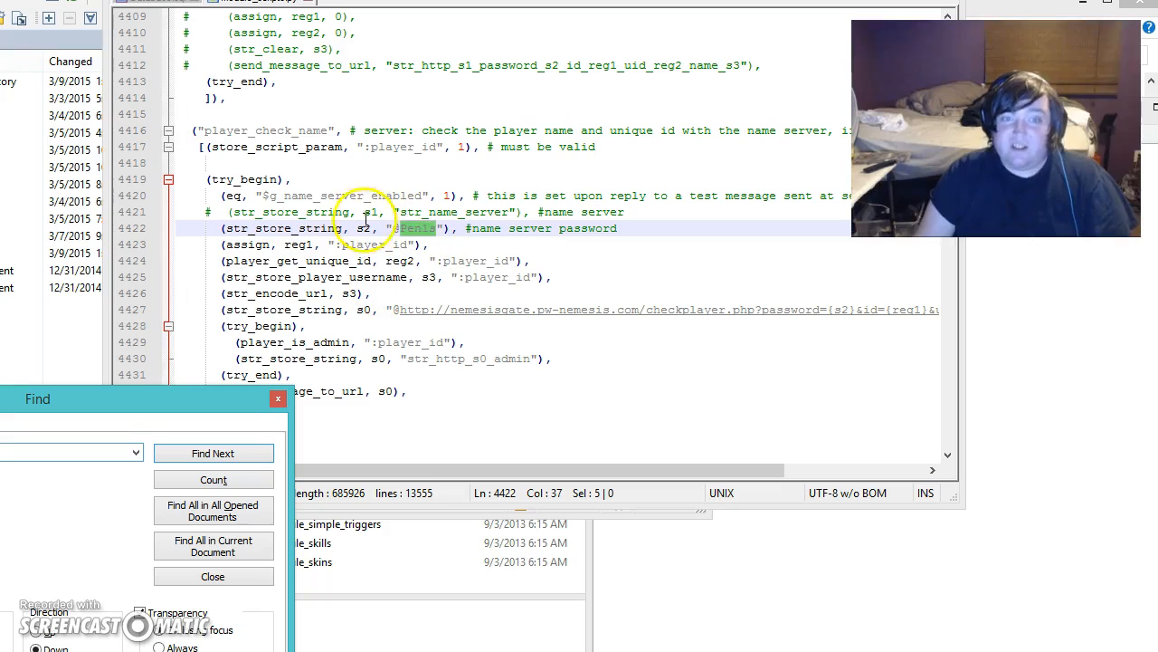
pyautogui.moveTo(159, 236)
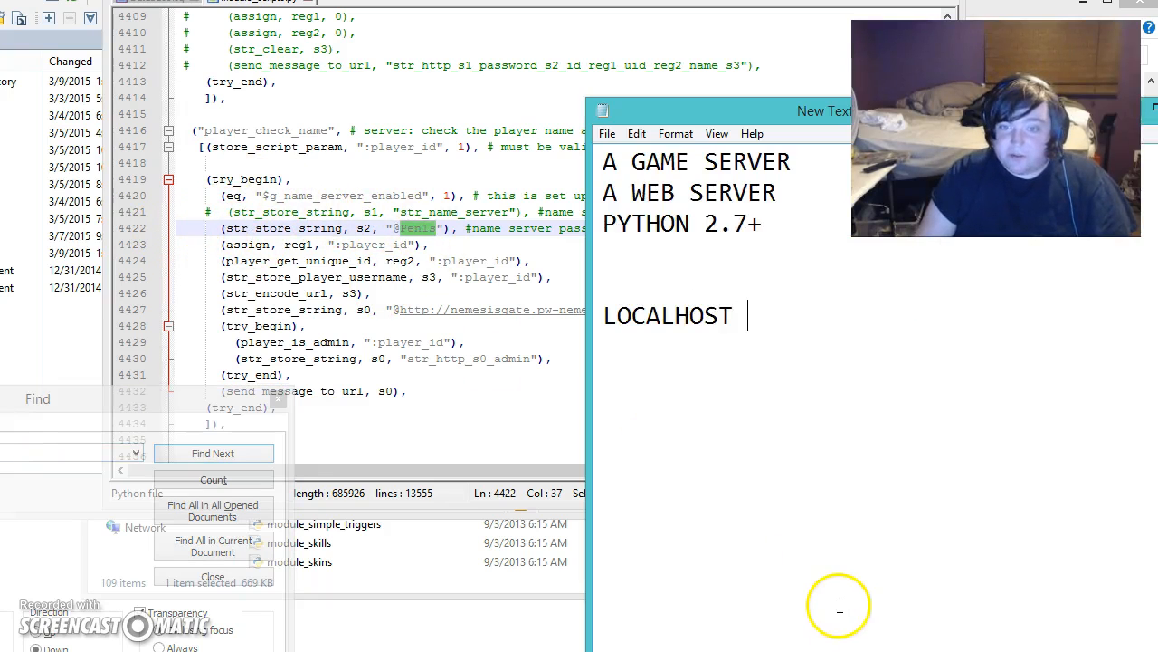
pyautogui.write('GO')
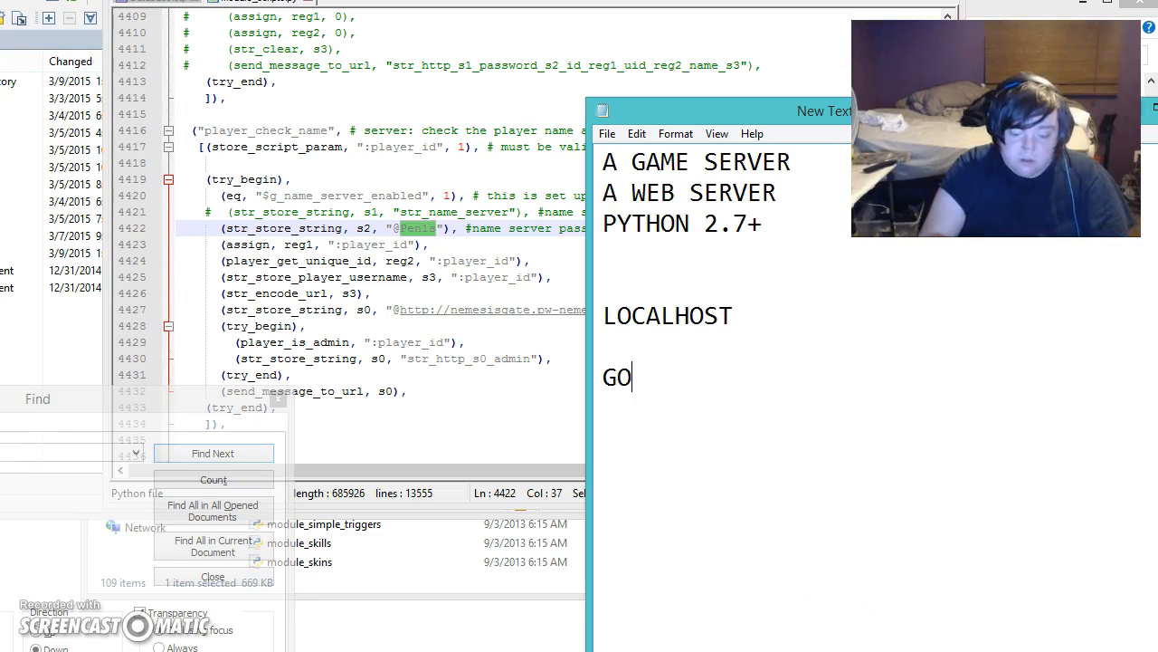
pyautogui.write('TO LINE 44')
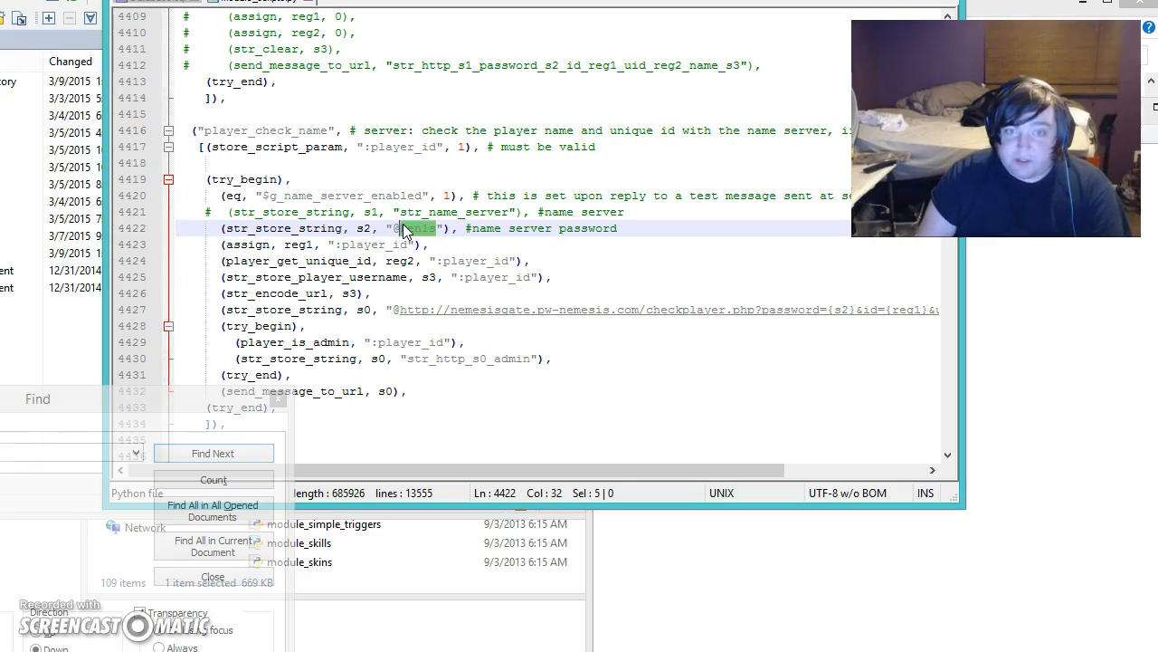
pyautogui.moveTo(438, 239)
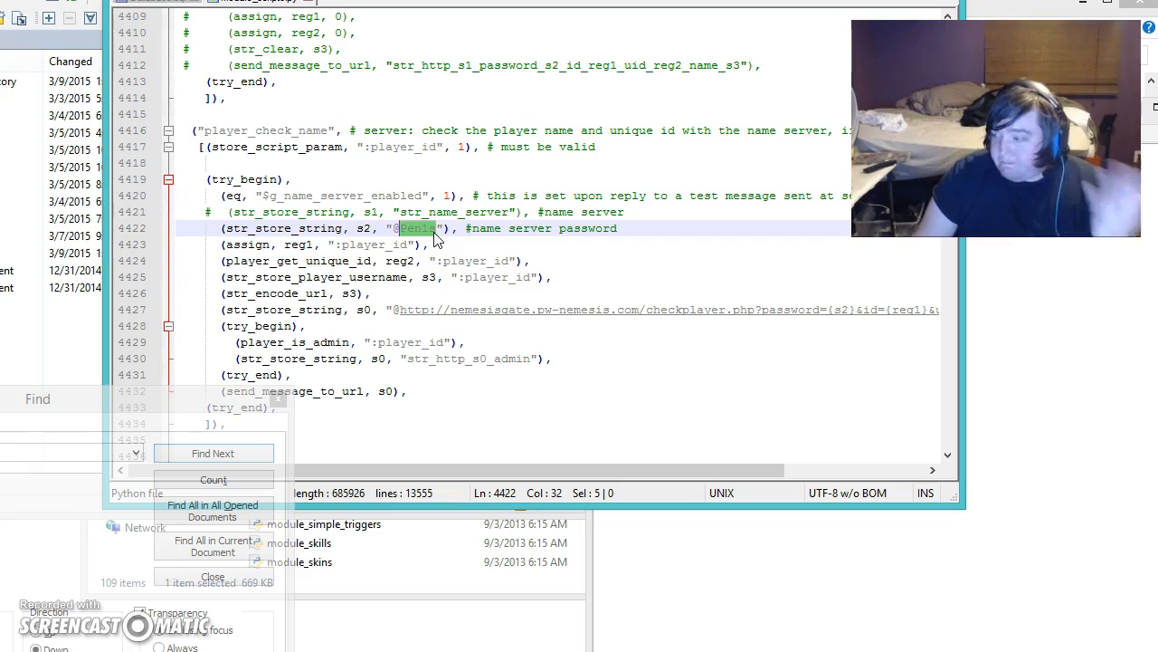
pyautogui.click(435, 228)
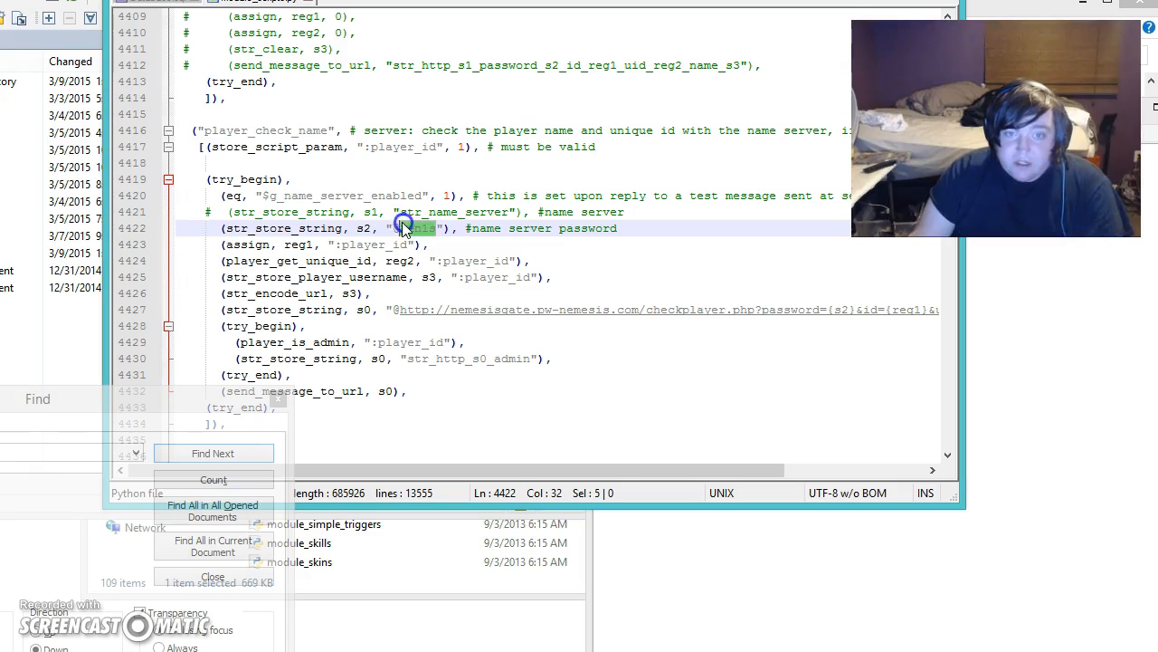
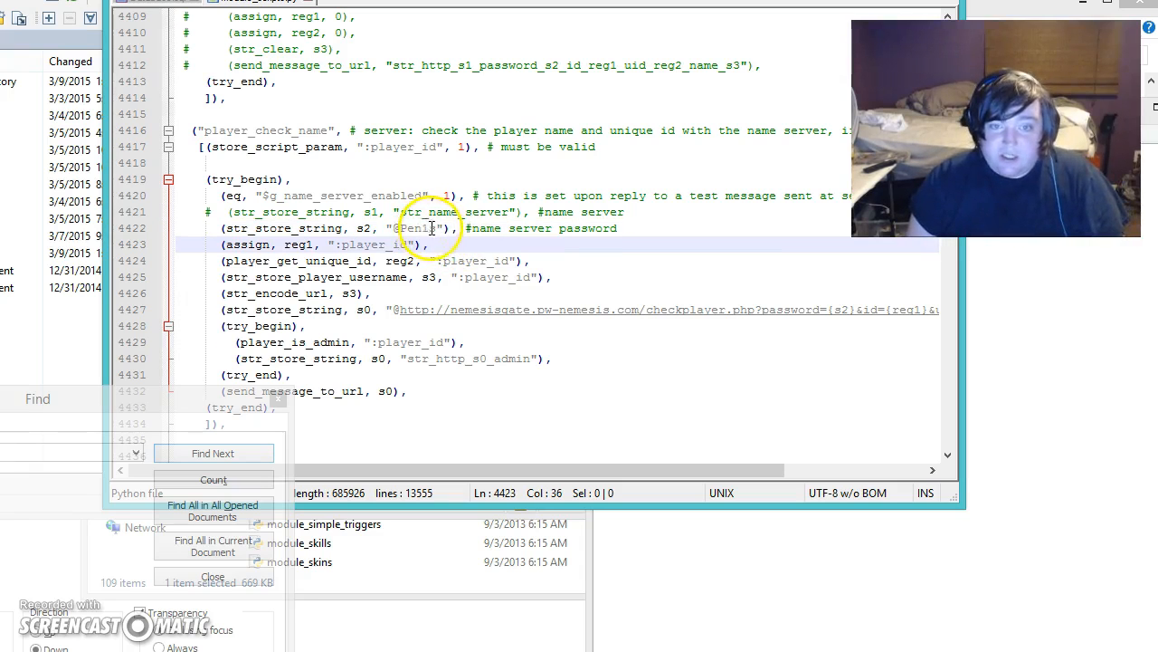
pyautogui.moveTo(402, 424)
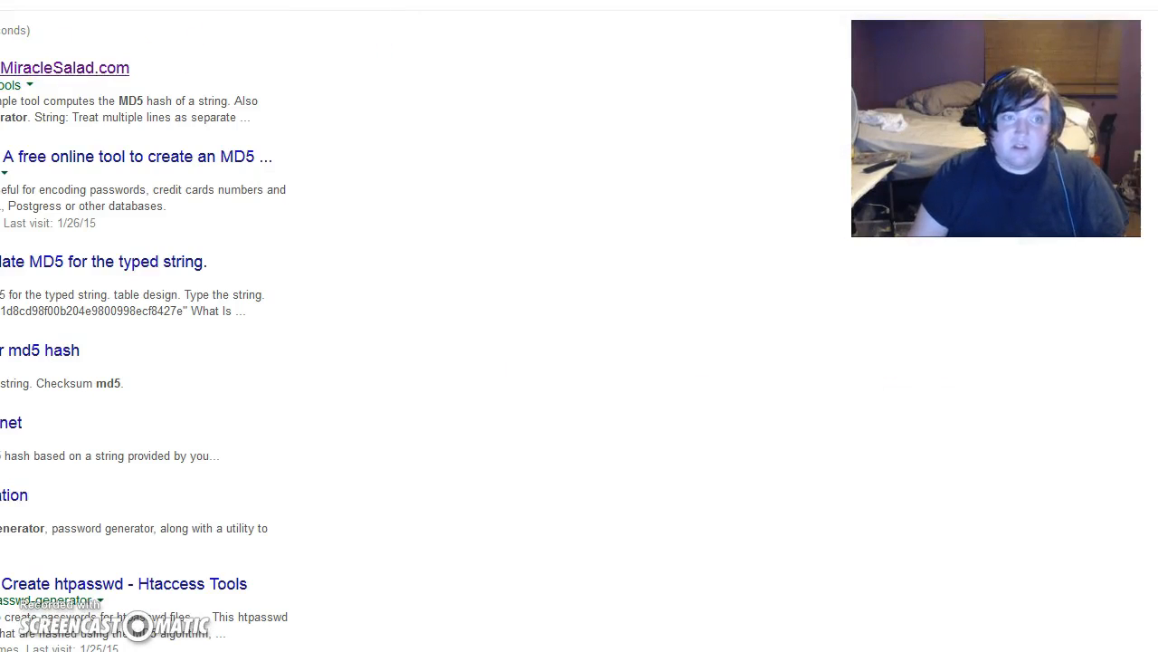
pyautogui.click(66, 69)
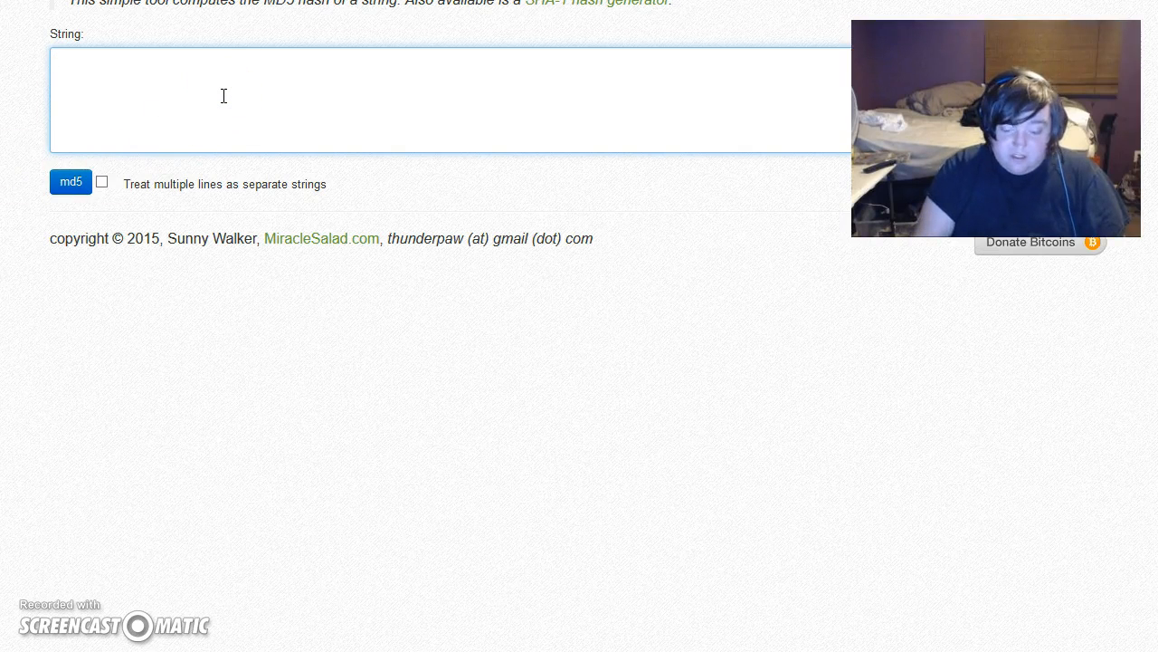
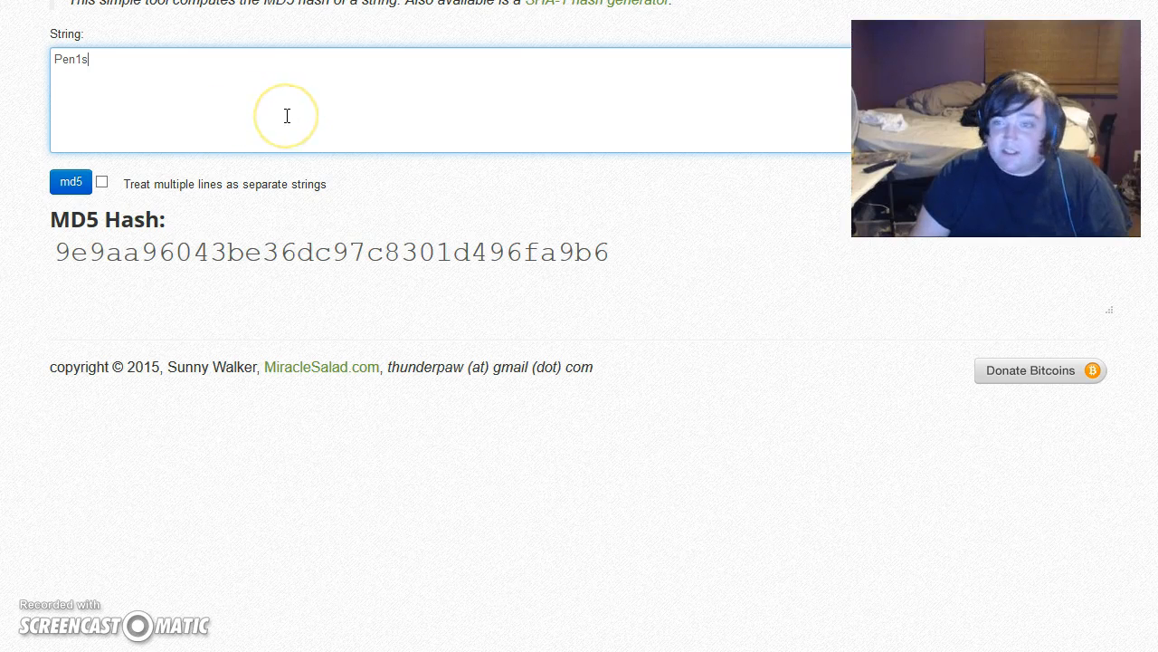
pyautogui.moveTo(288, 237)
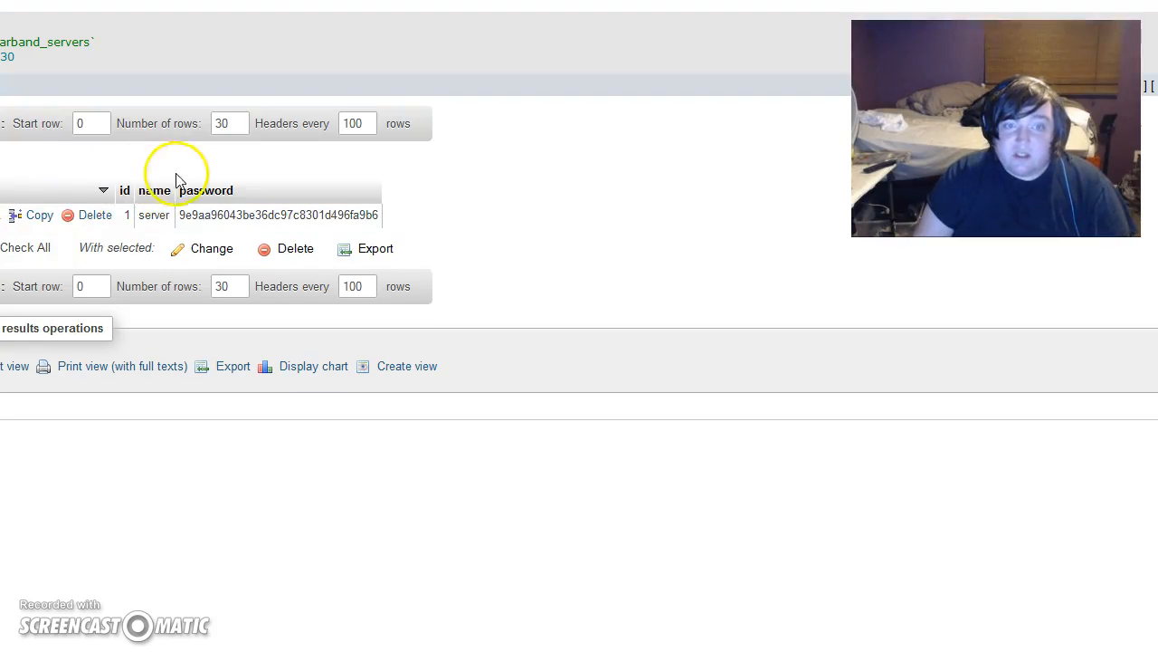
# - Store the MD5 hash in the server row's password cell in phpMyAdmin
pyautogui.doubleClick(279, 213)
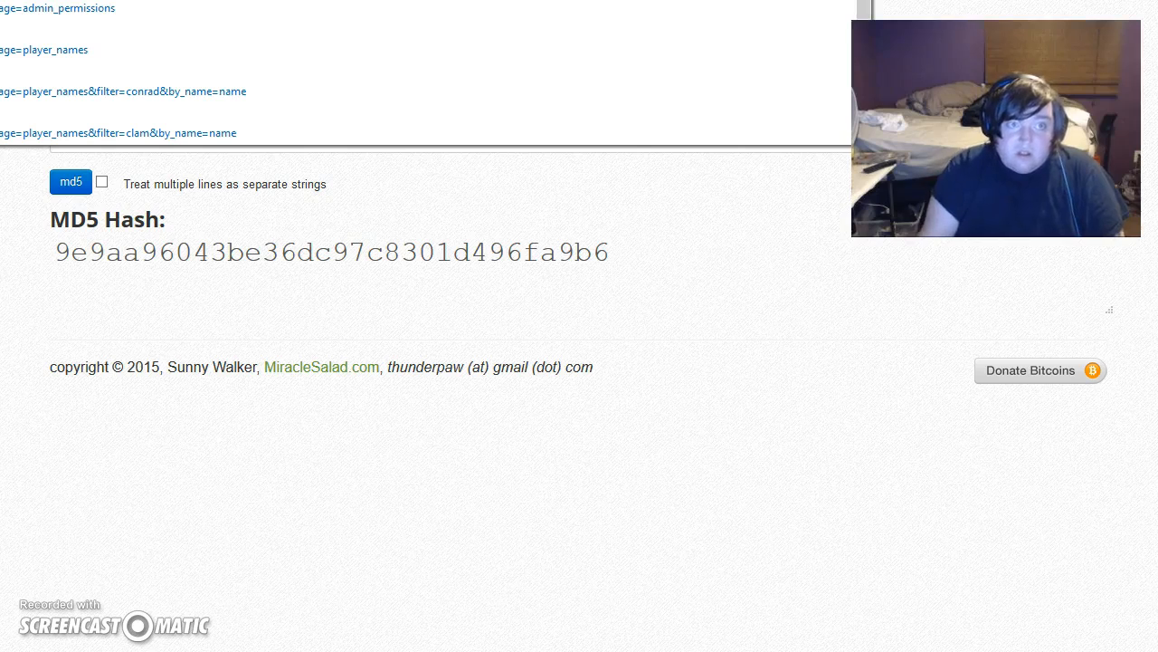
pyautogui.scroll(3)
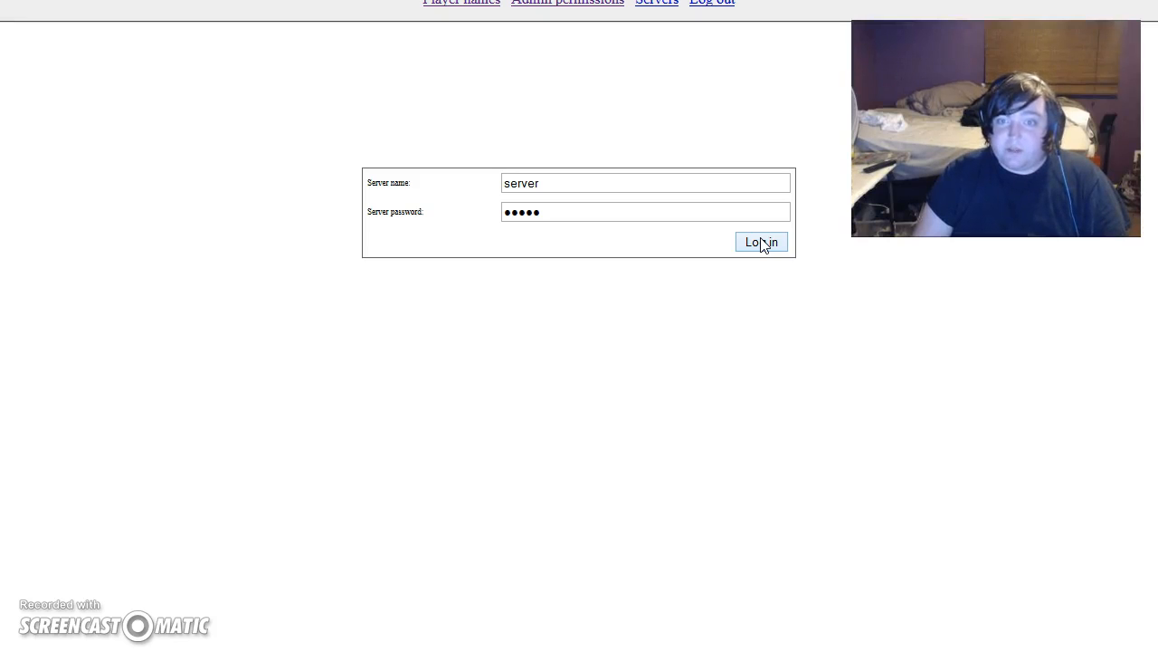
# - Log in to the PW Name Server panel and view Player names and Admin permissions
pyautogui.click(761, 243)
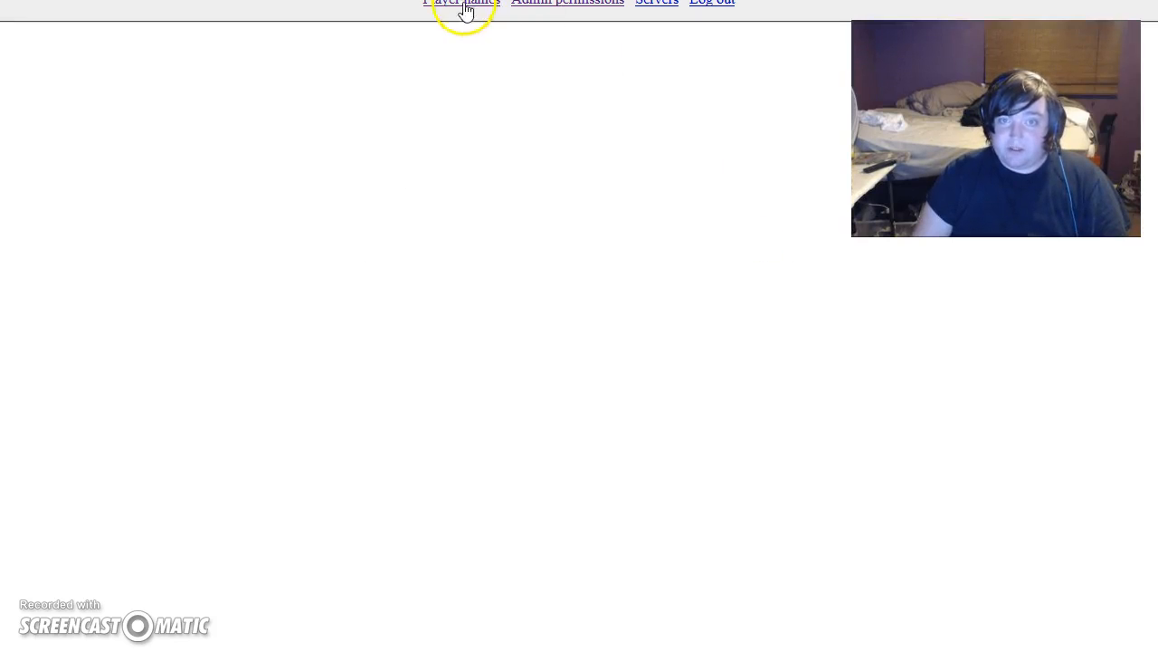
pyautogui.click(461, 2)
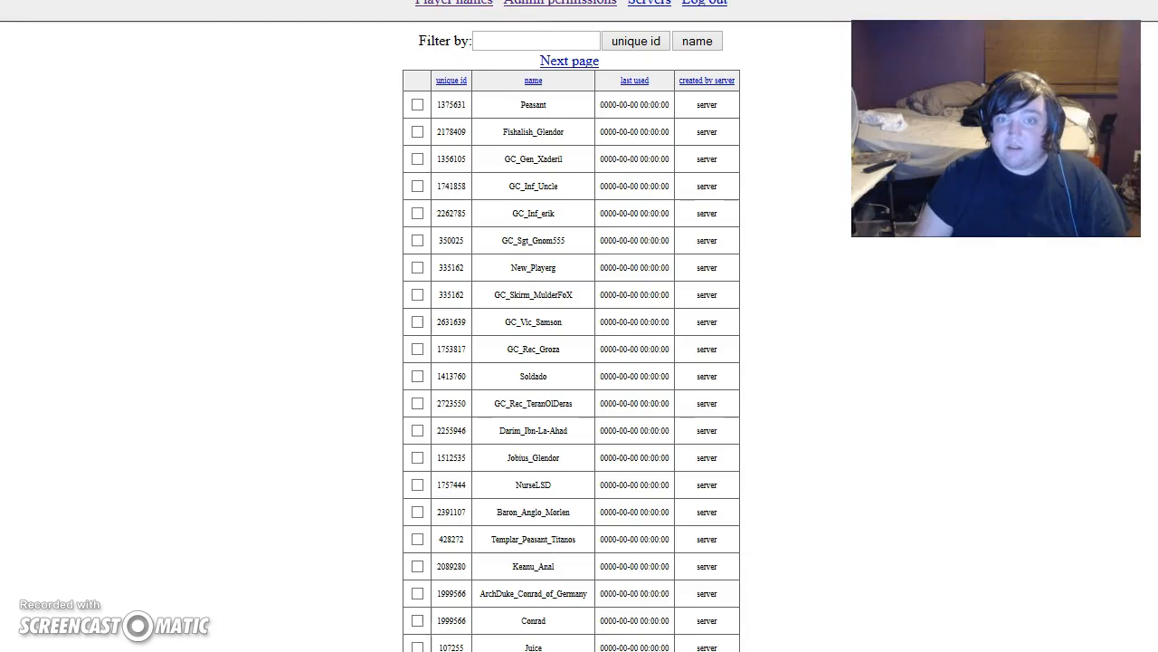
pyautogui.click(568, 2)
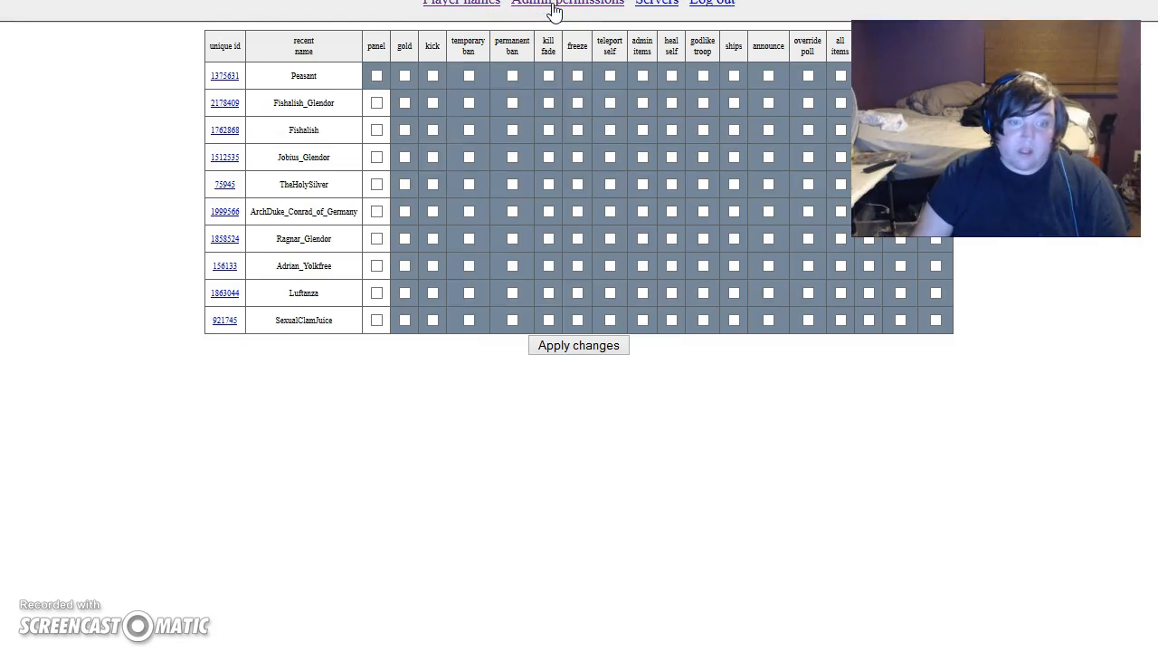
pyautogui.moveTo(371, 412)
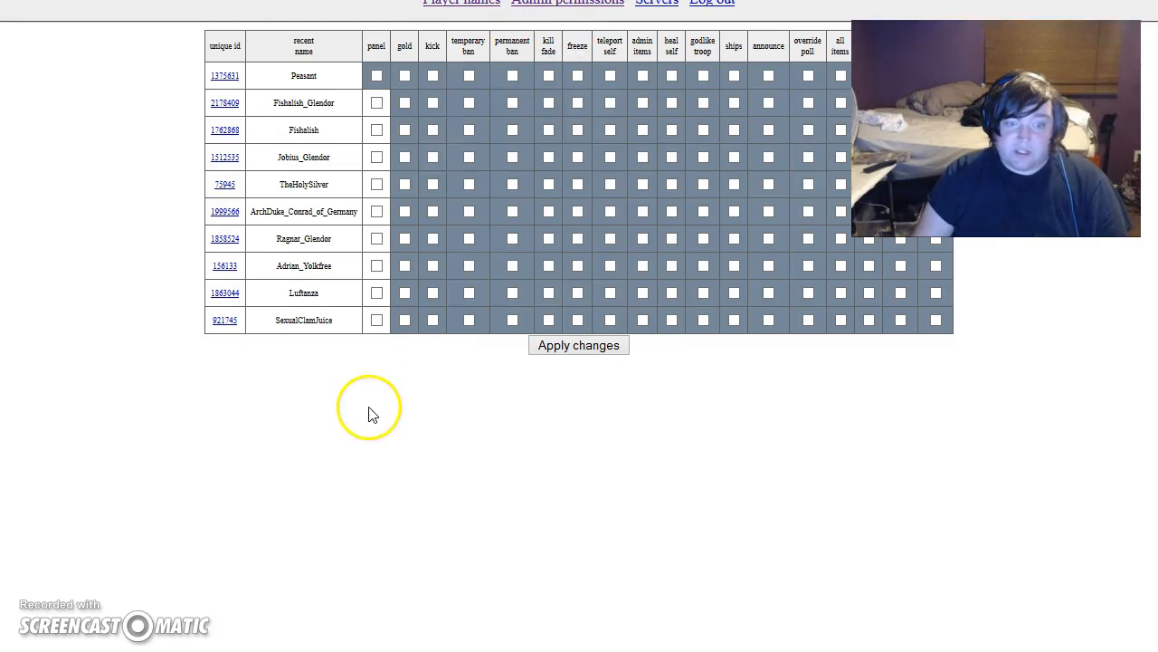
pyautogui.moveTo(217, 542)
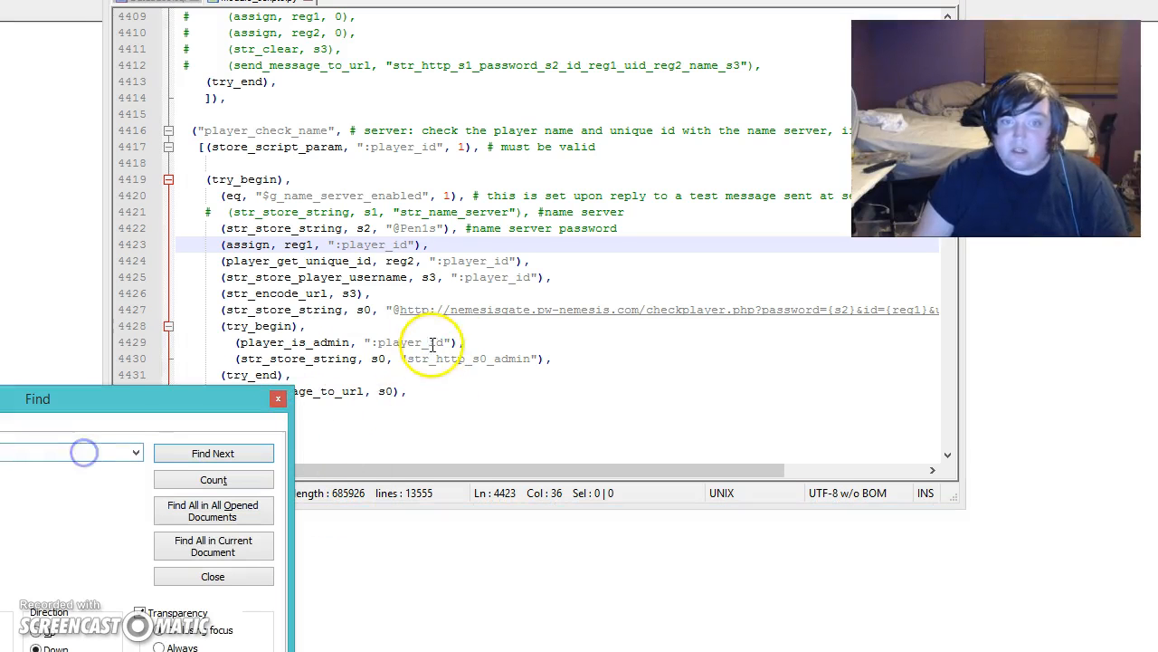
pyautogui.click(214, 452)
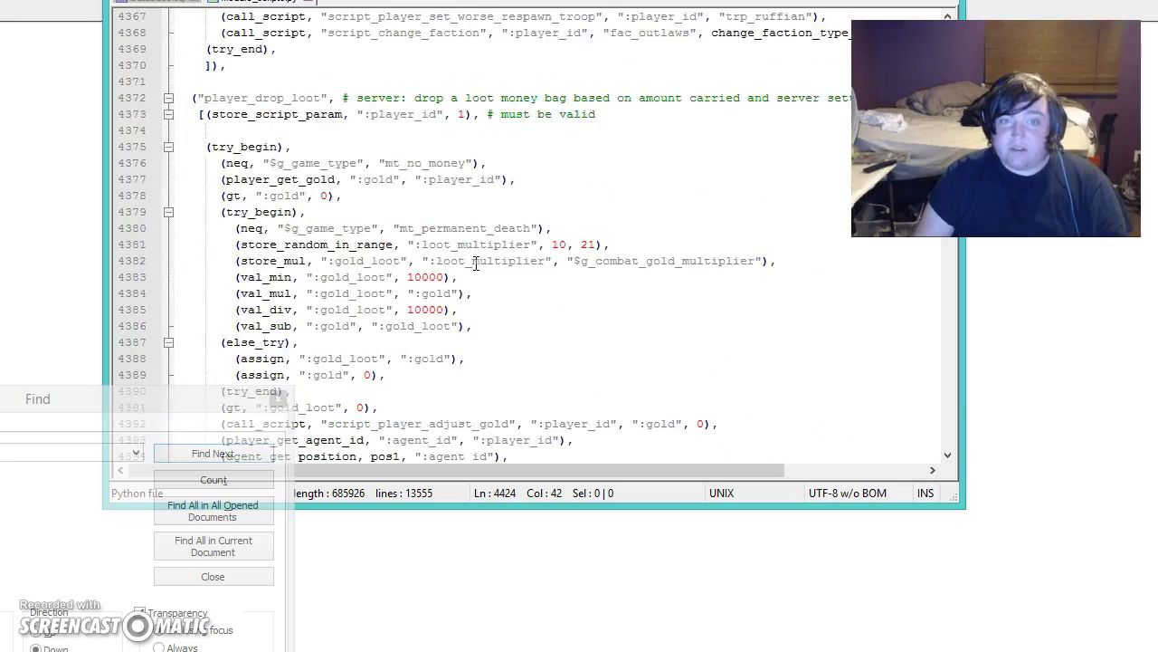
pyautogui.scroll(3)
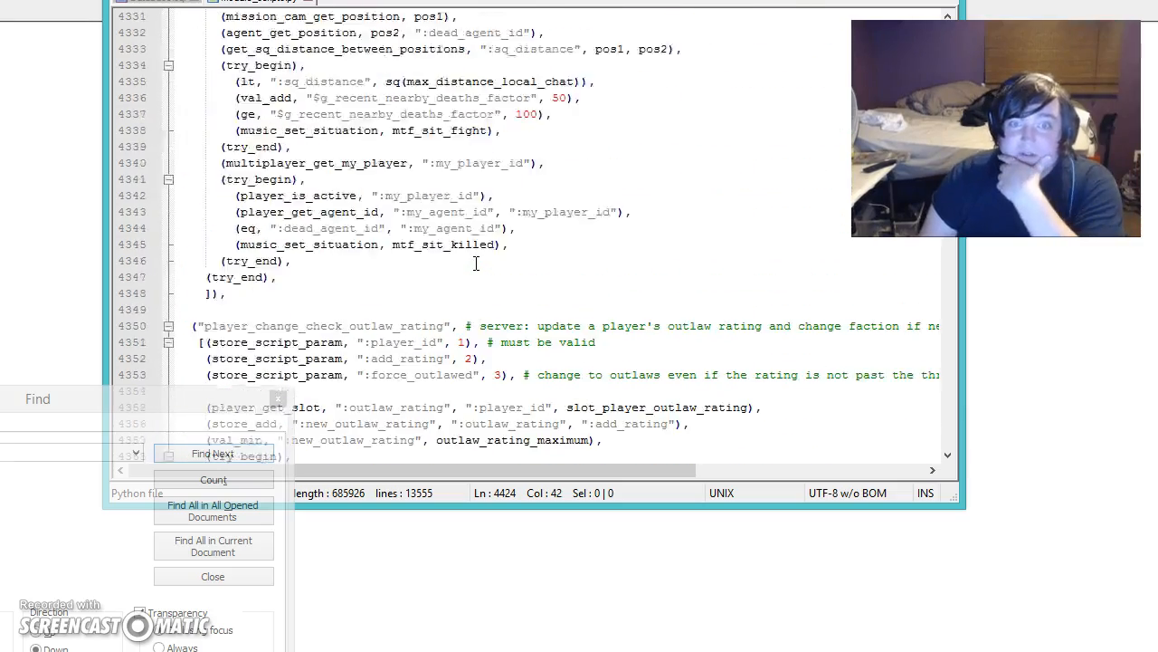